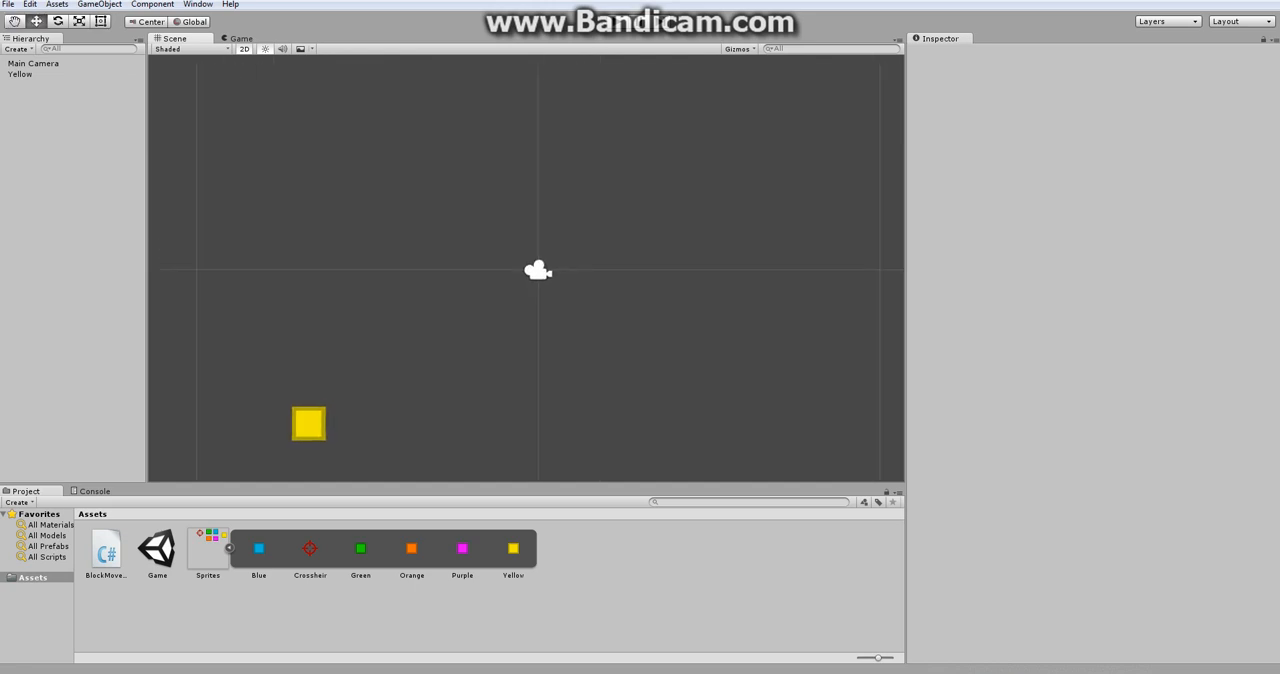
# - Preview the scene in Play mode before adding the crosshair
pyautogui.click(616, 20)
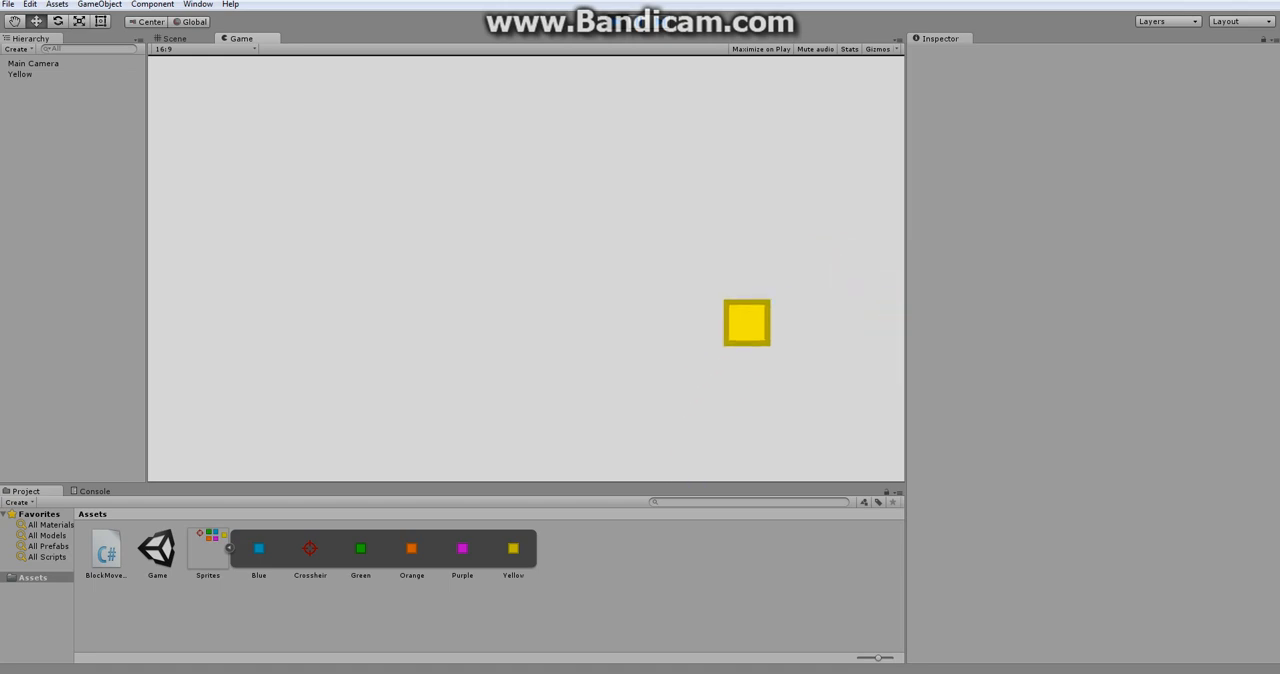
pyautogui.click(172, 38)
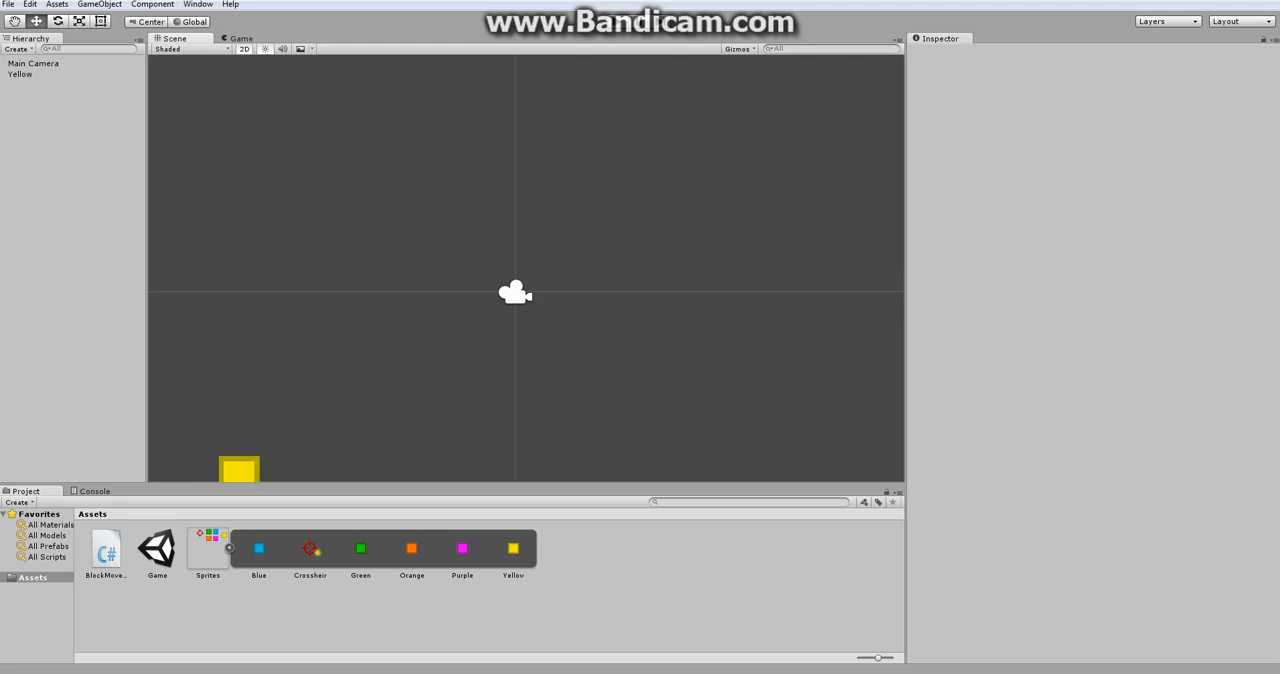
# - Place the red Crosshair sprite in the scene left of the camera and preview it in Play mode
pyautogui.moveTo(310, 548); pyautogui.dragTo(540, 204)
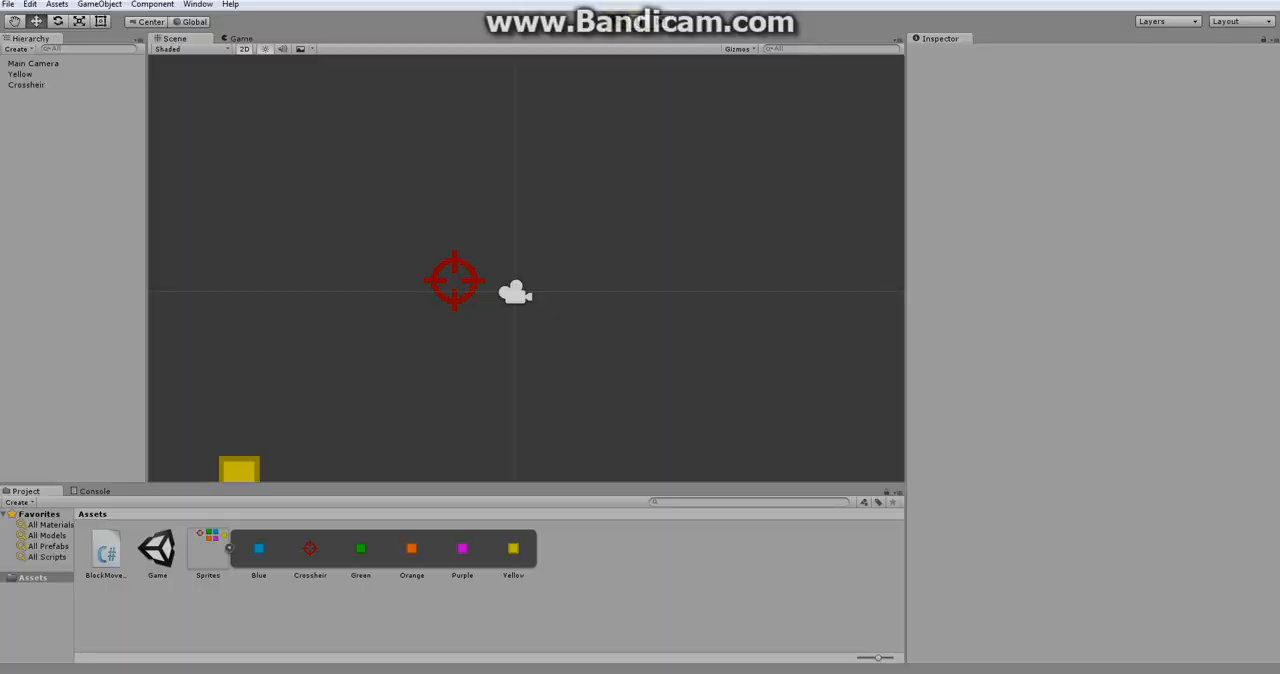
pyautogui.click(240, 38)
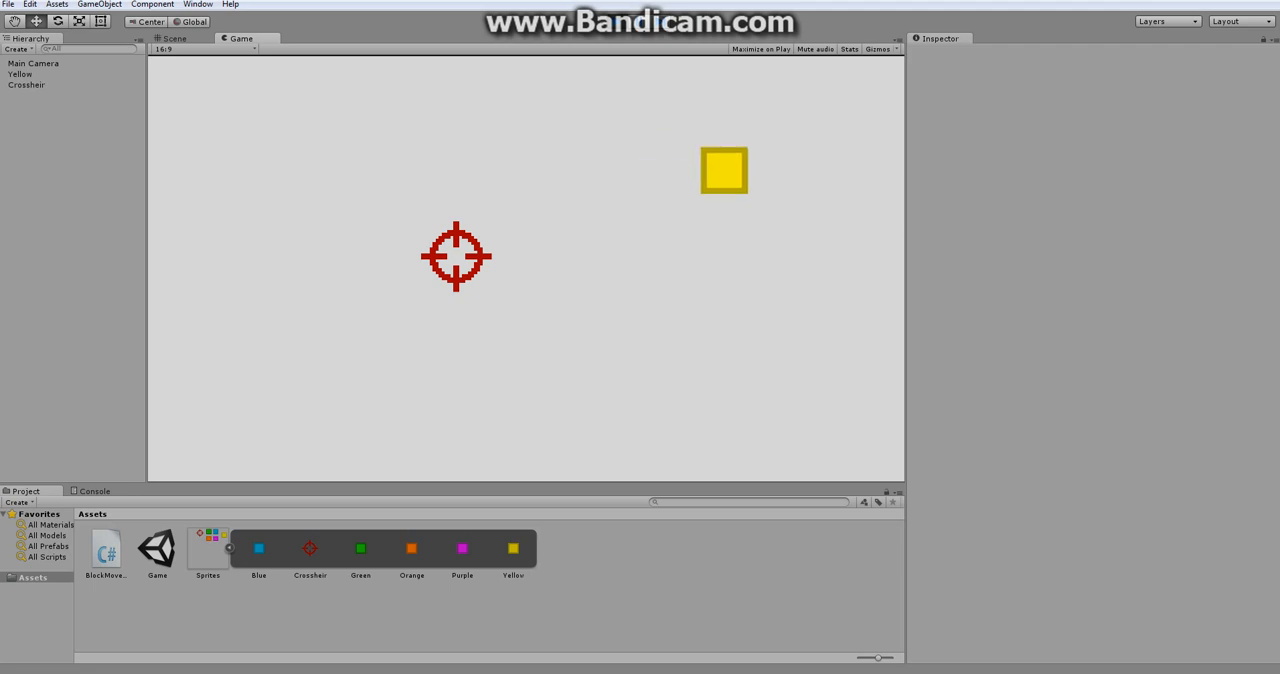
pyautogui.click(172, 38)
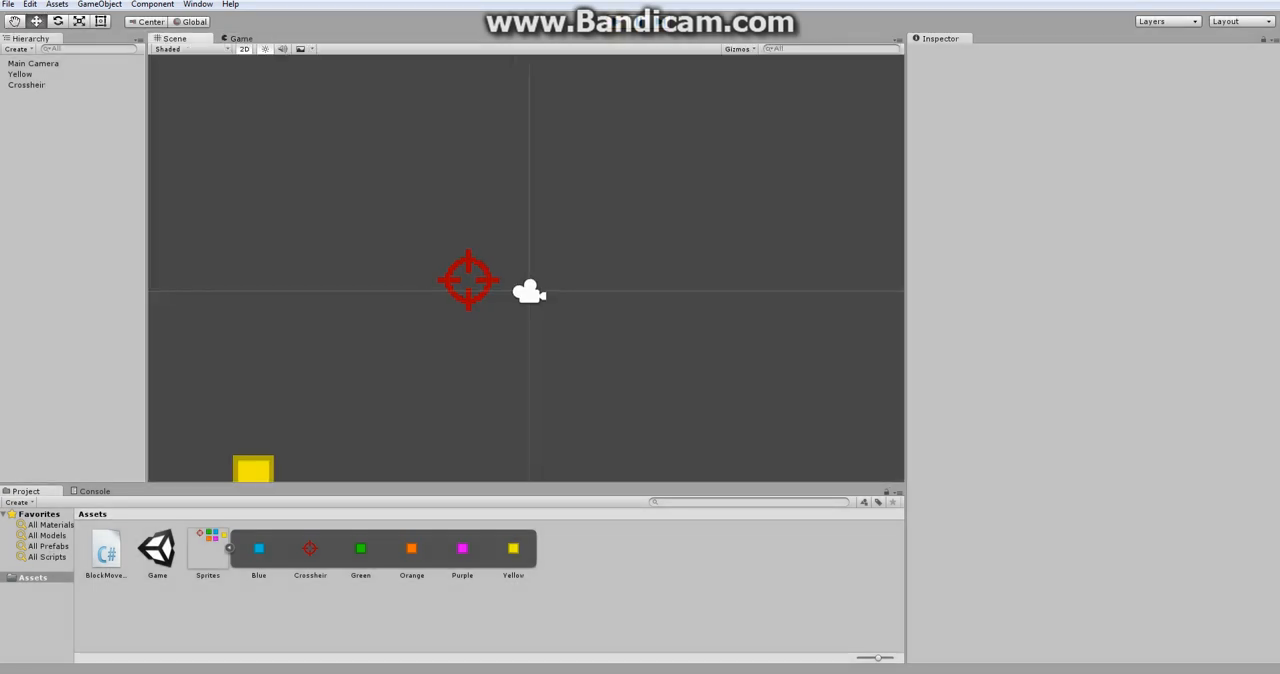
# - Add a new C# script component named Crossheir to the selected crosshair object
pyautogui.click(26, 84)
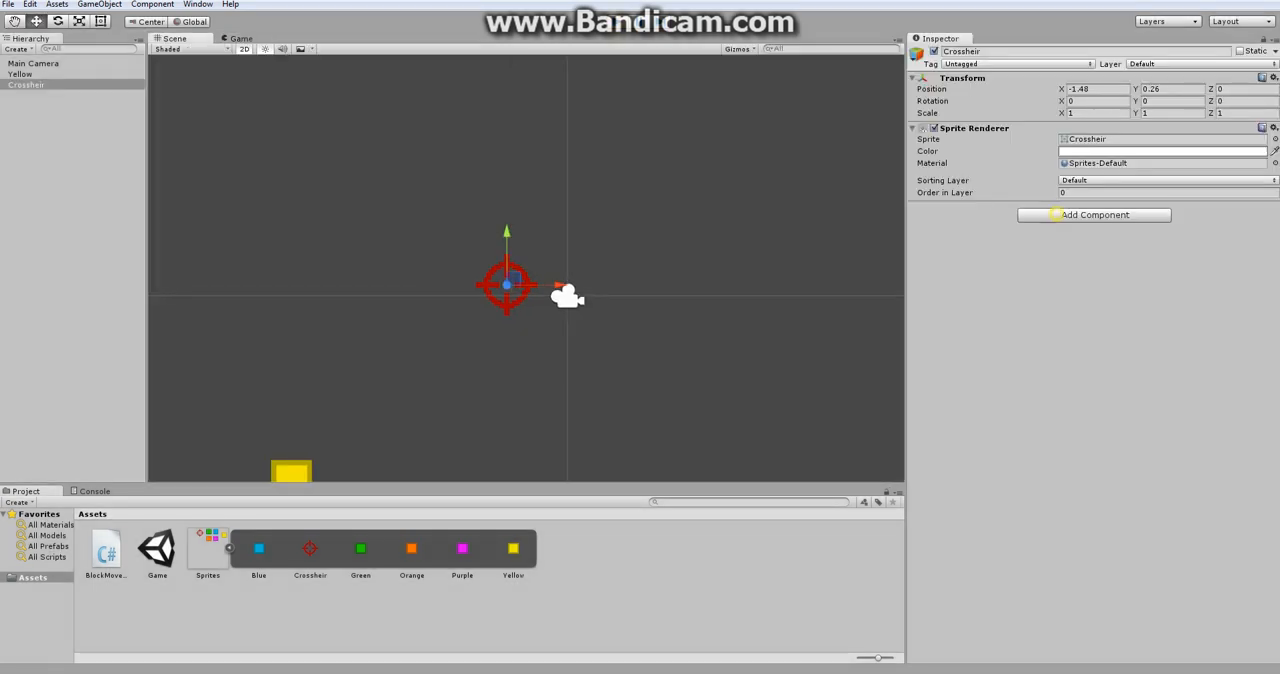
pyautogui.click(1094, 214)
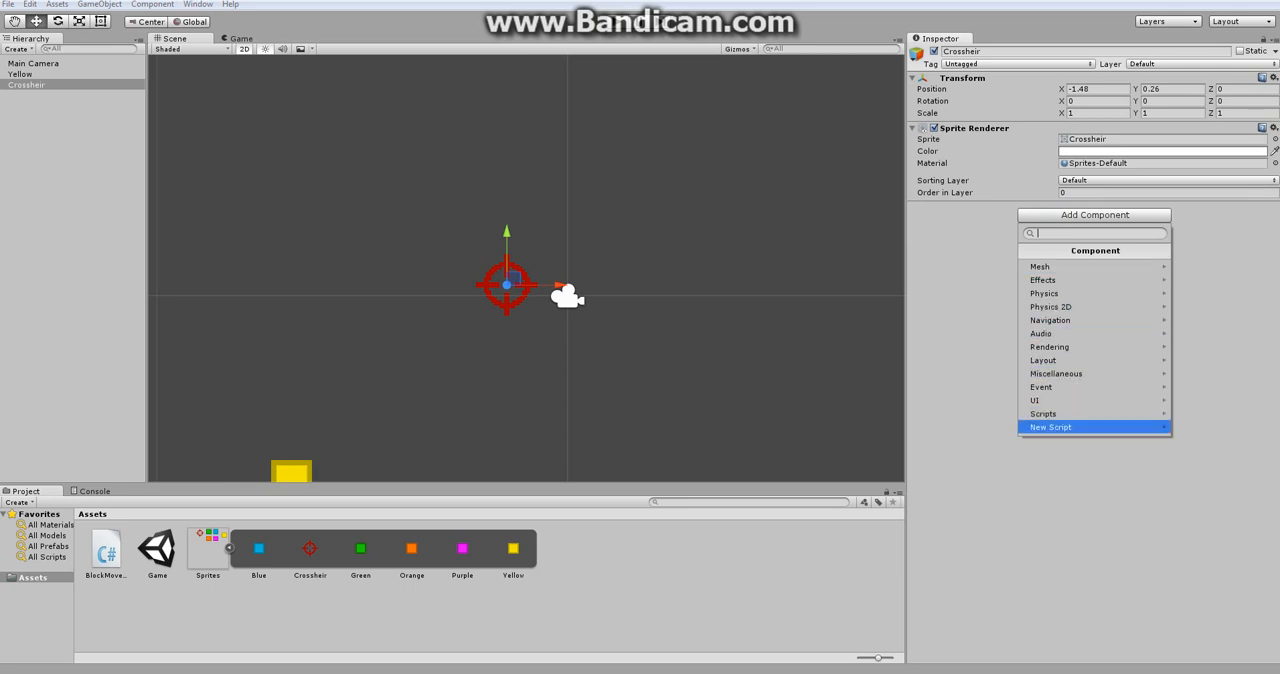
pyautogui.click(1050, 426)
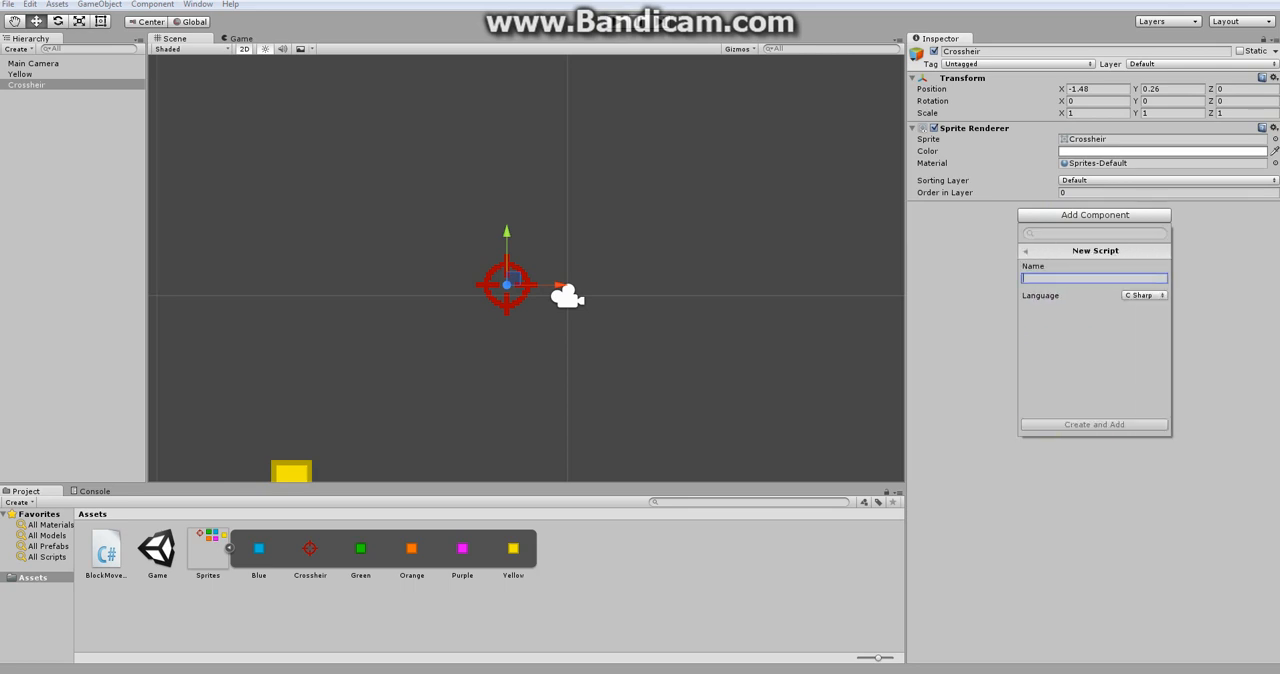
pyautogui.write('Crossheir')
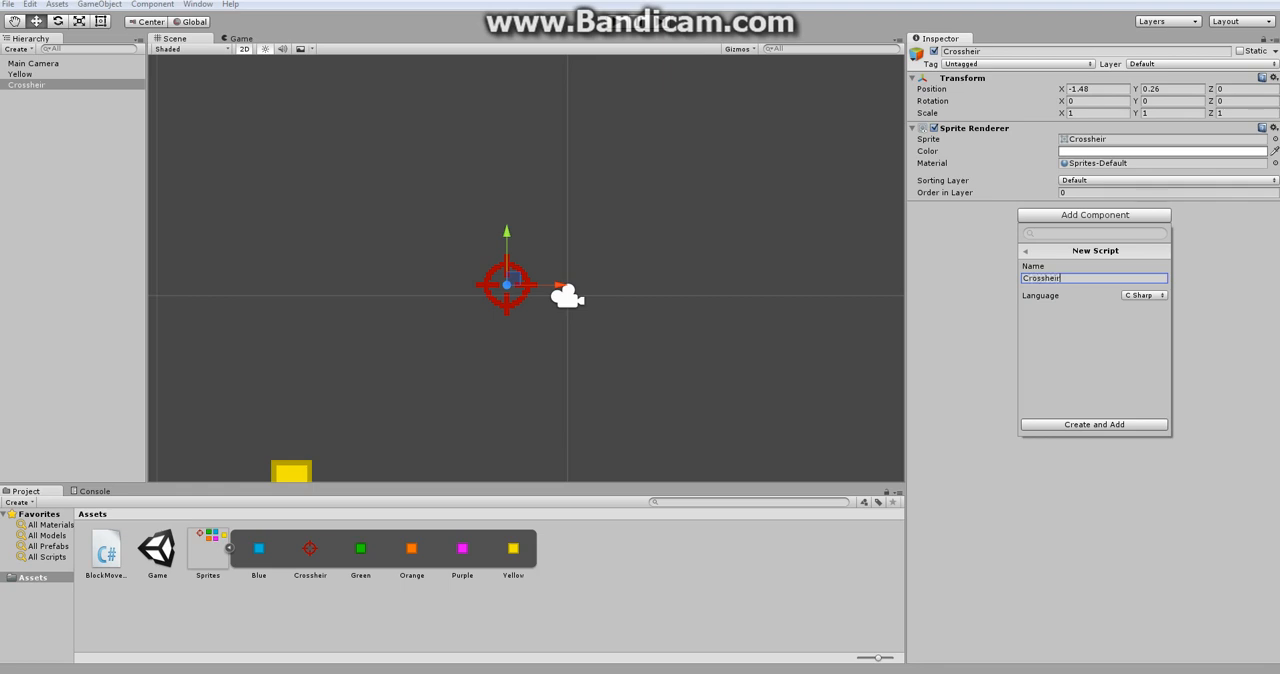
pyautogui.click(1094, 424)
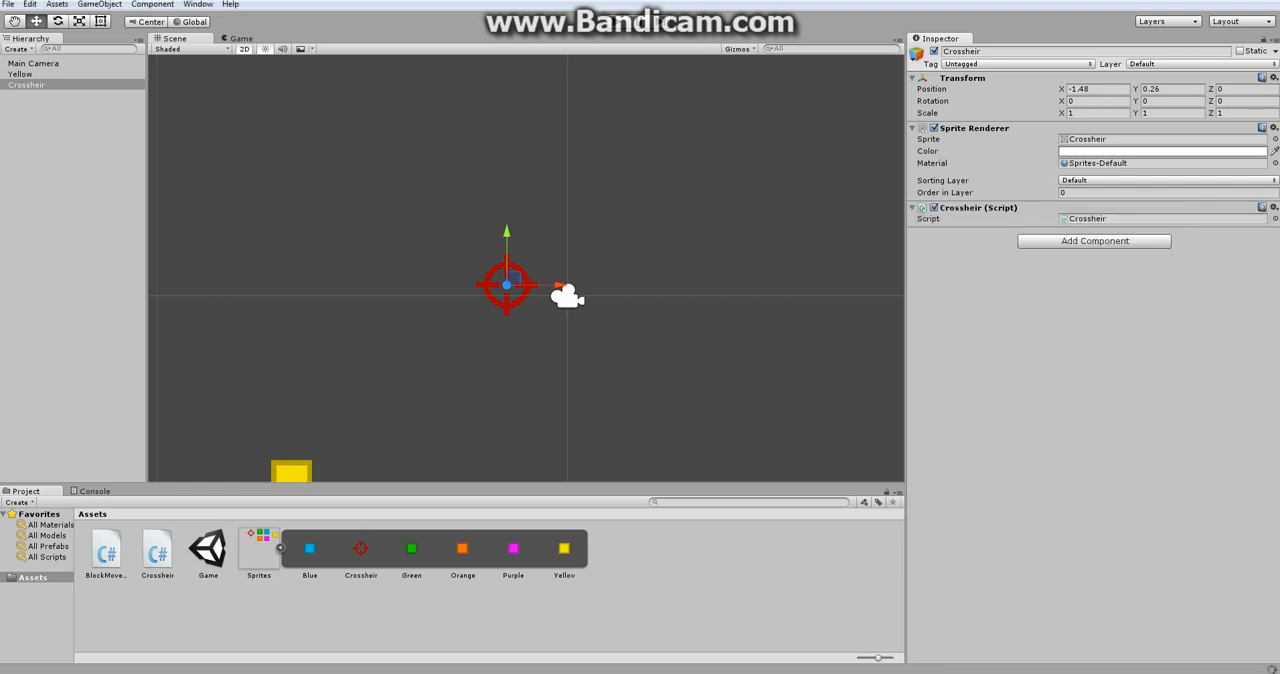
# - Open the new Crossheir script from the project assets for editing
pyautogui.click(156, 550)
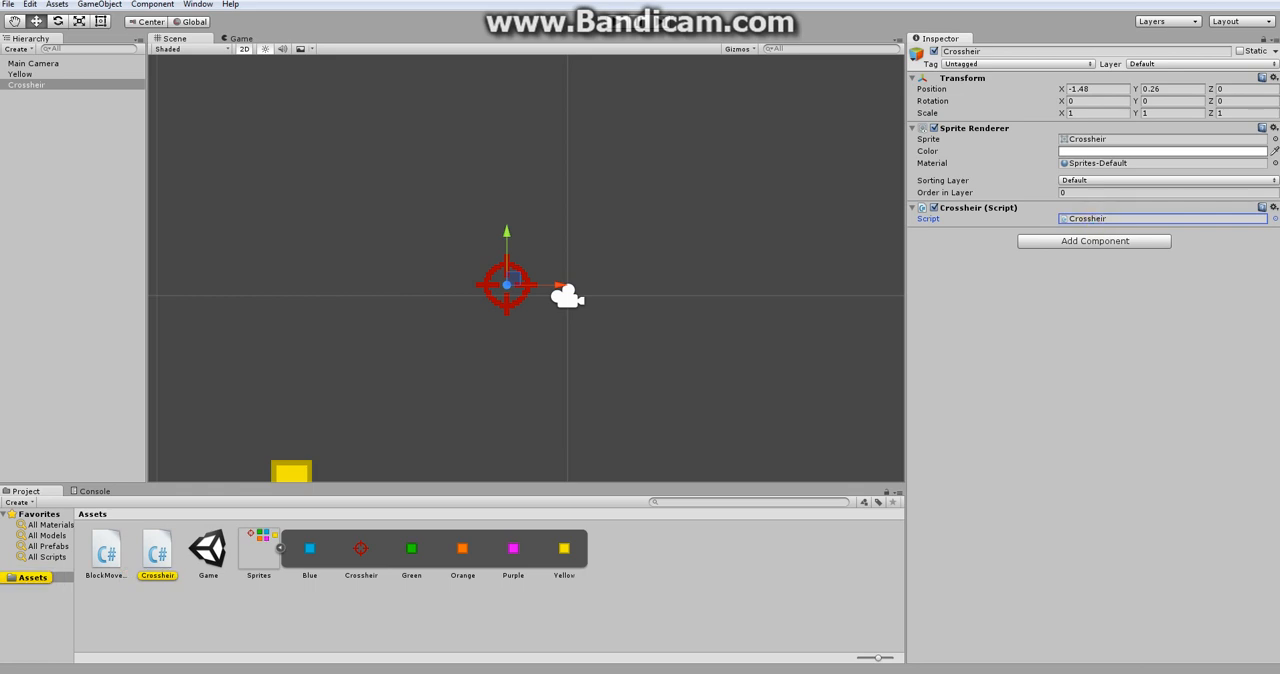
pyautogui.click(20, 74)
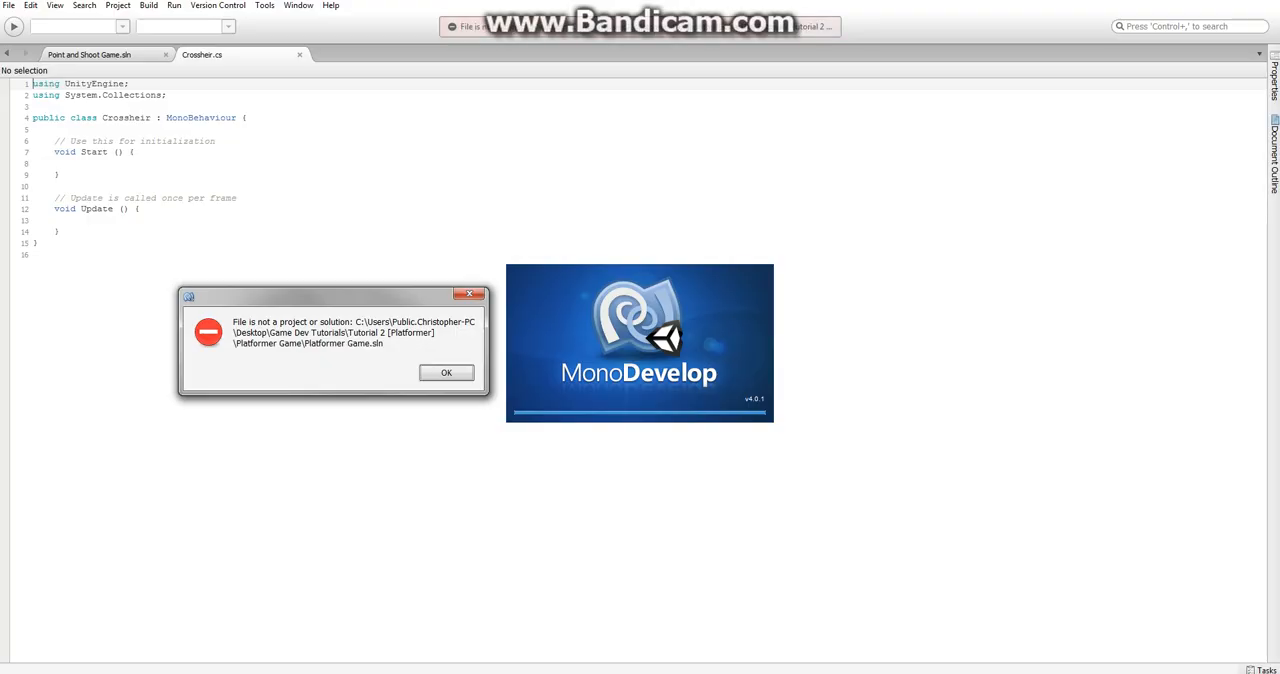
# - Dismiss MonoDevelop's 'File is not a project or solution' error dialog
pyautogui.click(446, 372)
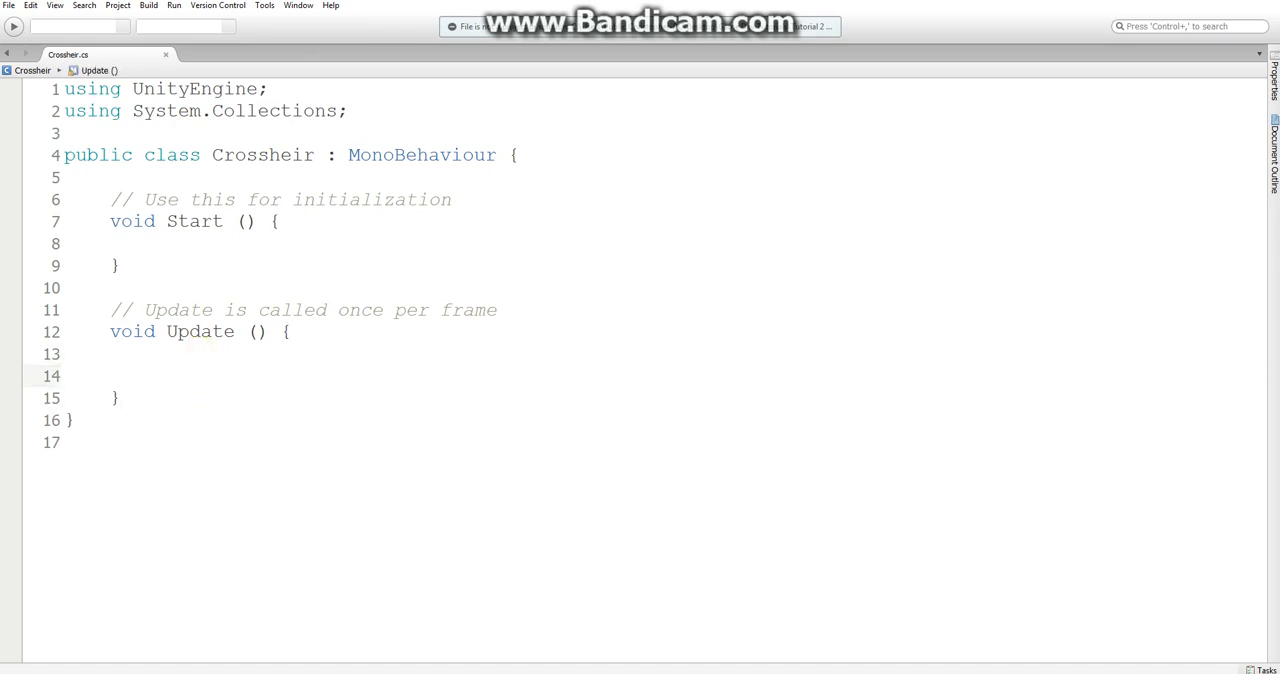
# - In Update, declare Vector2 pos and assign pos.x = Input.mousePosition.x
pyautogui.write('V')
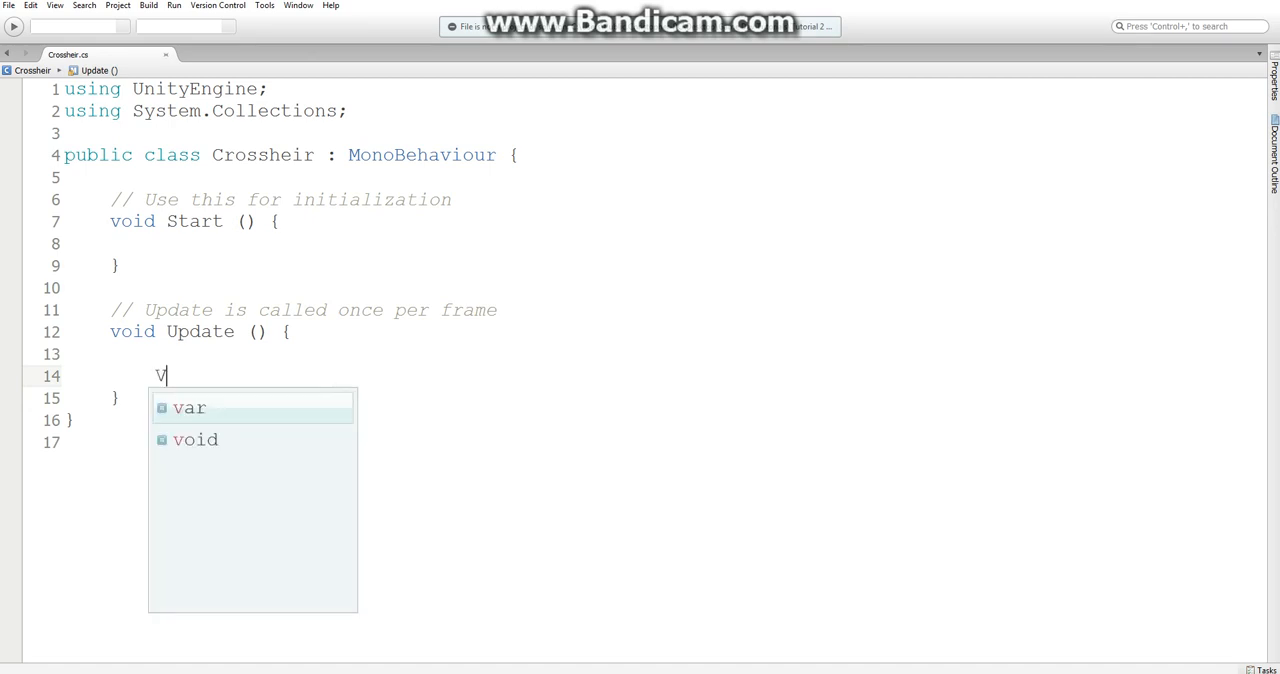
pyautogui.write('ector 2')
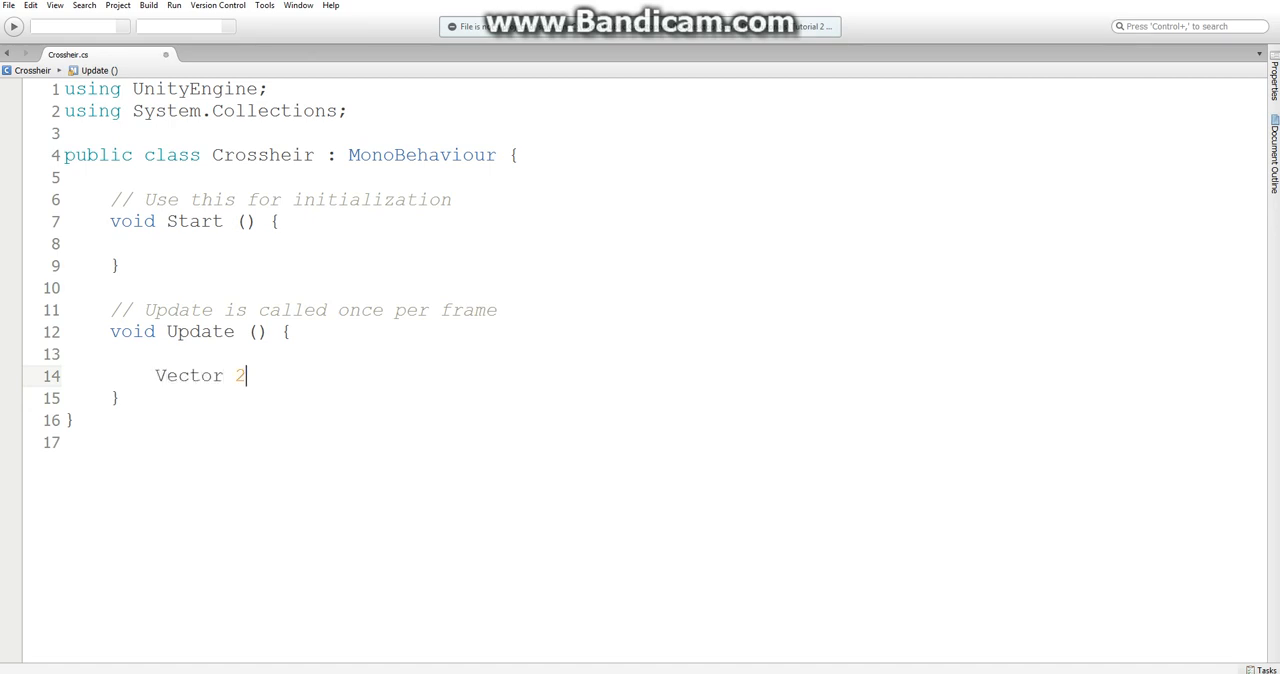
pyautogui.press('BackSpace')
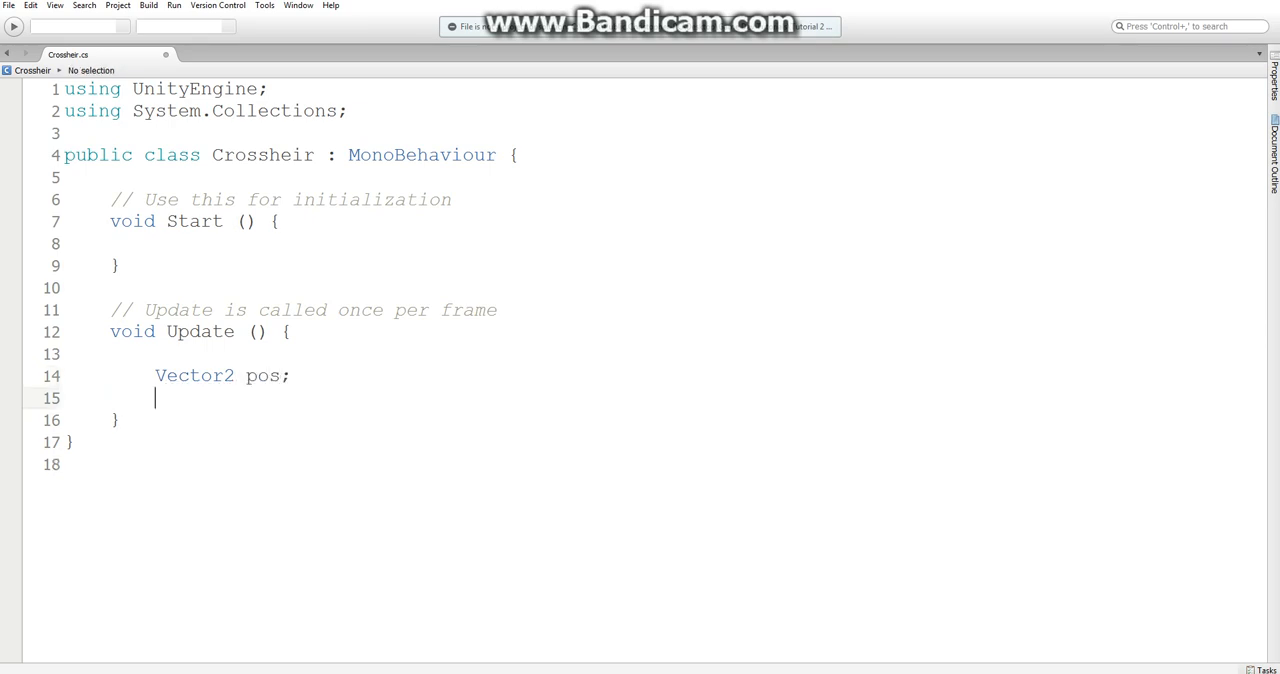
pyautogui.write('pos.x')
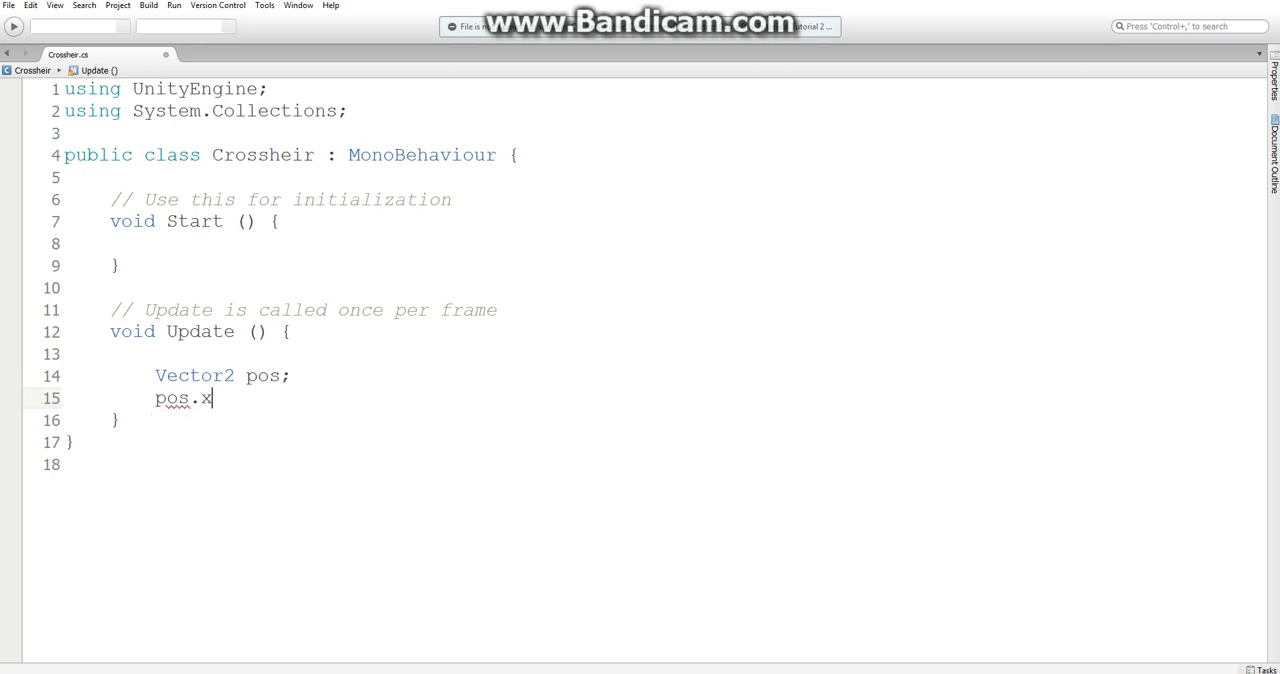
pyautogui.write('=')
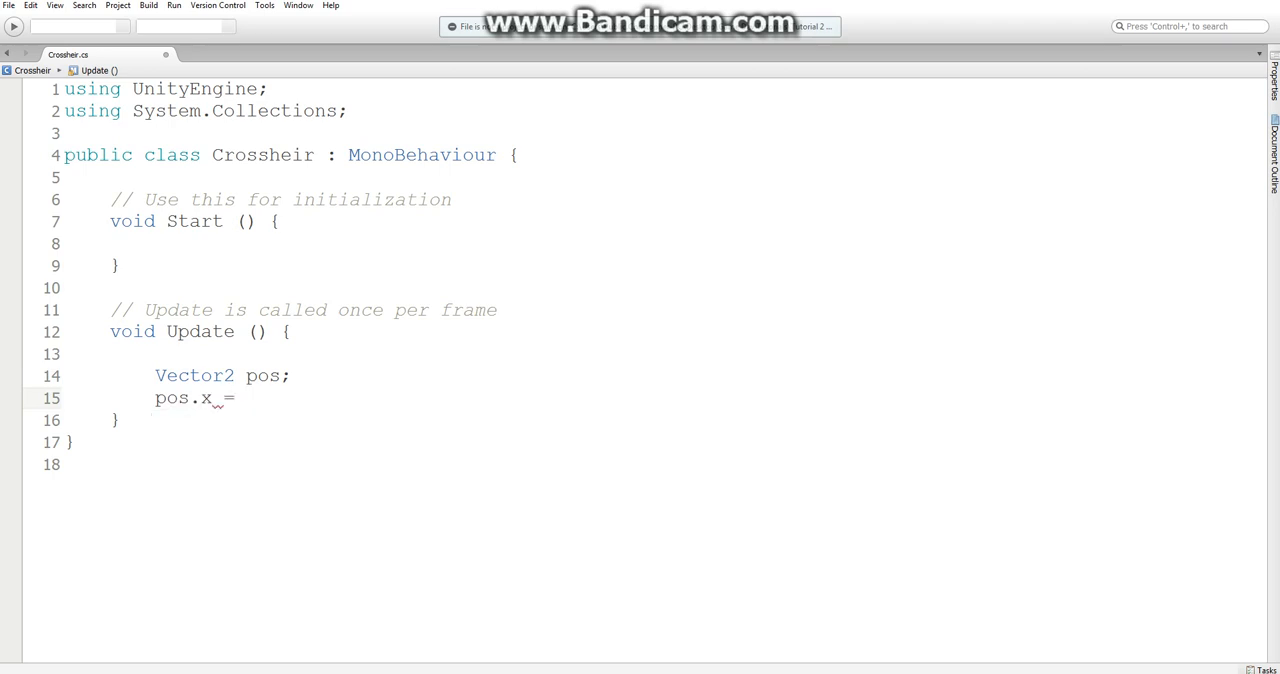
pyautogui.write('Mouse')
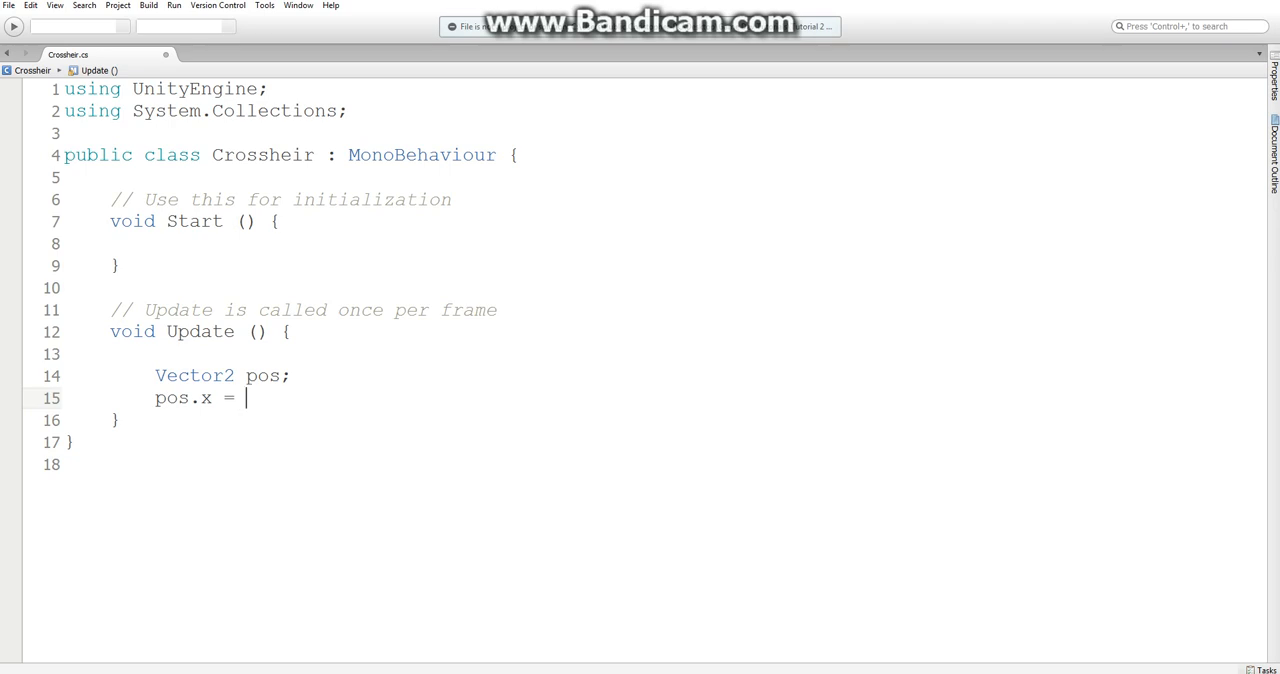
pyautogui.write('Input.')
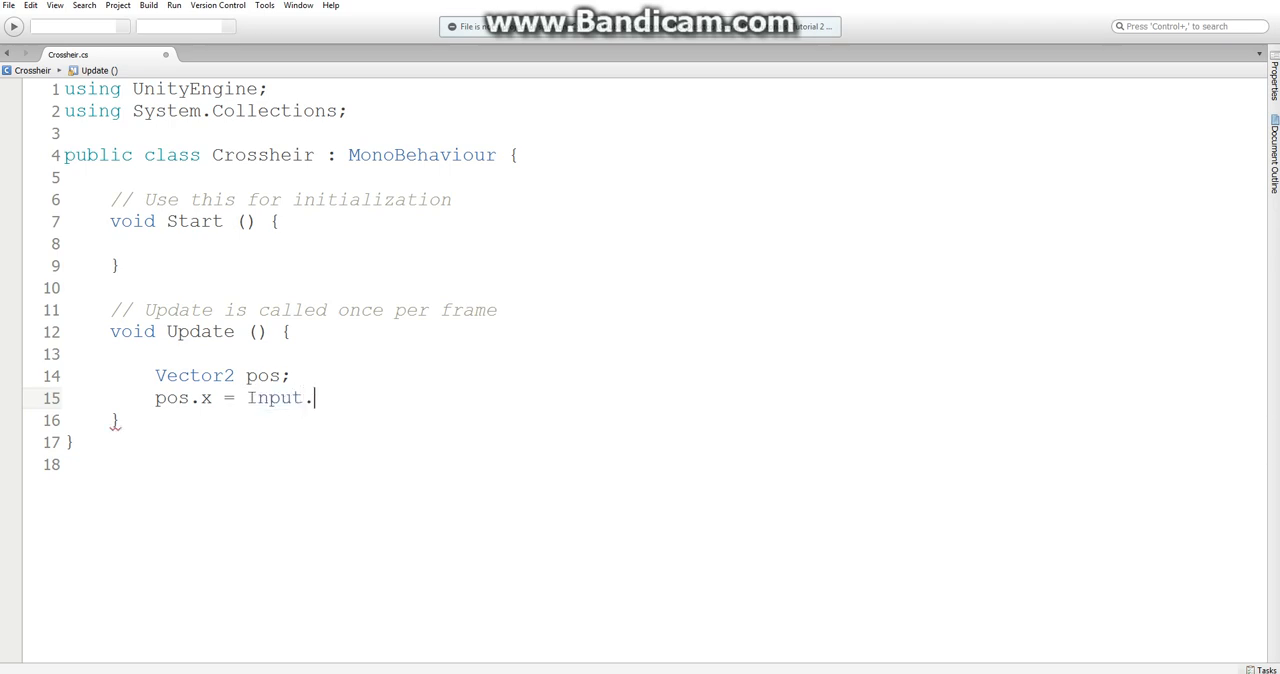
pyautogui.write('Get')
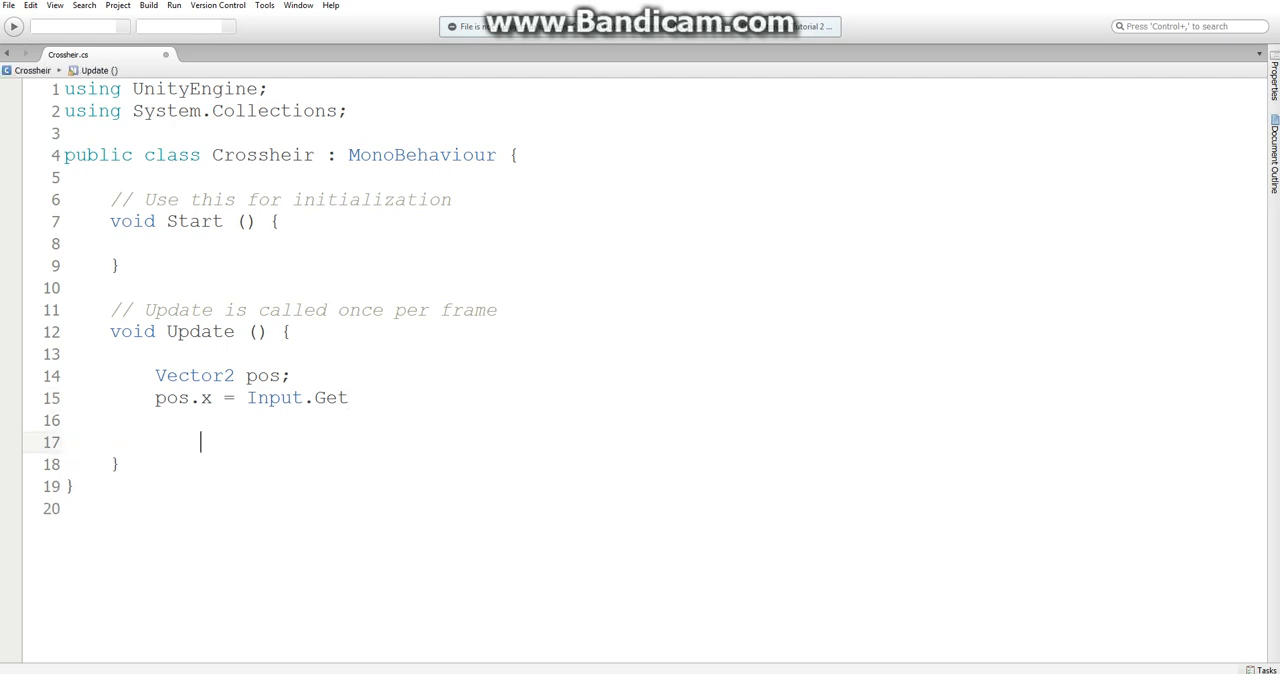
pyautogui.write('mousePosition.x;')
pyautogui.write('print (pos.x + " " + pos.y);')
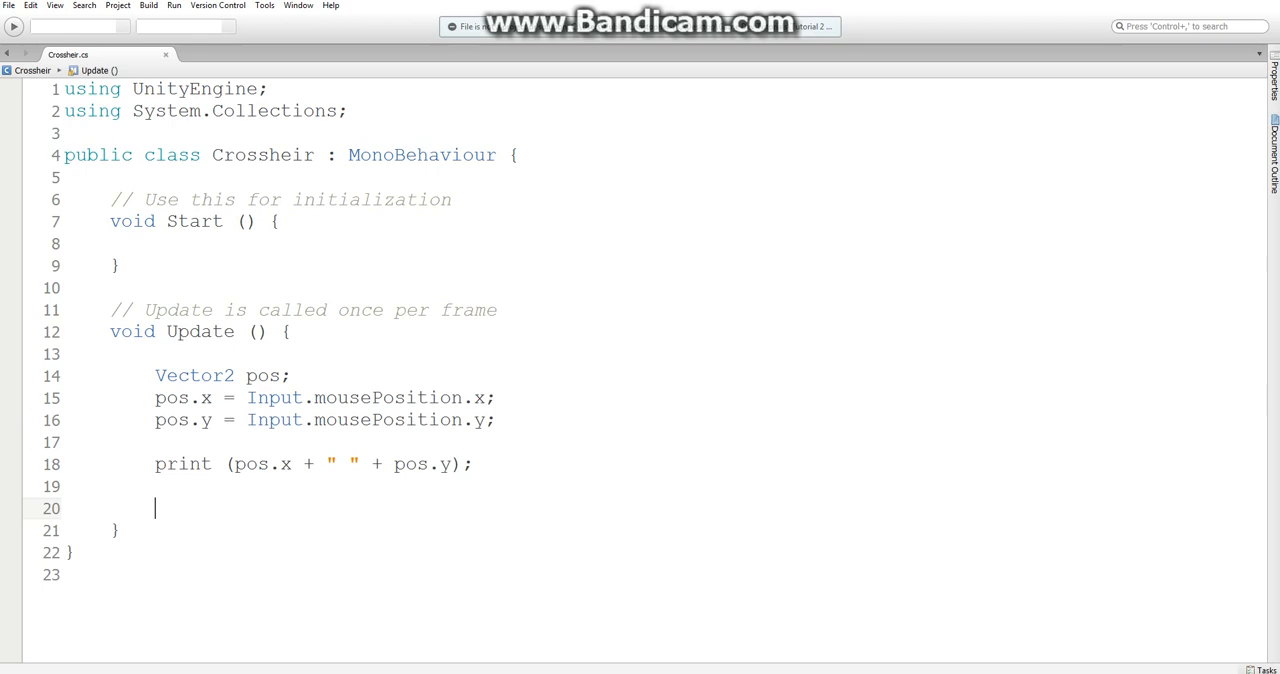
# - Select the new mouse-tracking lines and the pos.x argument inside the print call
pyautogui.moveTo(154, 374); pyautogui.dragTo(472, 464)
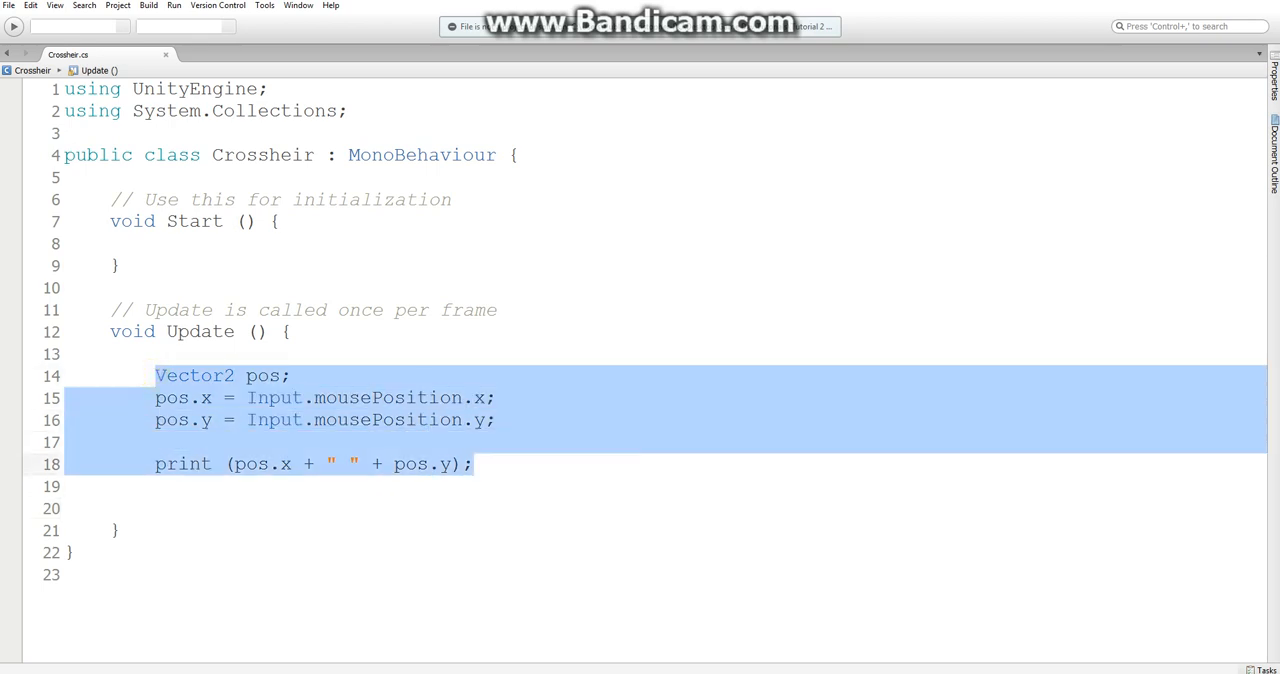
pyautogui.click(476, 464)
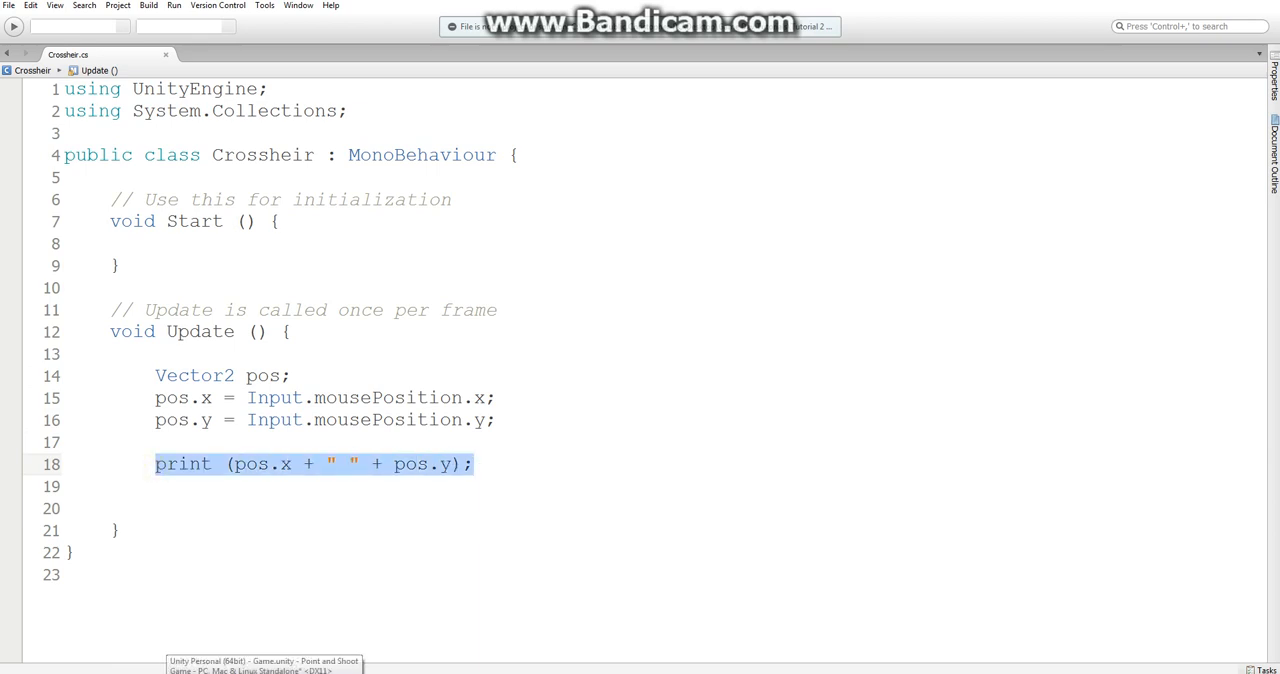
pyautogui.doubleClick(260, 464)
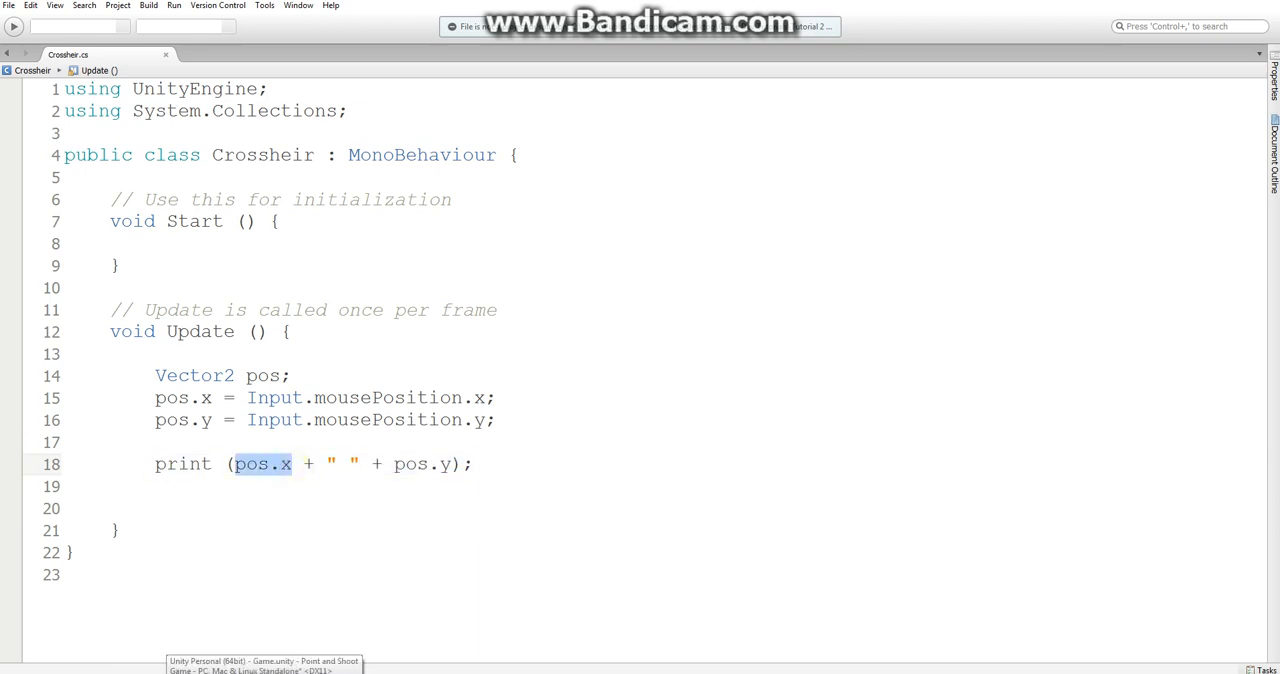
pyautogui.click(406, 464)
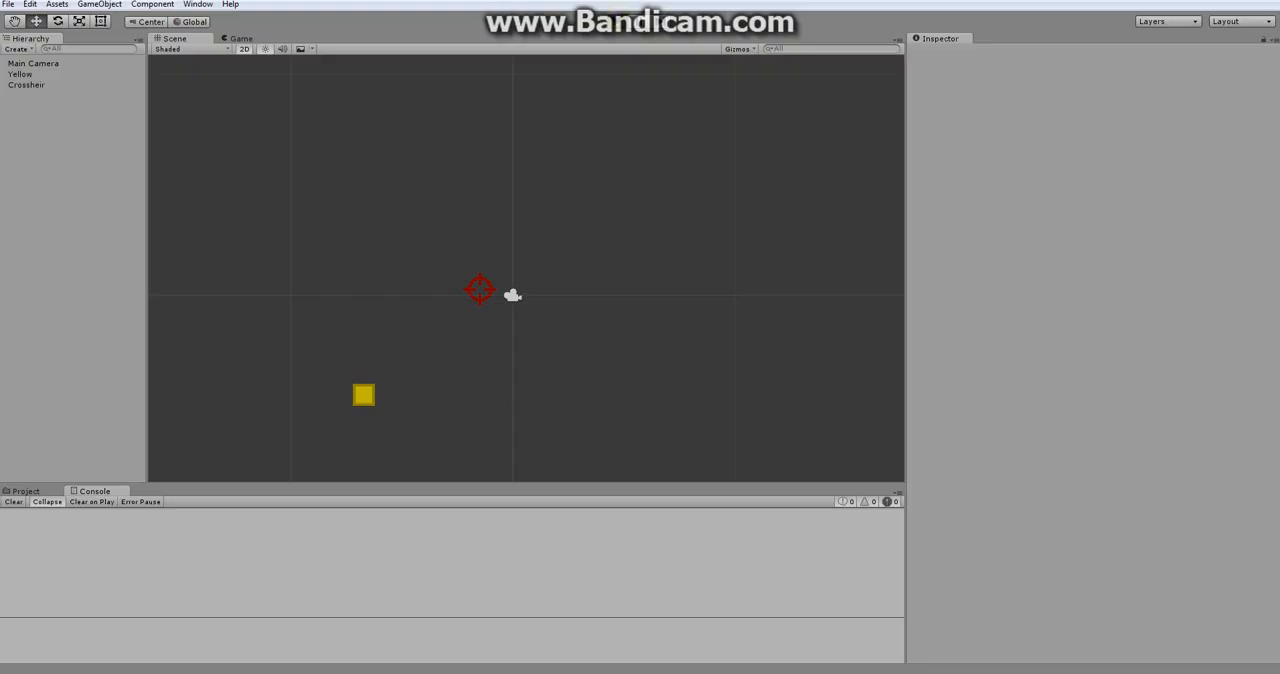
pyautogui.click(240, 38)
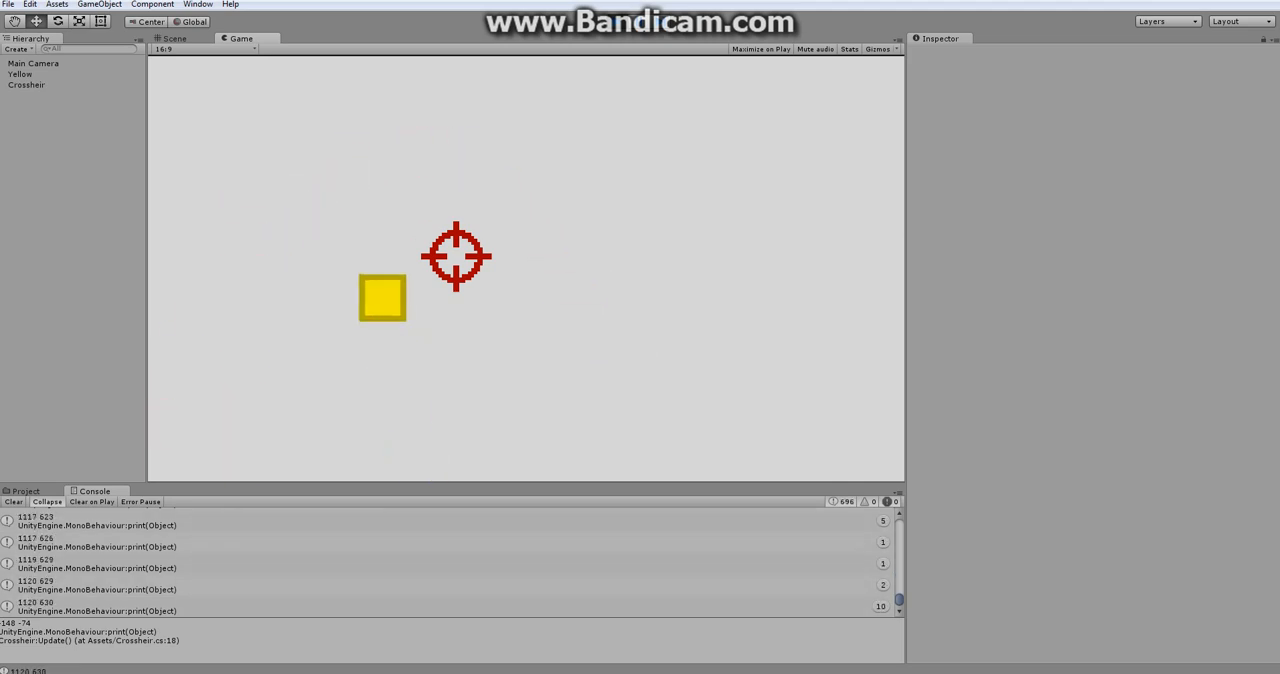
pyautogui.click(172, 38)
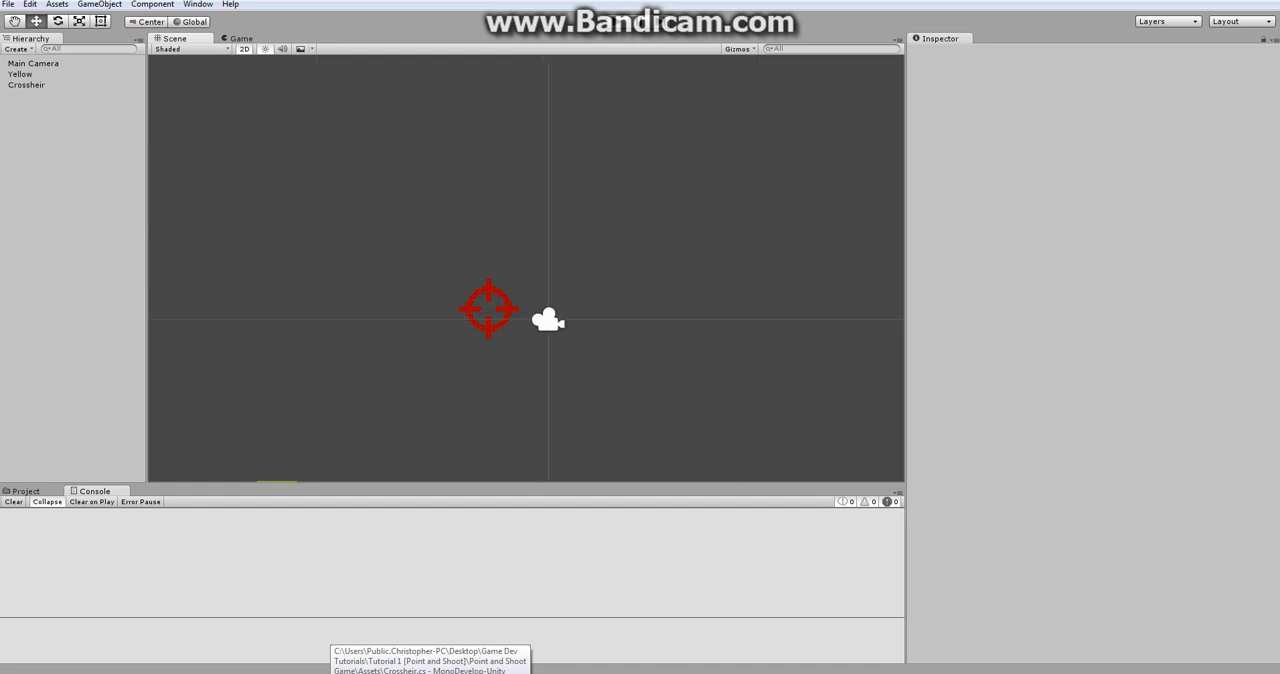
# - Select the Crosshair object and drag its sprite down and left in the scene
pyautogui.click(26, 84)
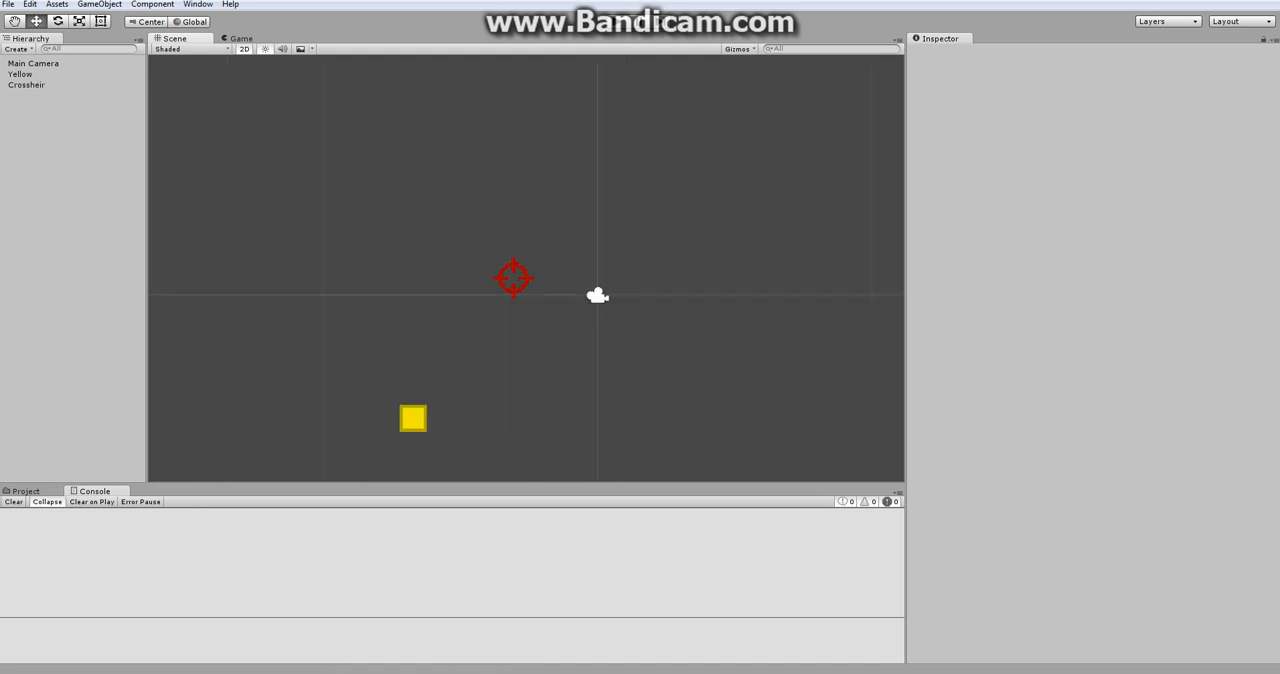
pyautogui.click(26, 84)
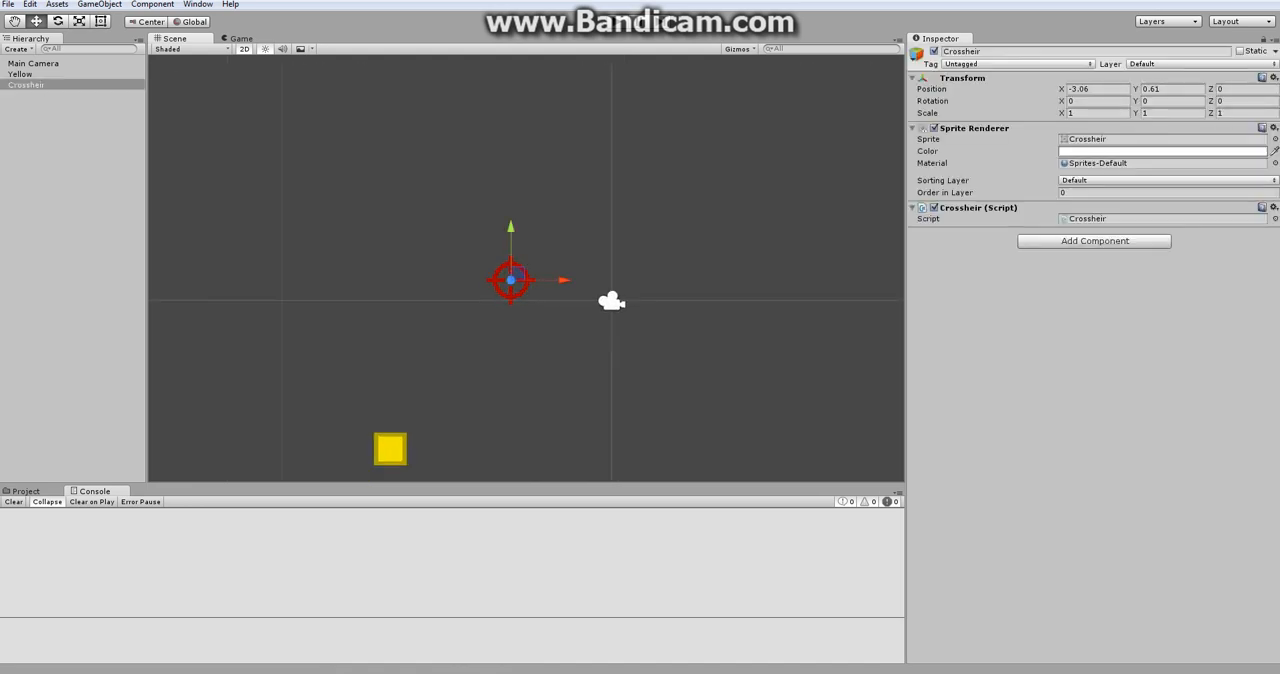
pyautogui.moveTo(510, 280); pyautogui.dragTo(562, 292)
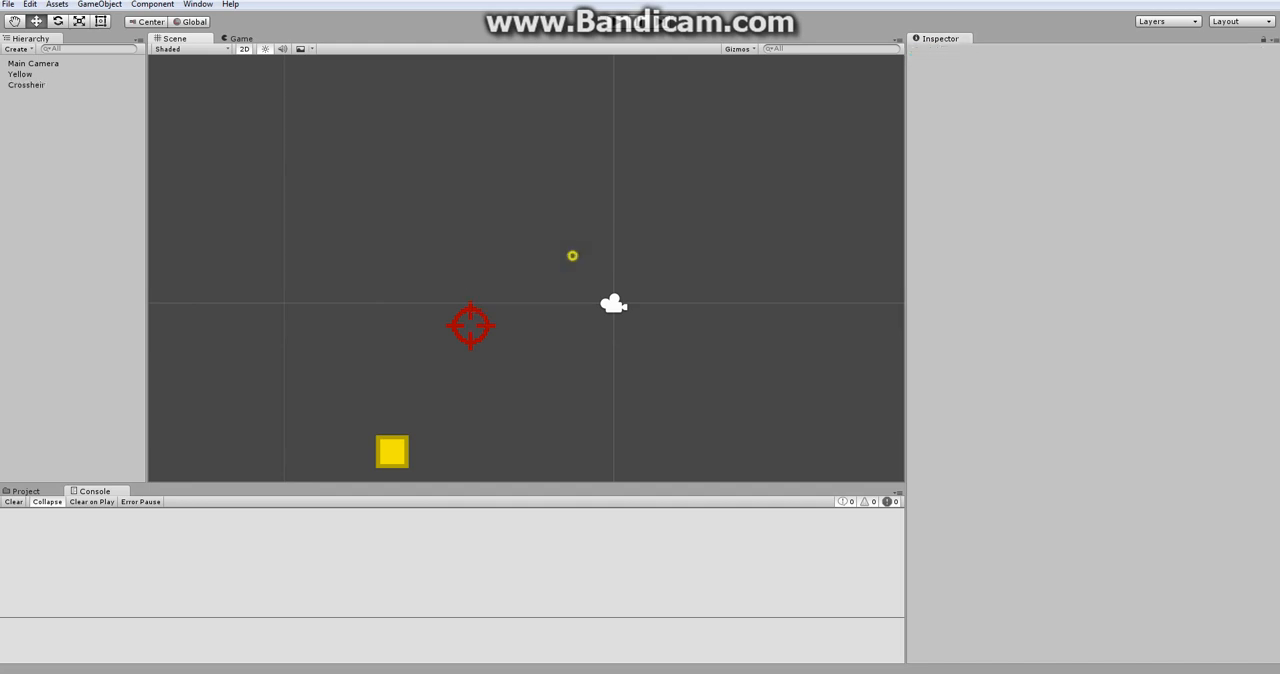
pyautogui.click(32, 62)
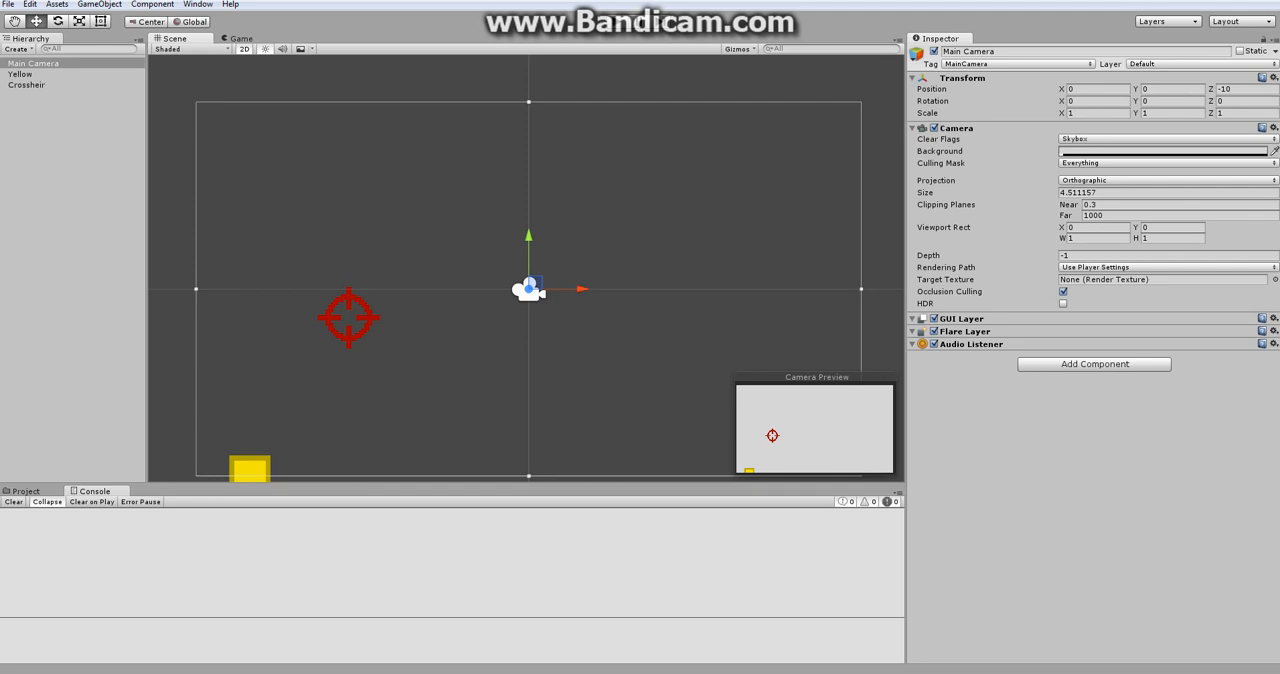
# - Move the crosshair sprite up beside the Main Camera, then open Crosshair.cs from the project assets
pyautogui.click(26, 84)
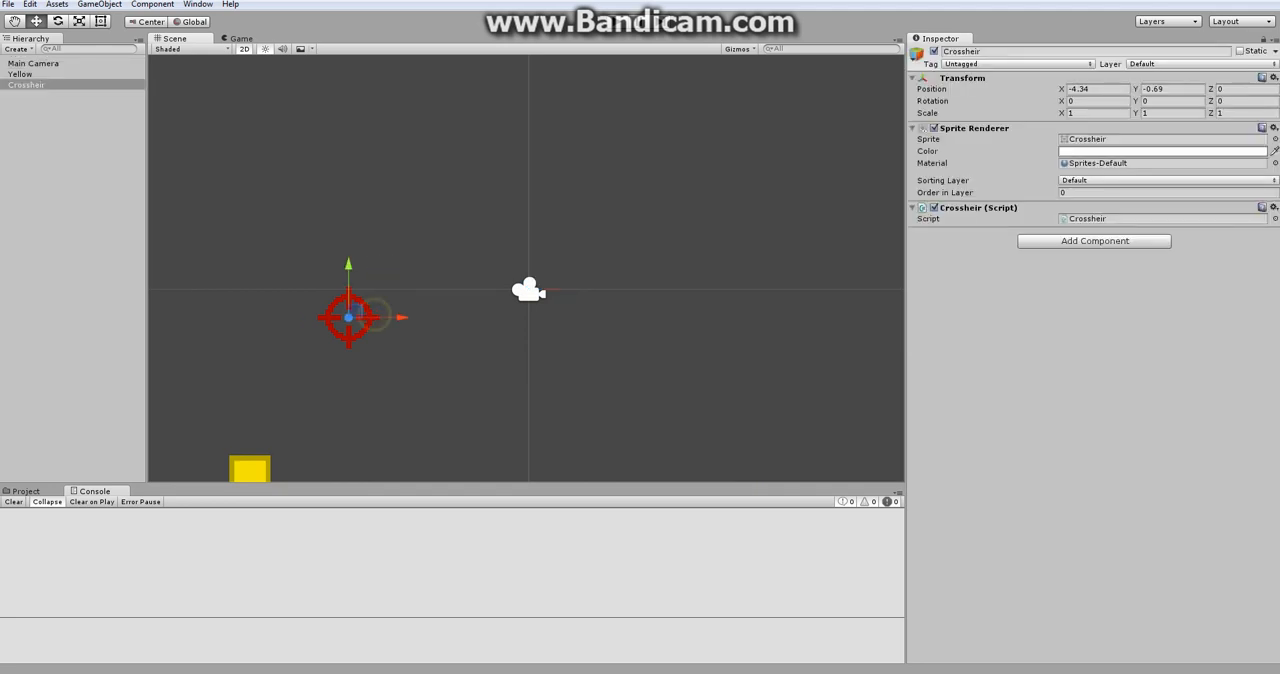
pyautogui.moveTo(348, 316); pyautogui.dragTo(484, 270)
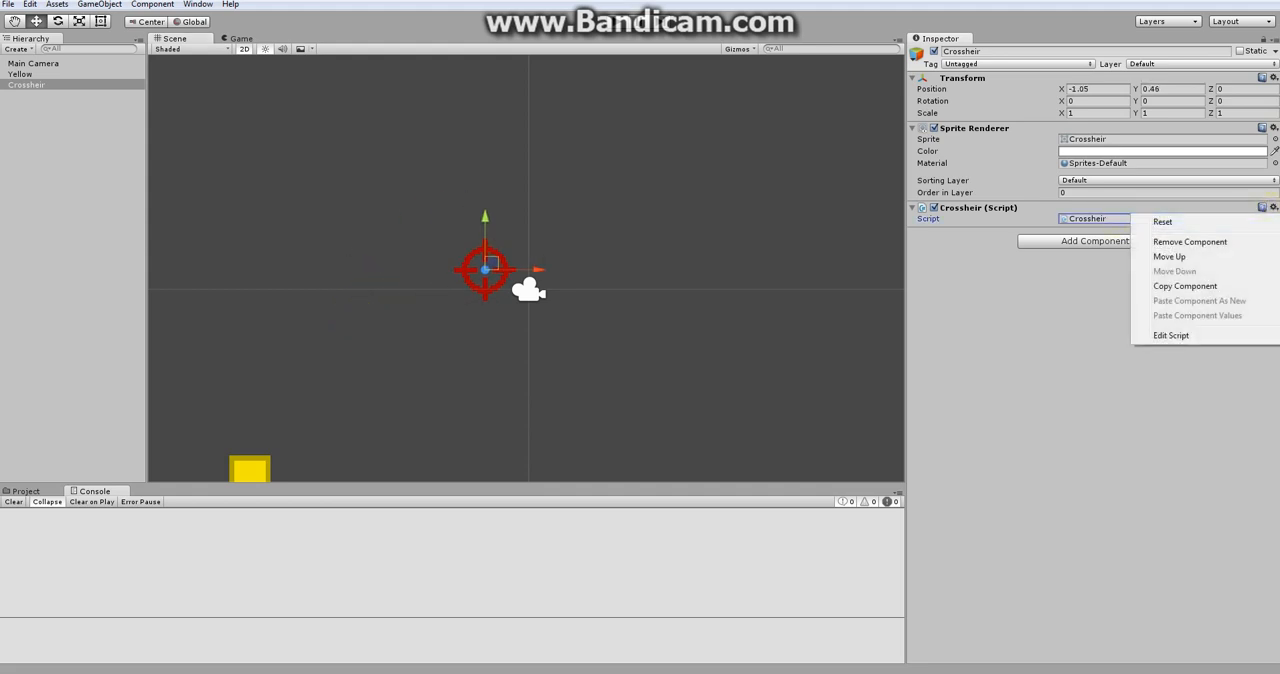
pyautogui.click(1188, 242)
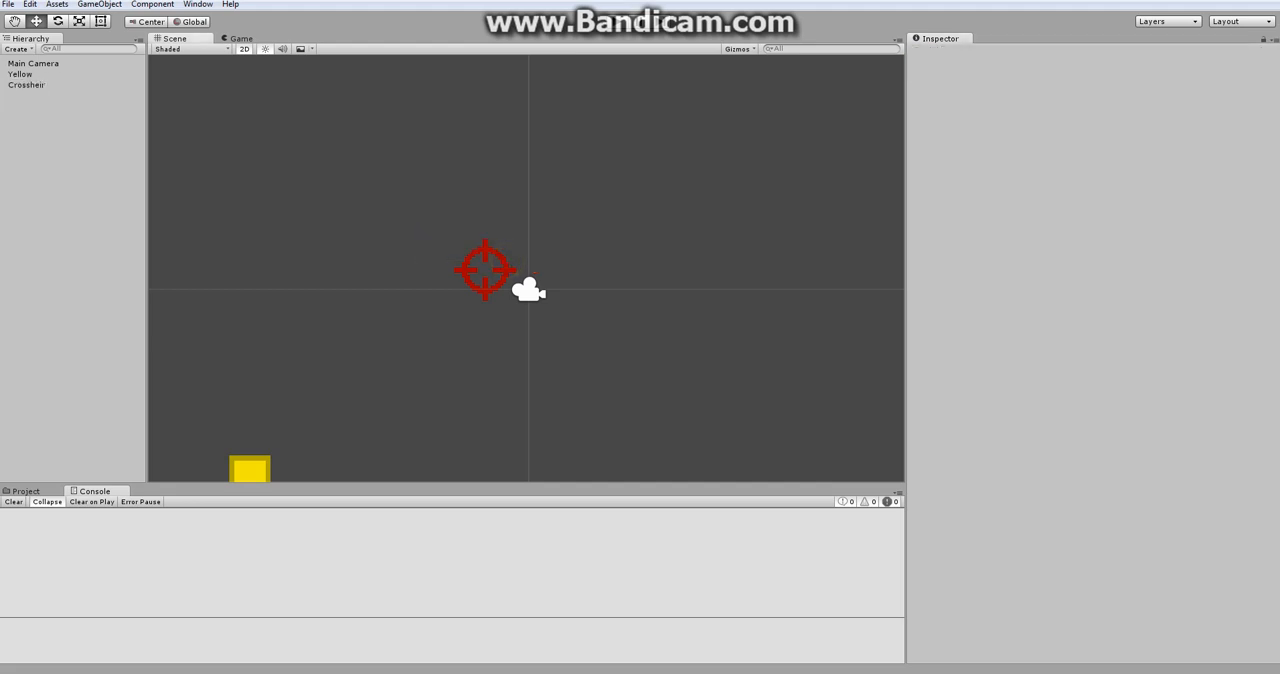
pyautogui.click(24, 490)
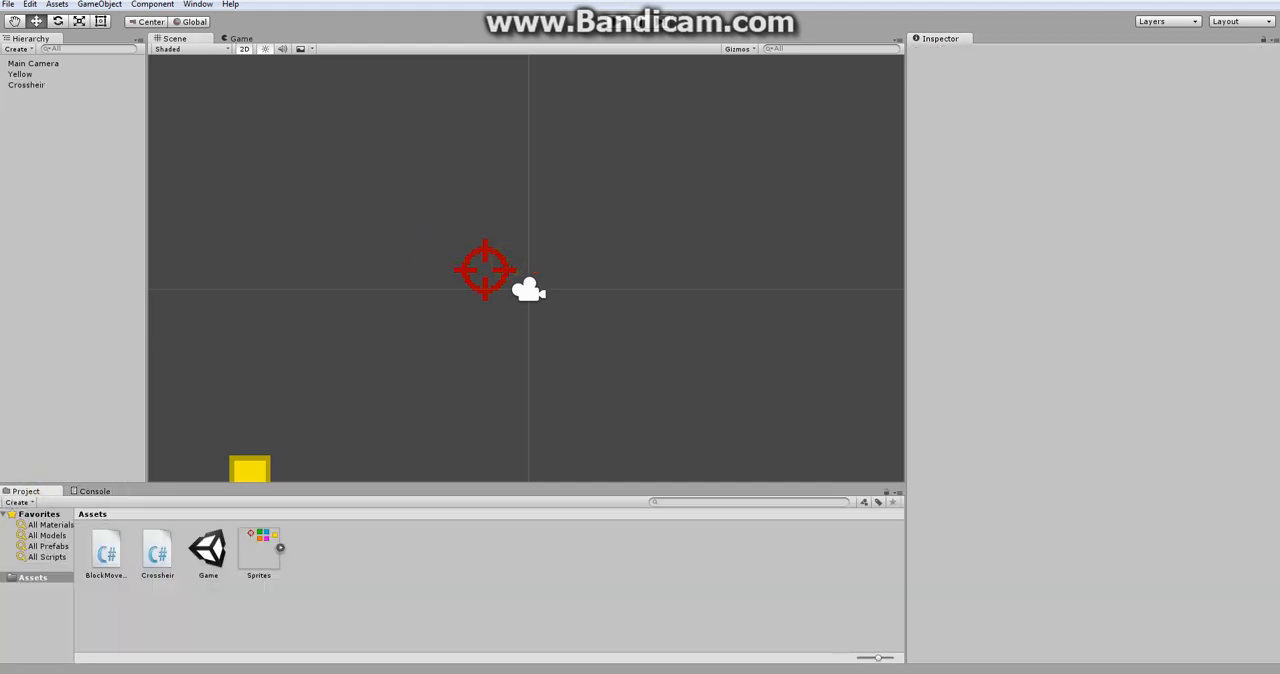
pyautogui.click(156, 550)
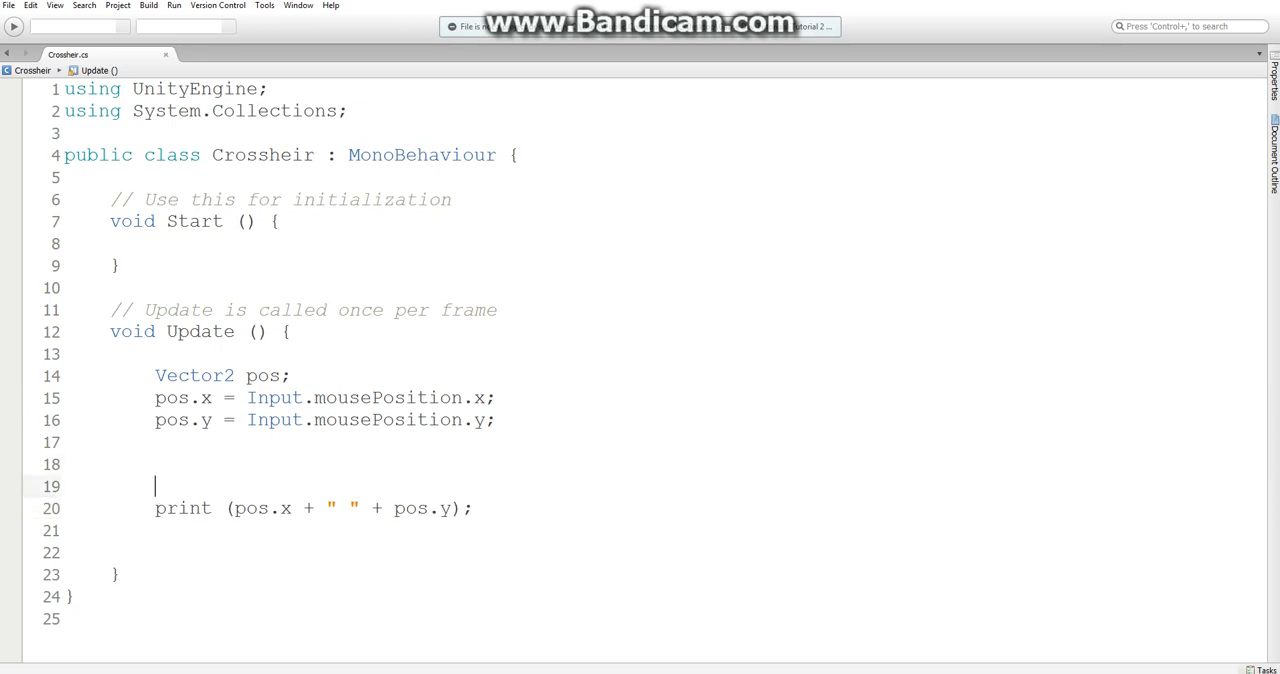
# - Replace the mouse-position lines with this.GetComponent<Camera>() as the start of a print call
pyautogui.moveTo(156, 374); pyautogui.dragTo(494, 420)
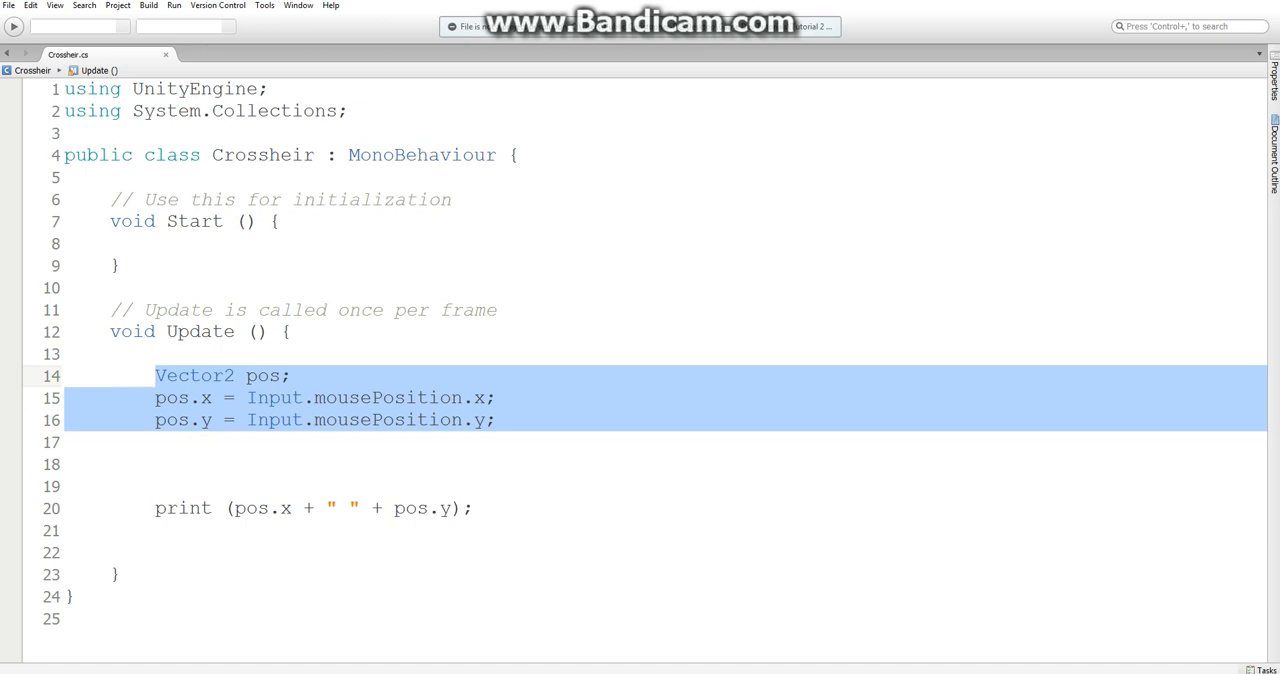
pyautogui.press('Delete')
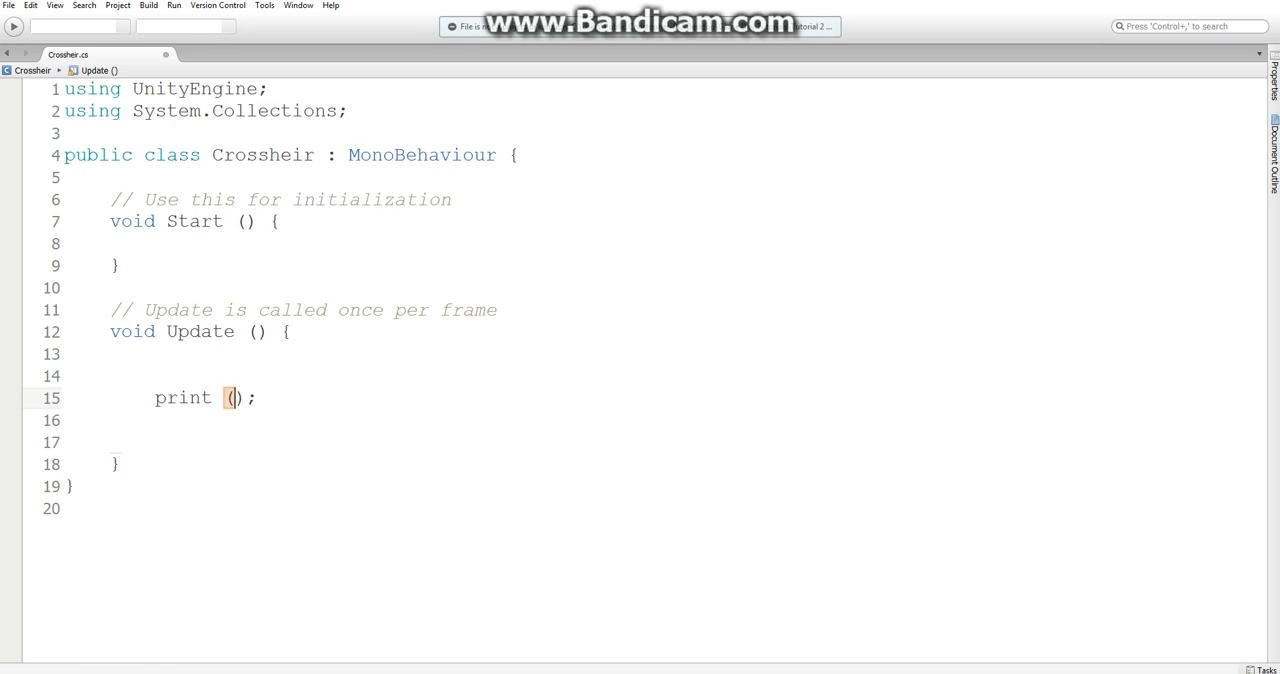
pyautogui.write('this')
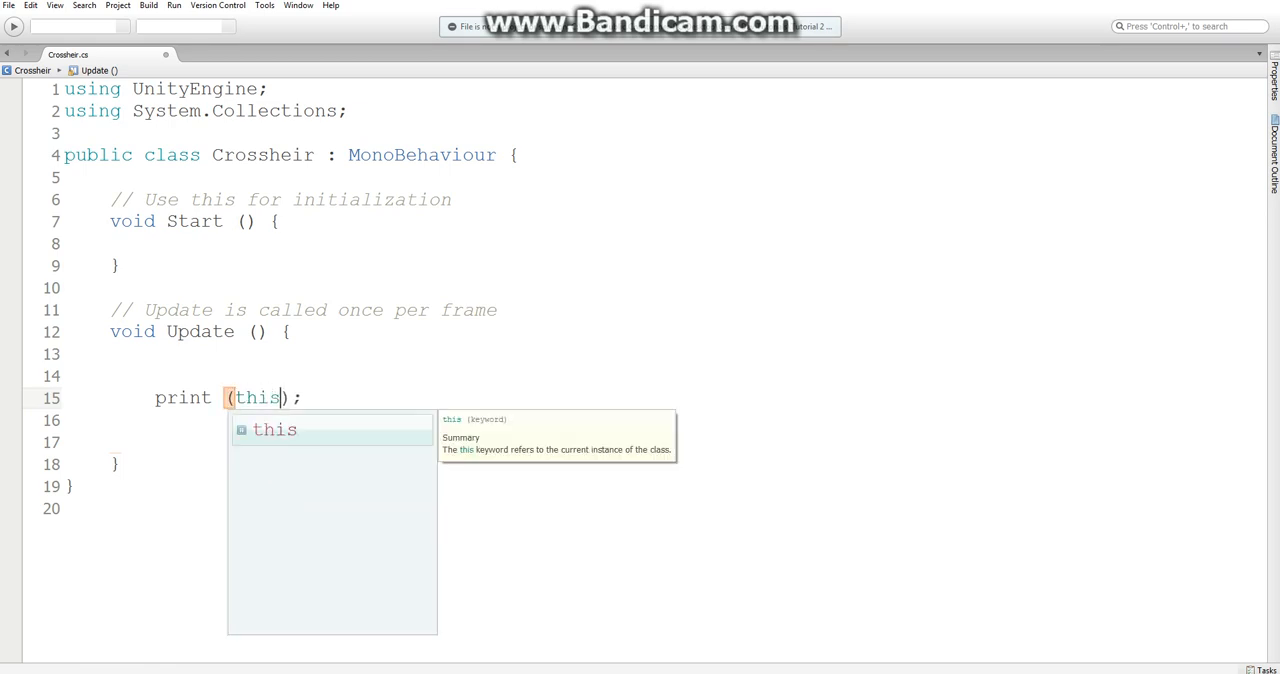
pyautogui.write('.')
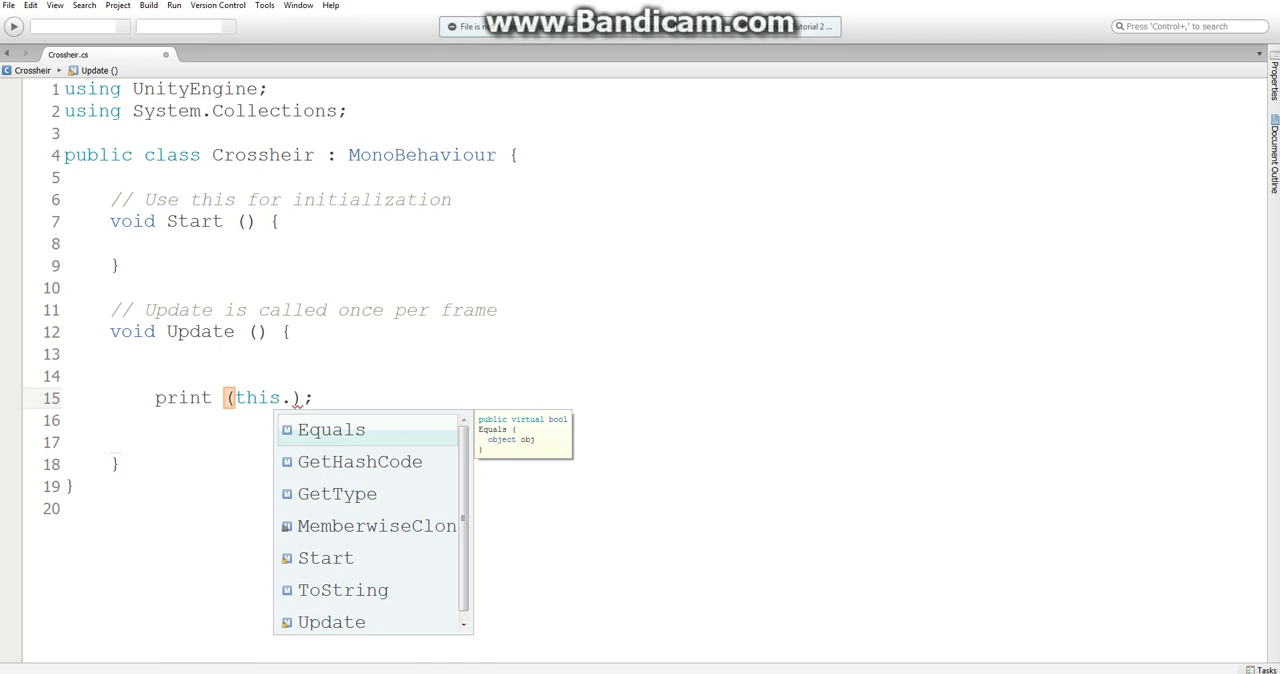
pyautogui.write('get')
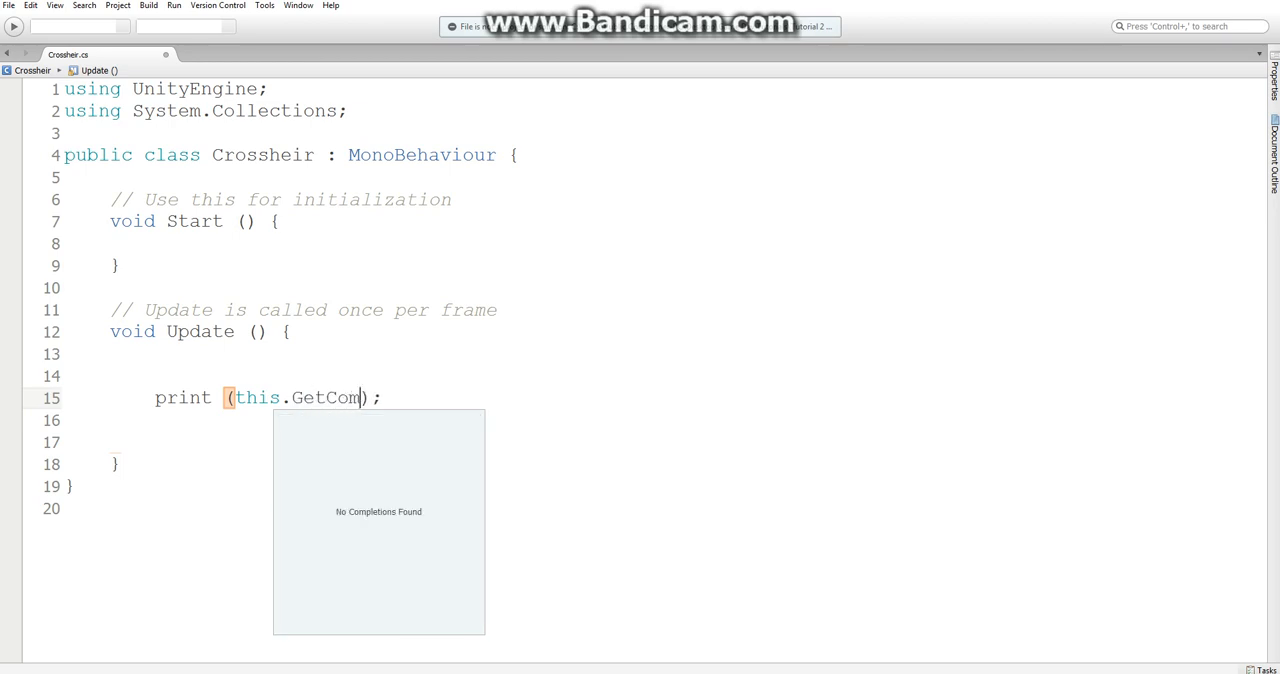
pyautogui.write('ponent<')
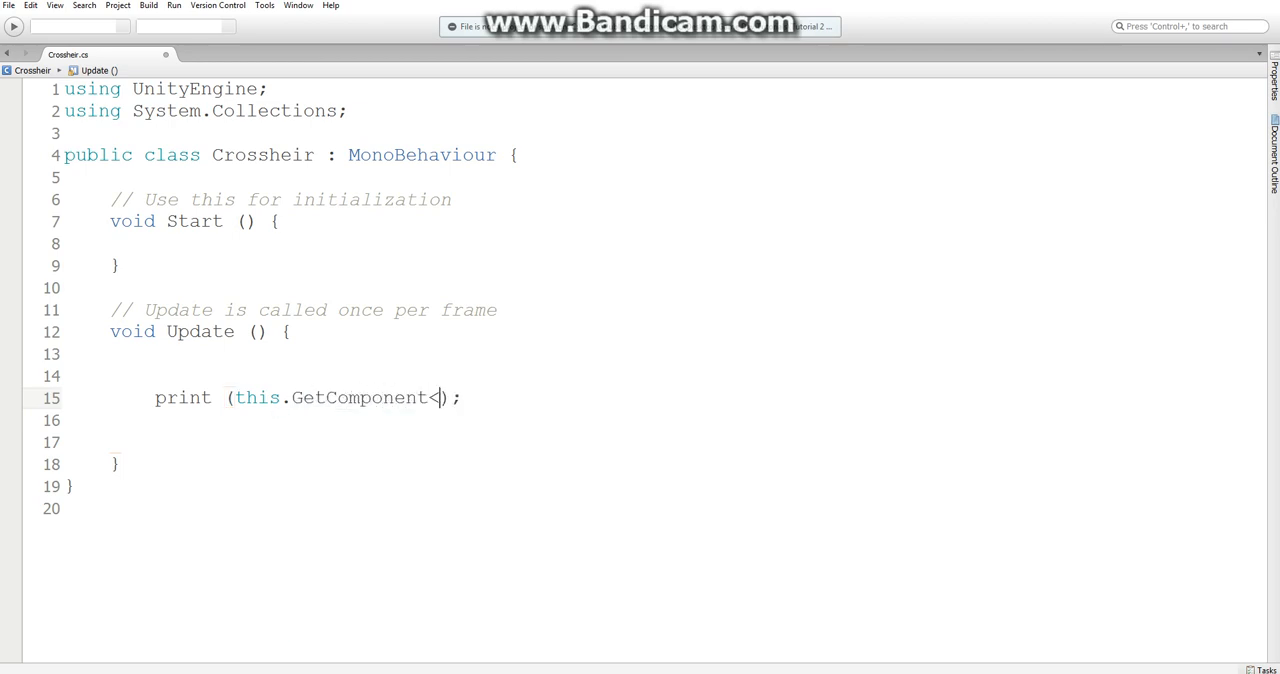
pyautogui.write('Camera>')
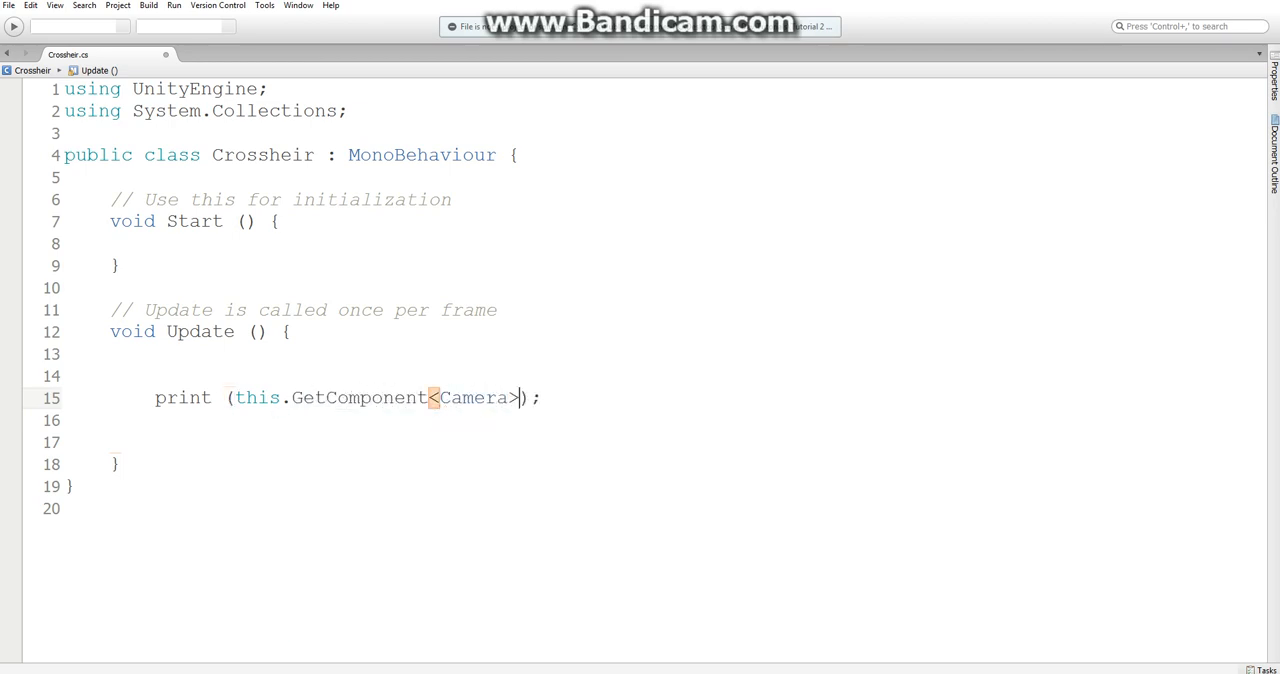
pyautogui.write('()')
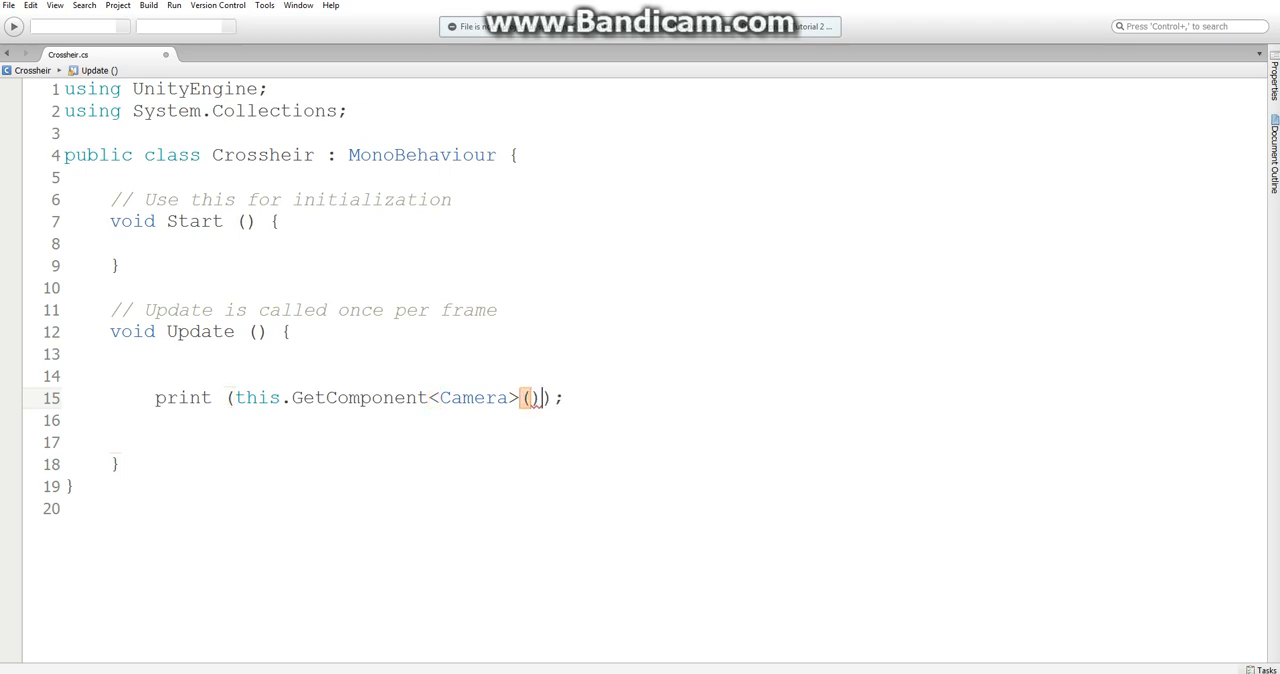
pyautogui.write('.')
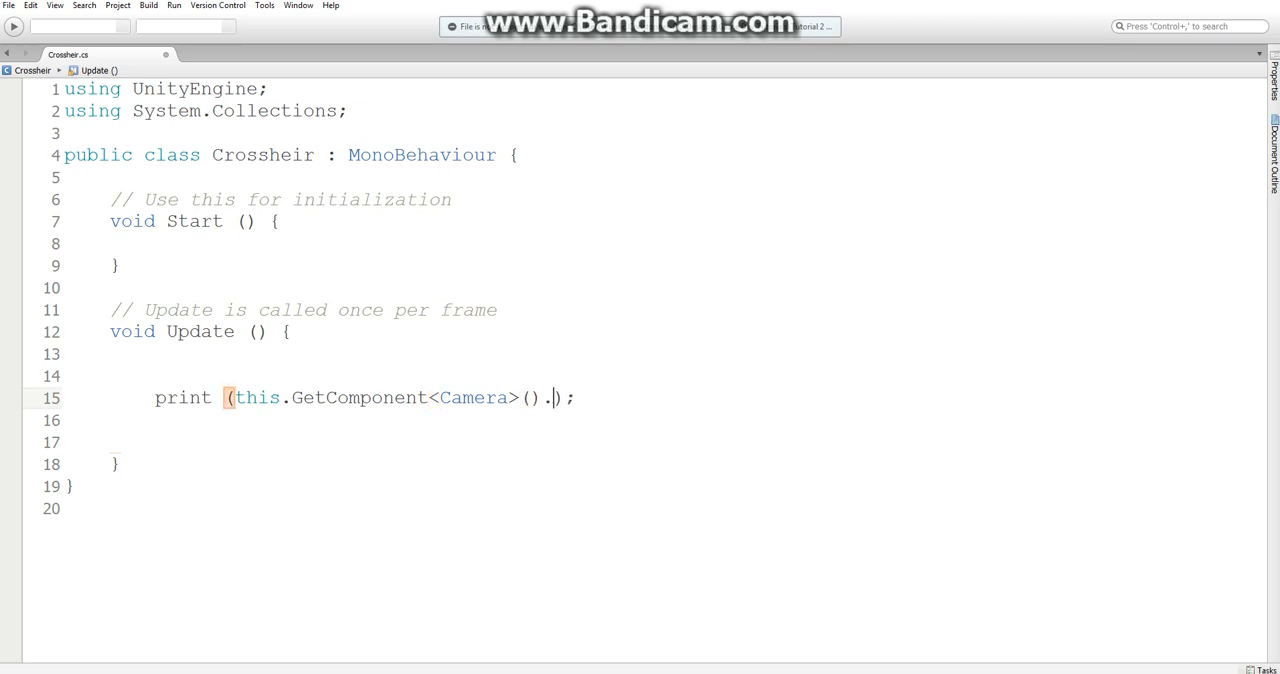
# - Complete the call as ScreenToWorldPoint(Input.mousePosition) to print world coordinates
pyautogui.write('ScreenTo')
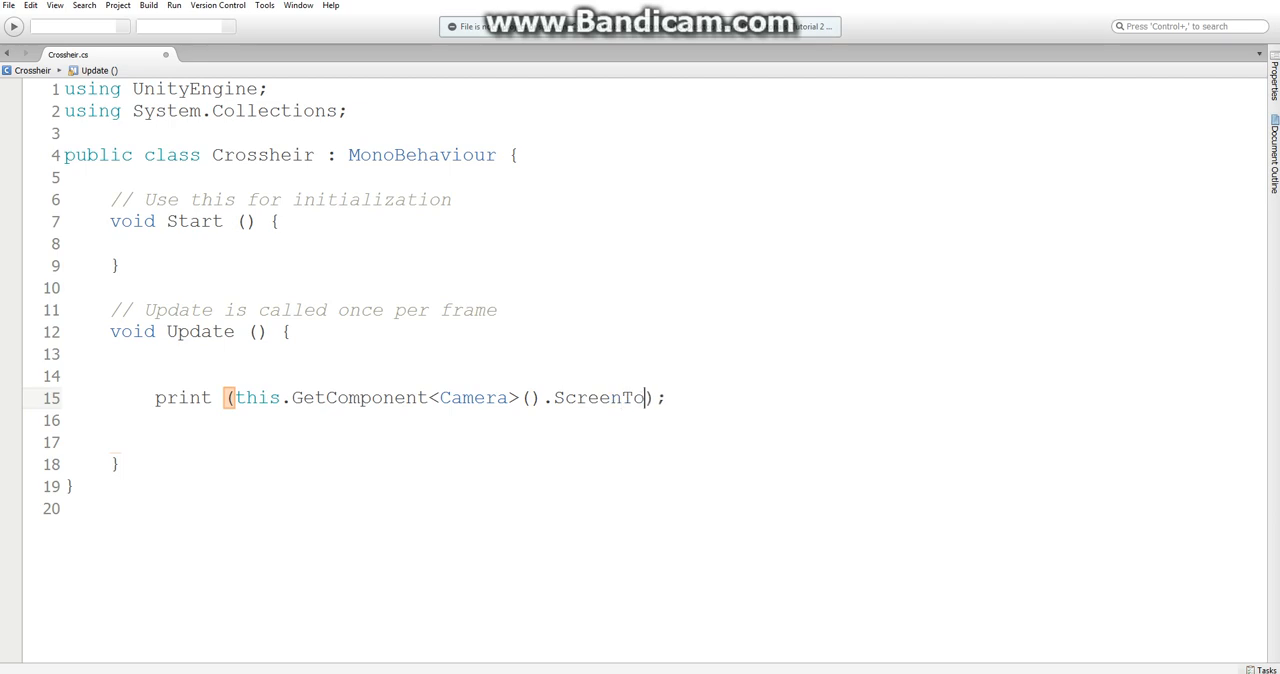
pyautogui.write('WorldPoint')
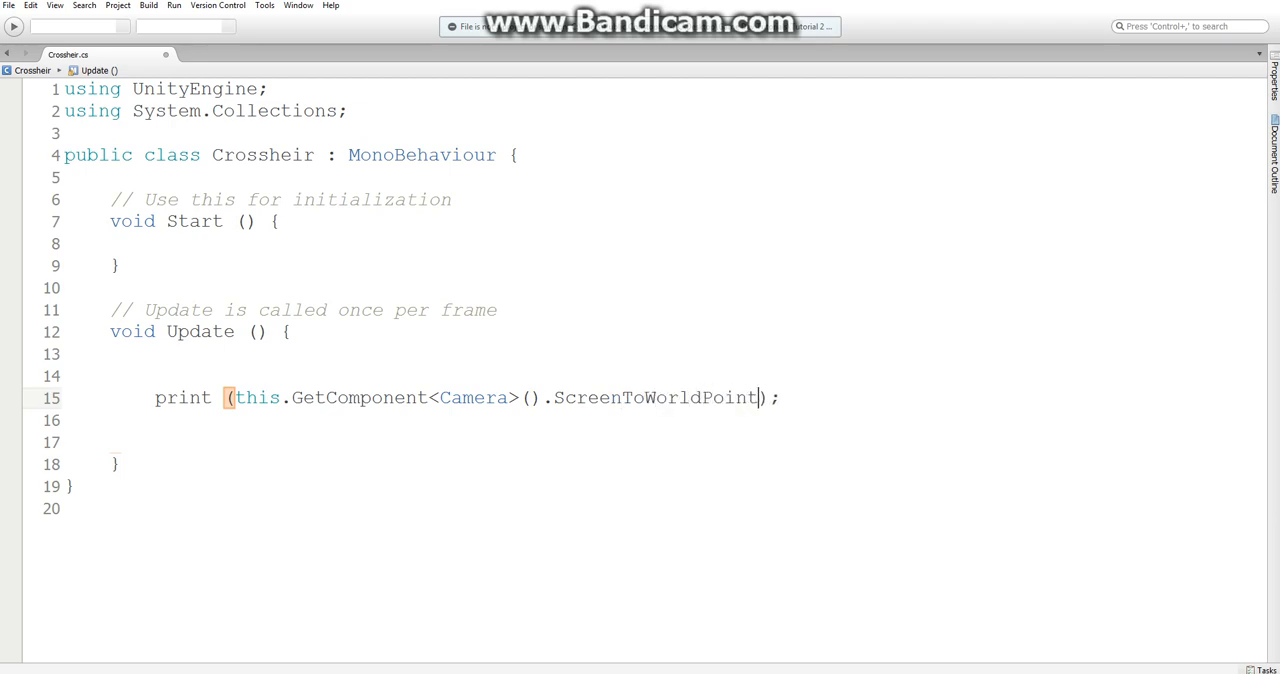
pyautogui.write('()')
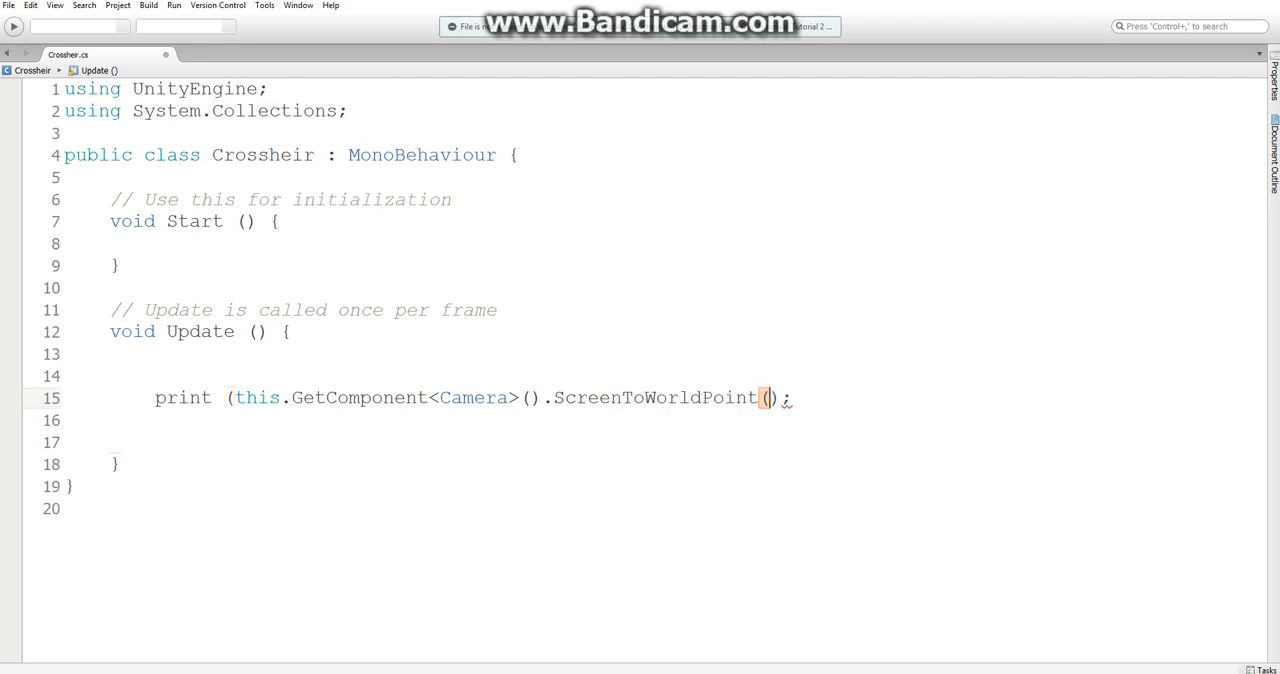
pyautogui.write('Input.')
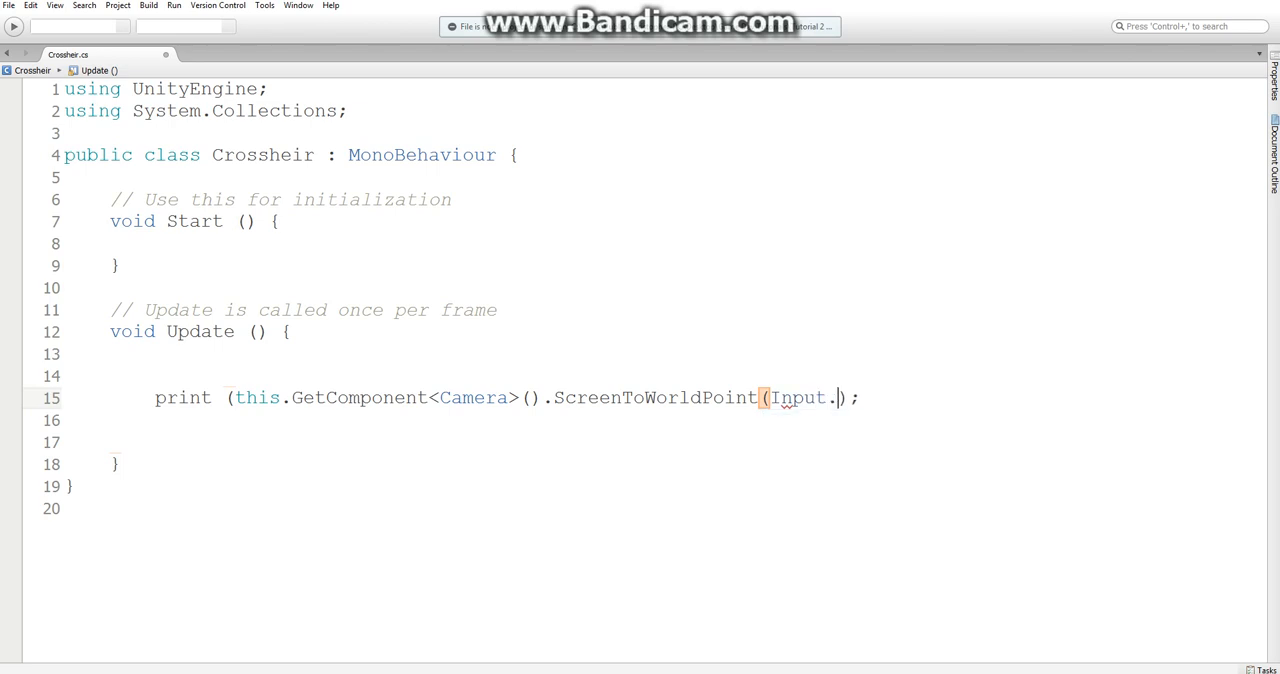
pyautogui.write('MousePosit')
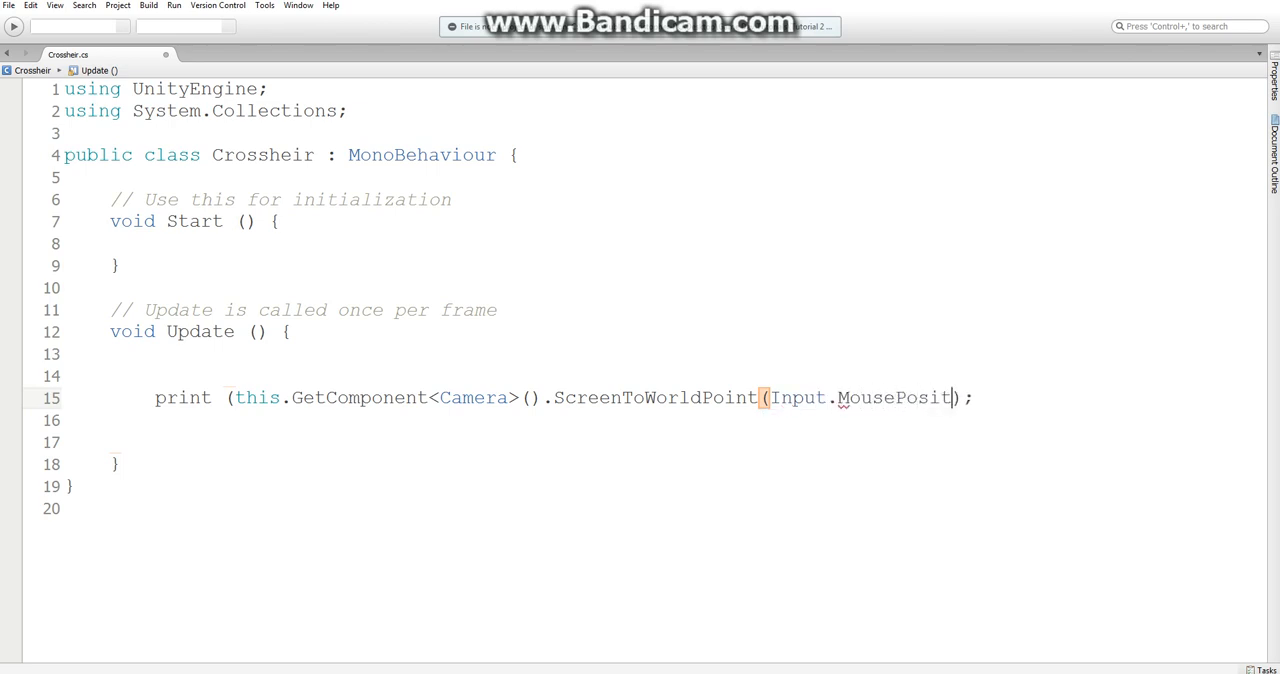
pyautogui.write('ion)')
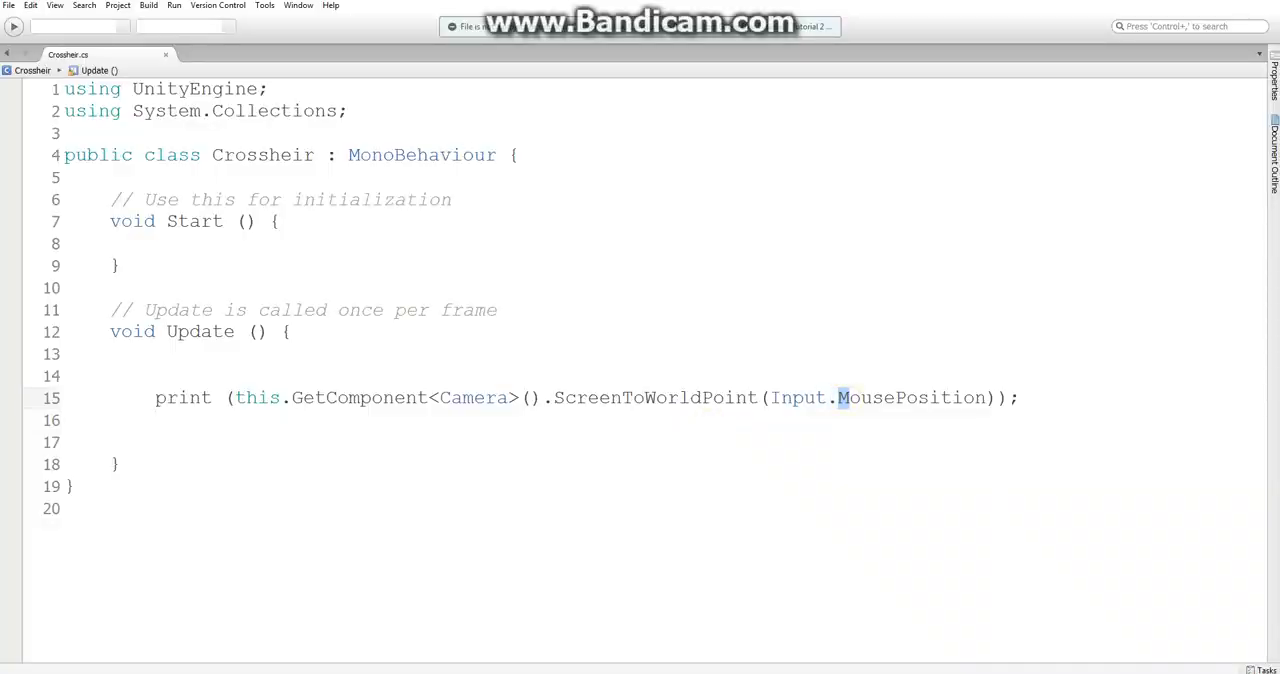
pyautogui.write('mousePosition')
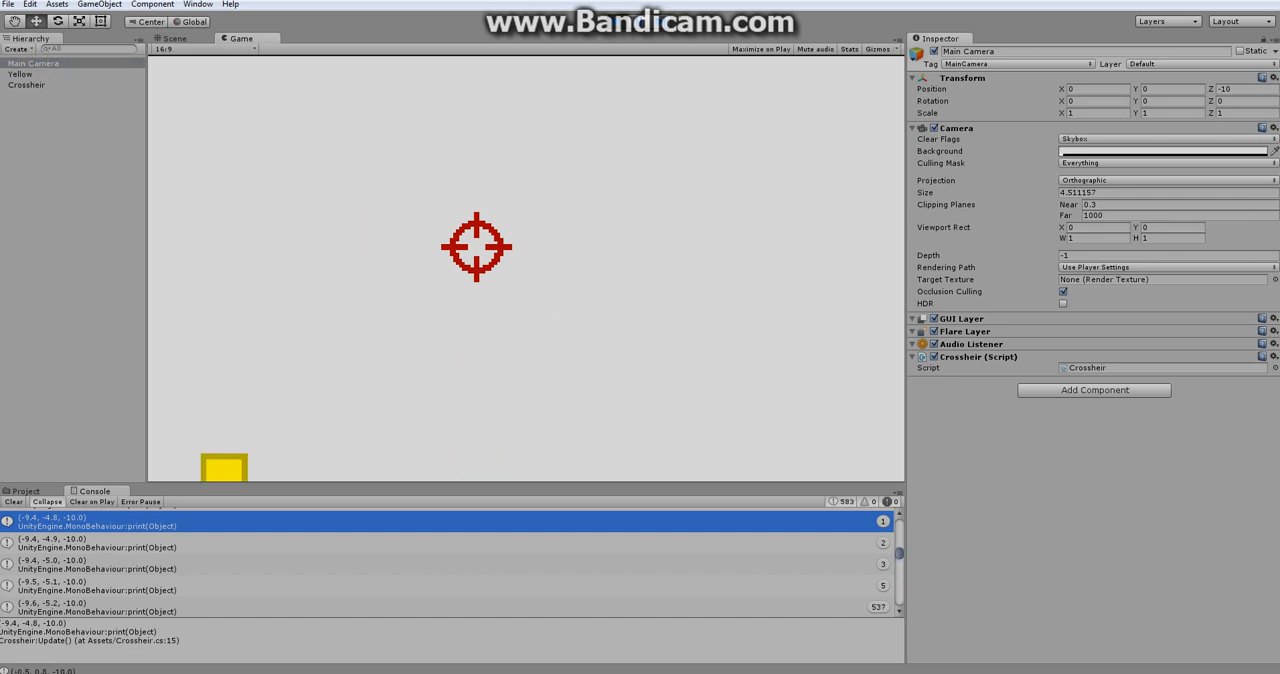
# - Check the scene layout and crosshair while the game runs, then stop it
pyautogui.click(172, 38)
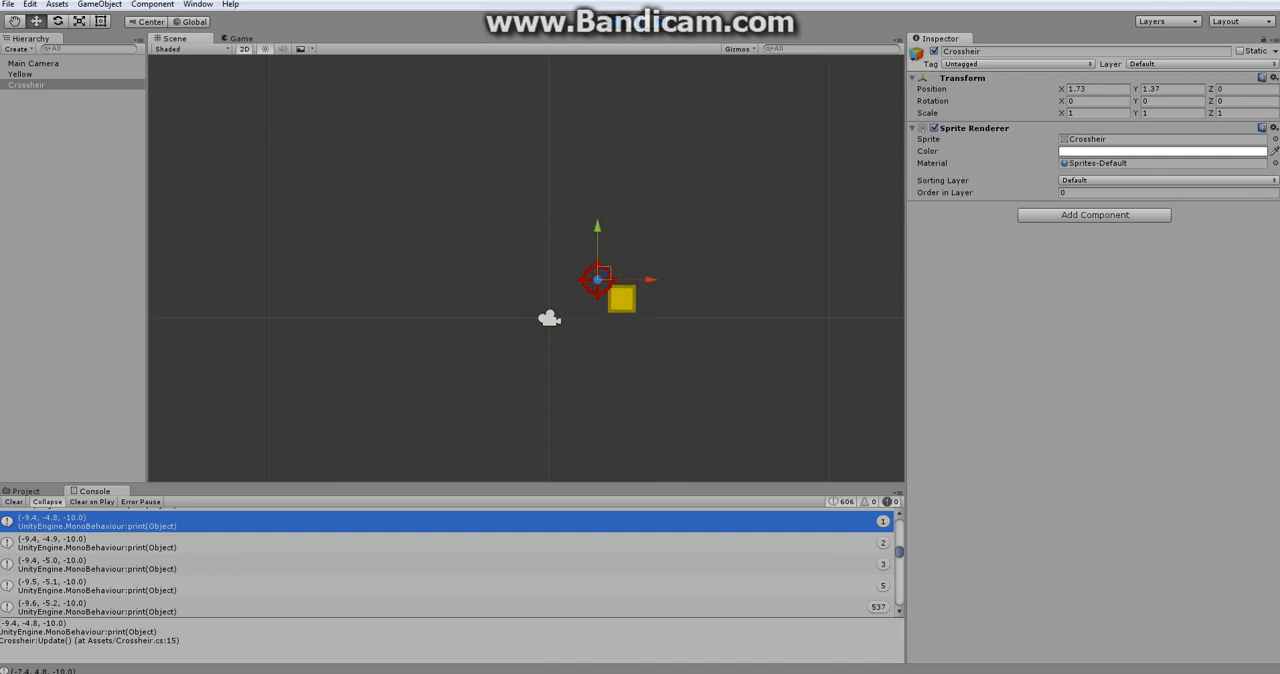
pyautogui.moveTo(596, 278); pyautogui.dragTo(584, 318)
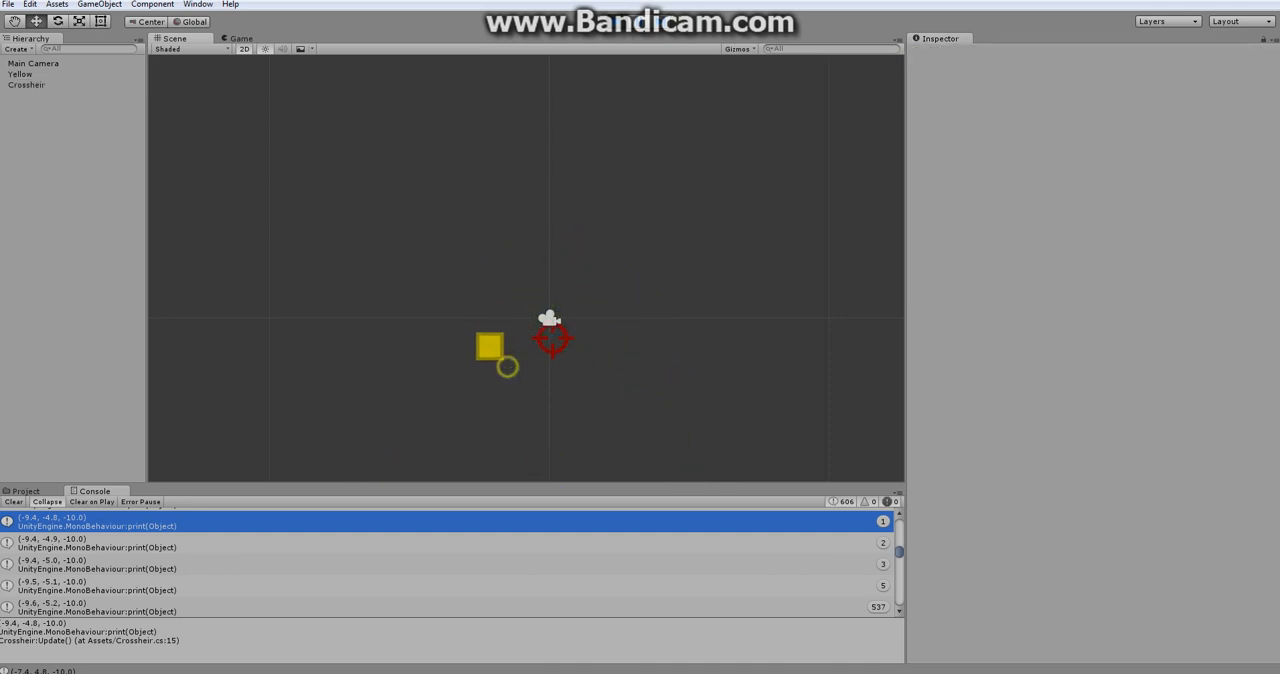
pyautogui.click(20, 74)
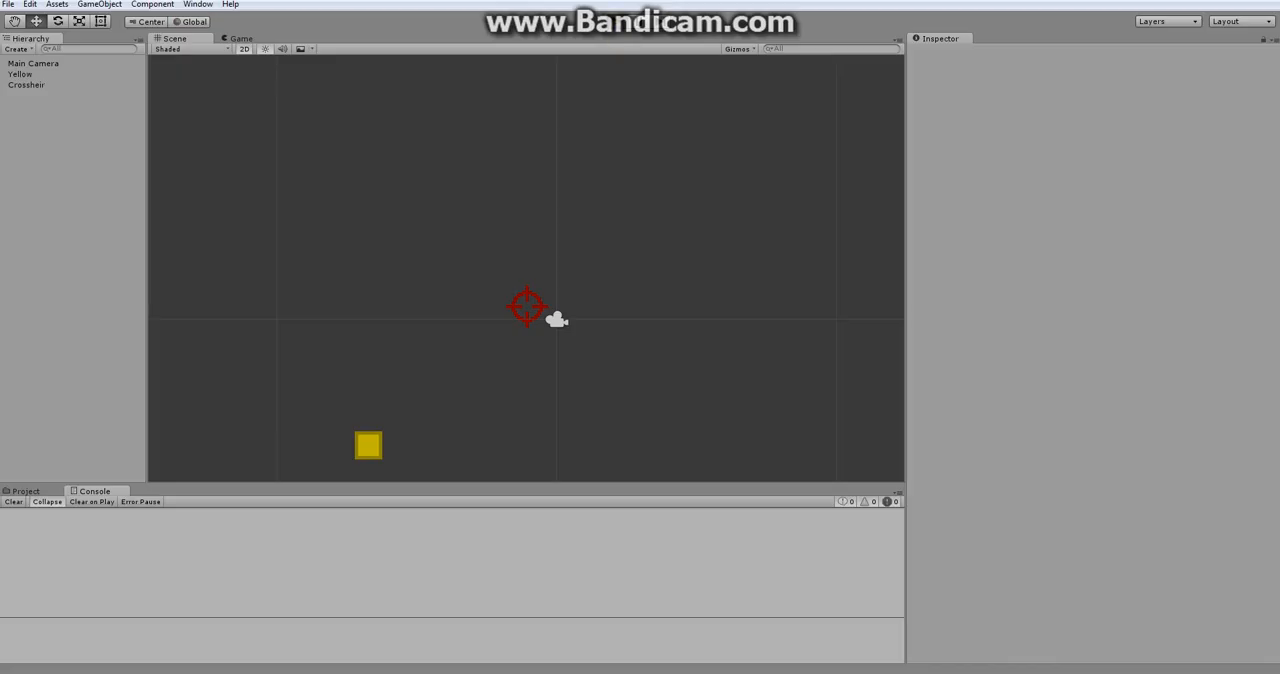
# - Run the game again, view the scene while it plays, and stop it
pyautogui.click(240, 38)
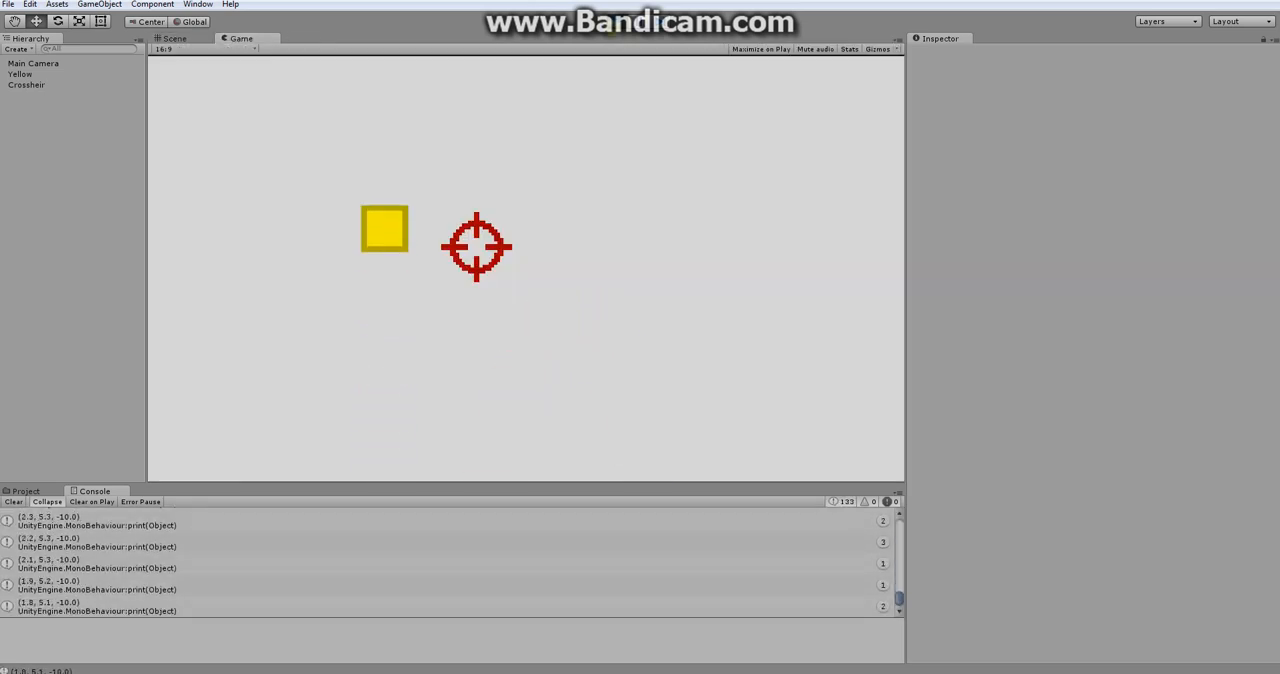
pyautogui.click(176, 38)
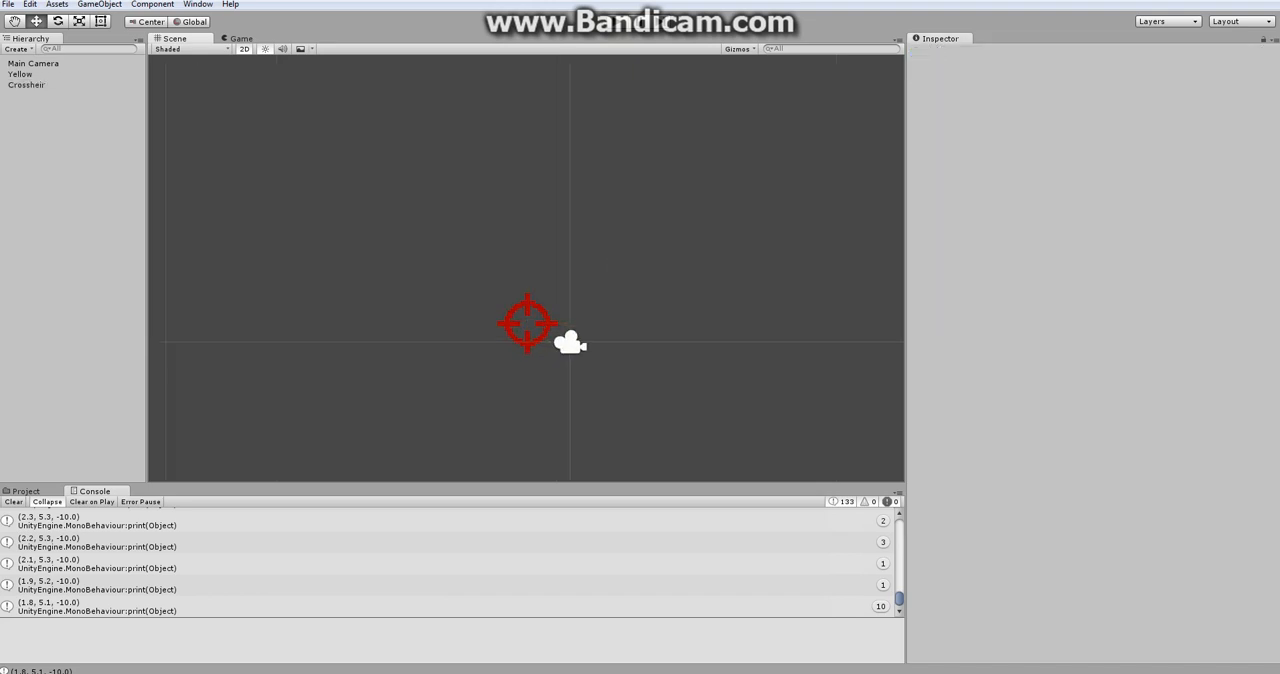
pyautogui.click(26, 84)
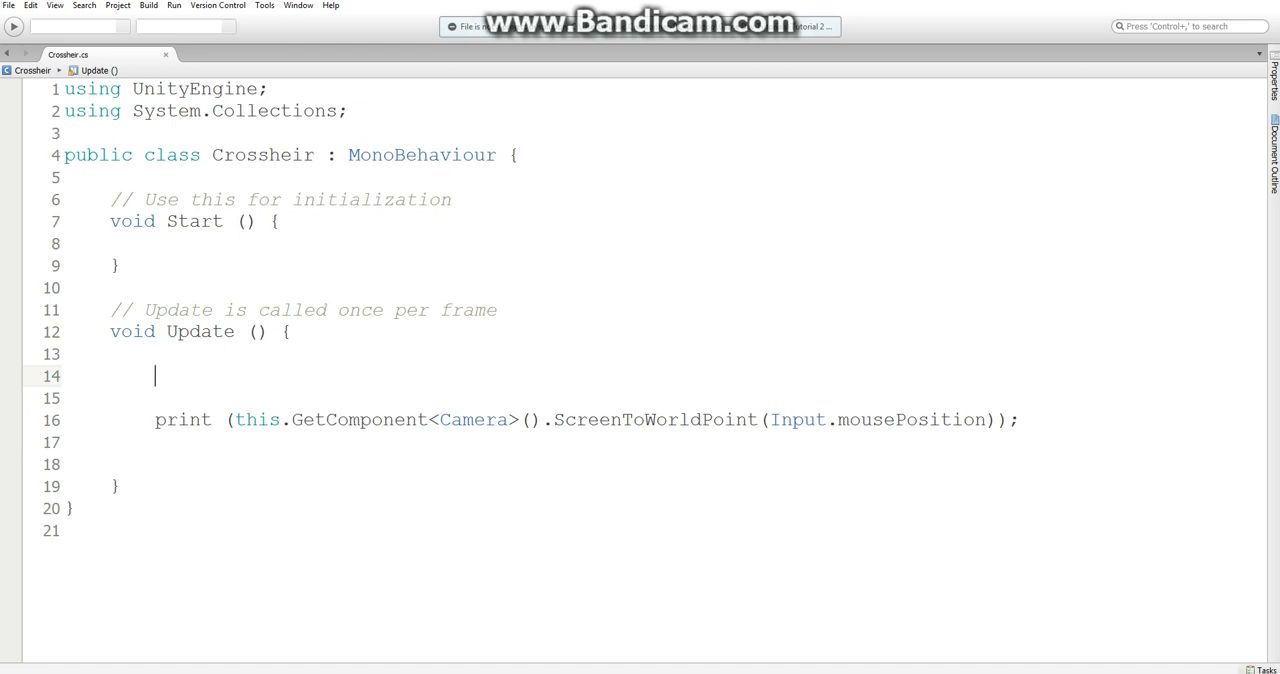
# - Store ScreenToWorldPoint(Input.mousePosition) in a Vector3 pos and print pos.x and pos.y
pyautogui.write('Vector3 po')
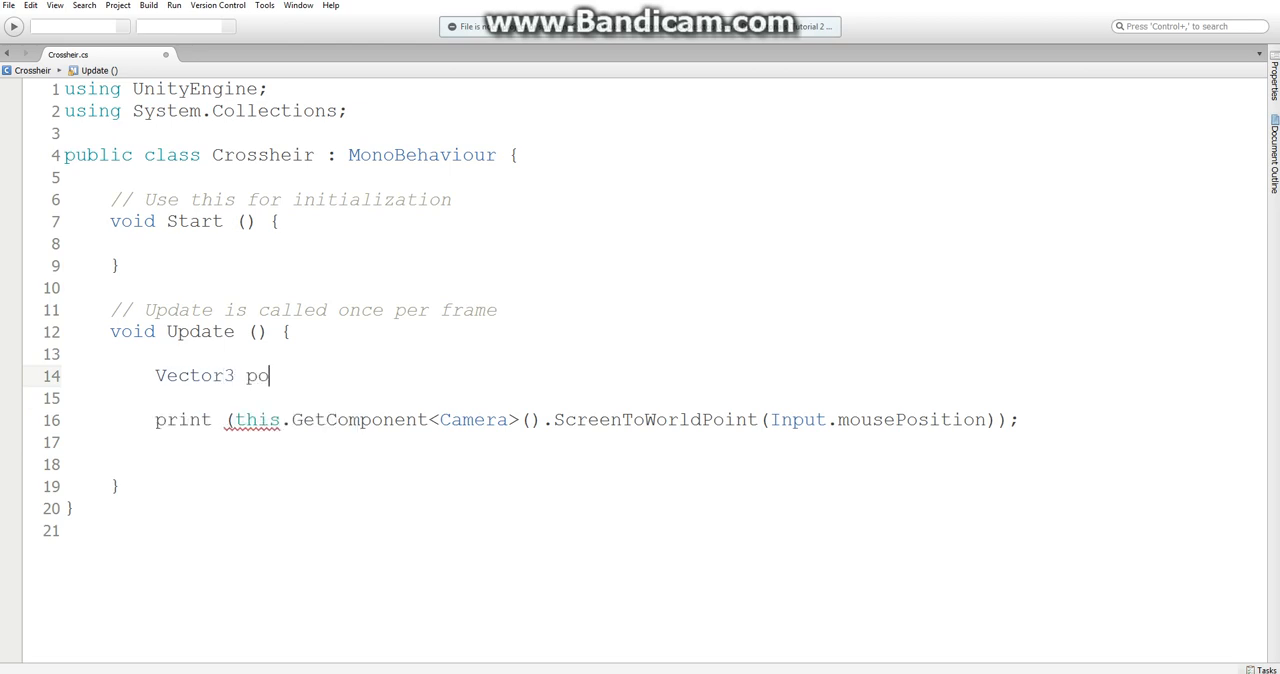
pyautogui.write('s =')
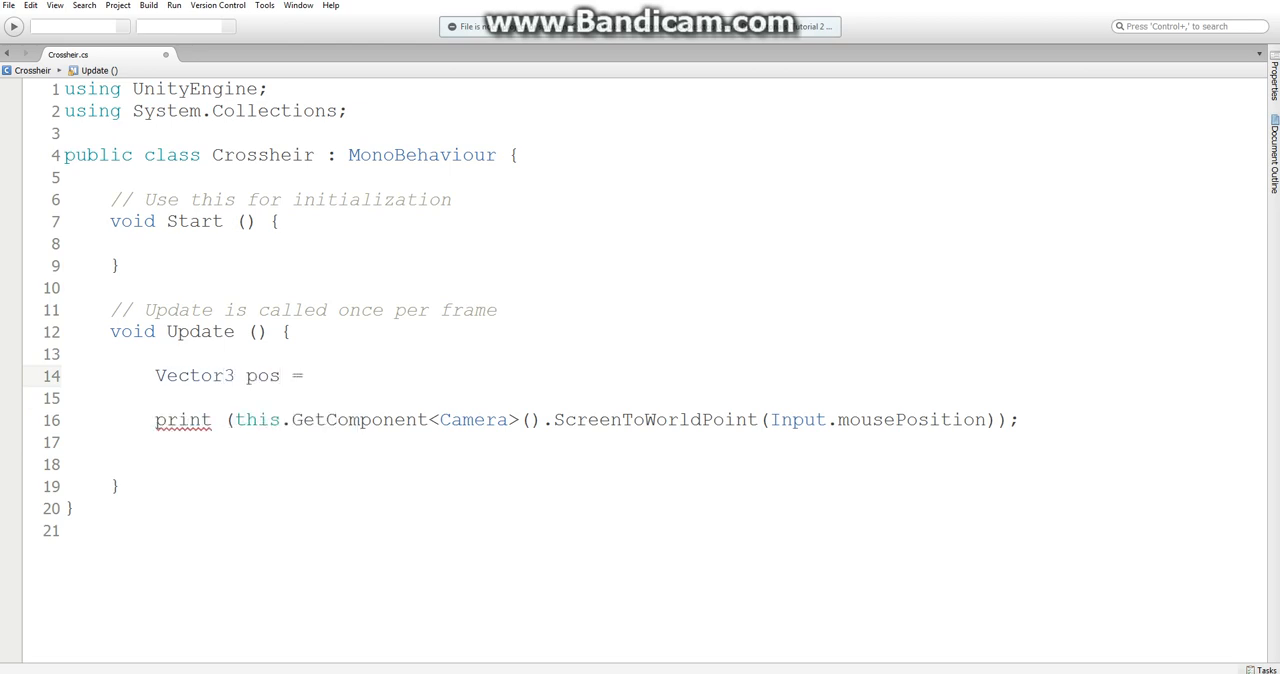
pyautogui.moveTo(236, 420); pyautogui.dragTo(938, 420)
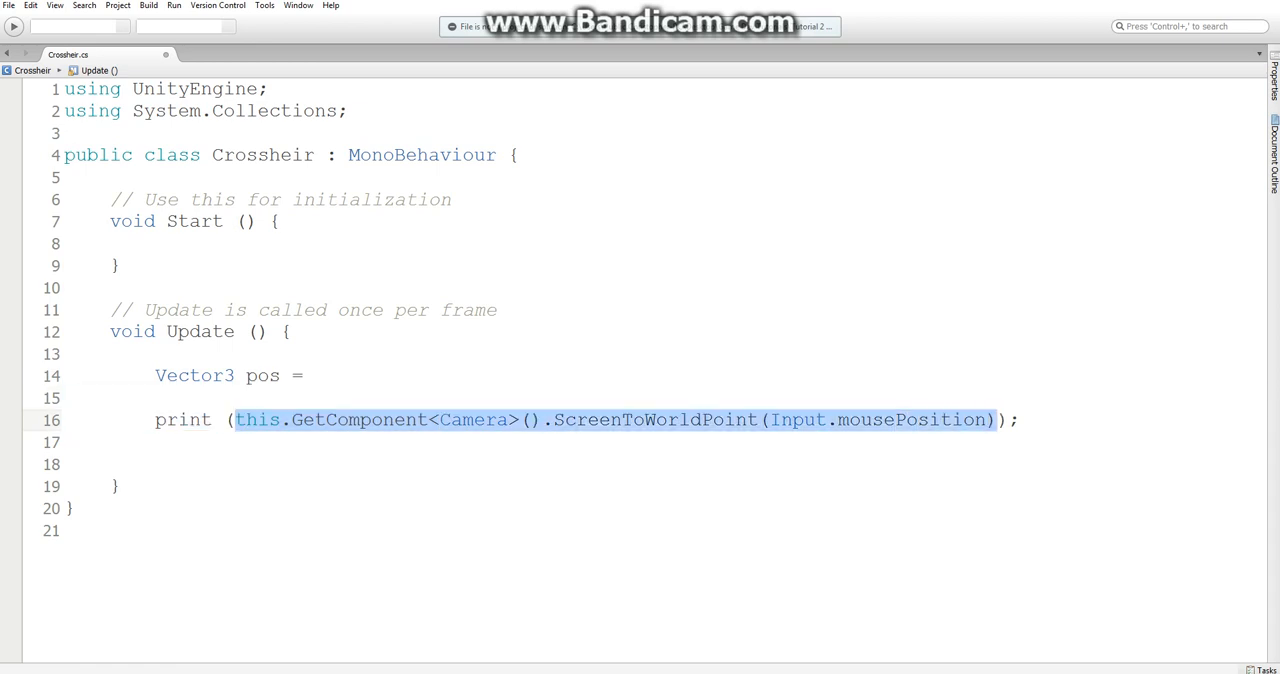
pyautogui.write('this.GetComponent<Camera> ().ScreenToWorldPoint (Input.mousePosition);')
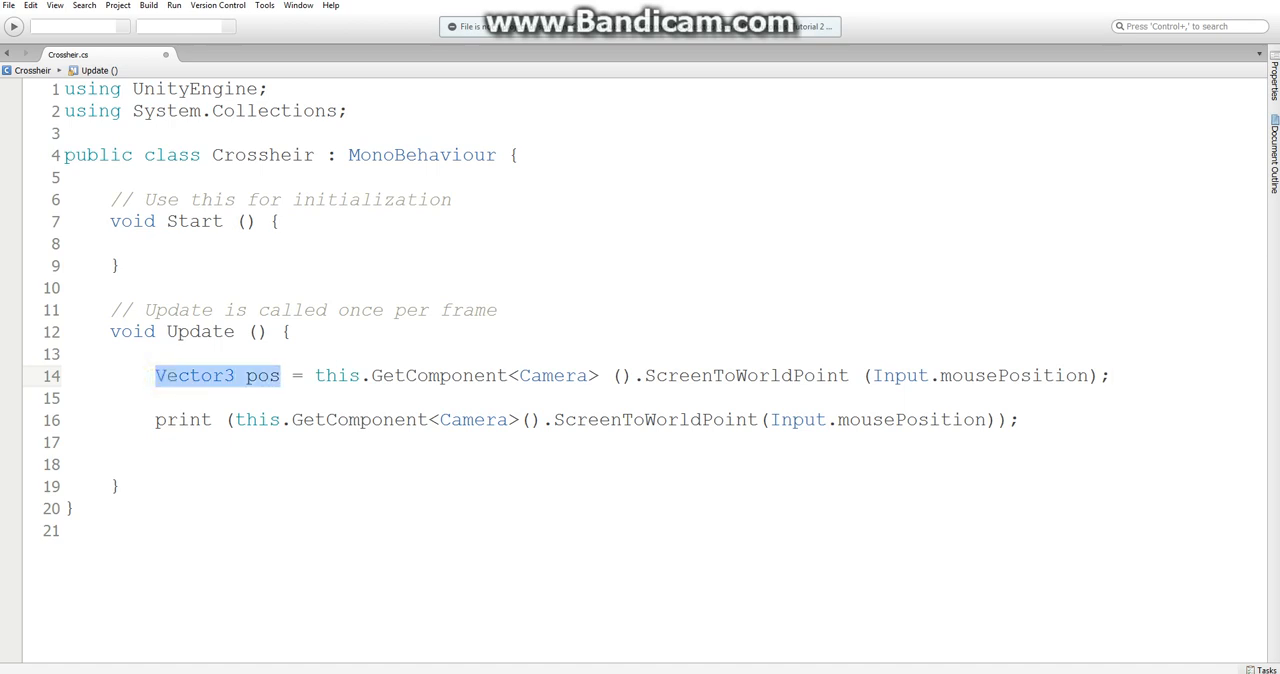
pyautogui.moveTo(316, 374); pyautogui.dragTo(1108, 374)
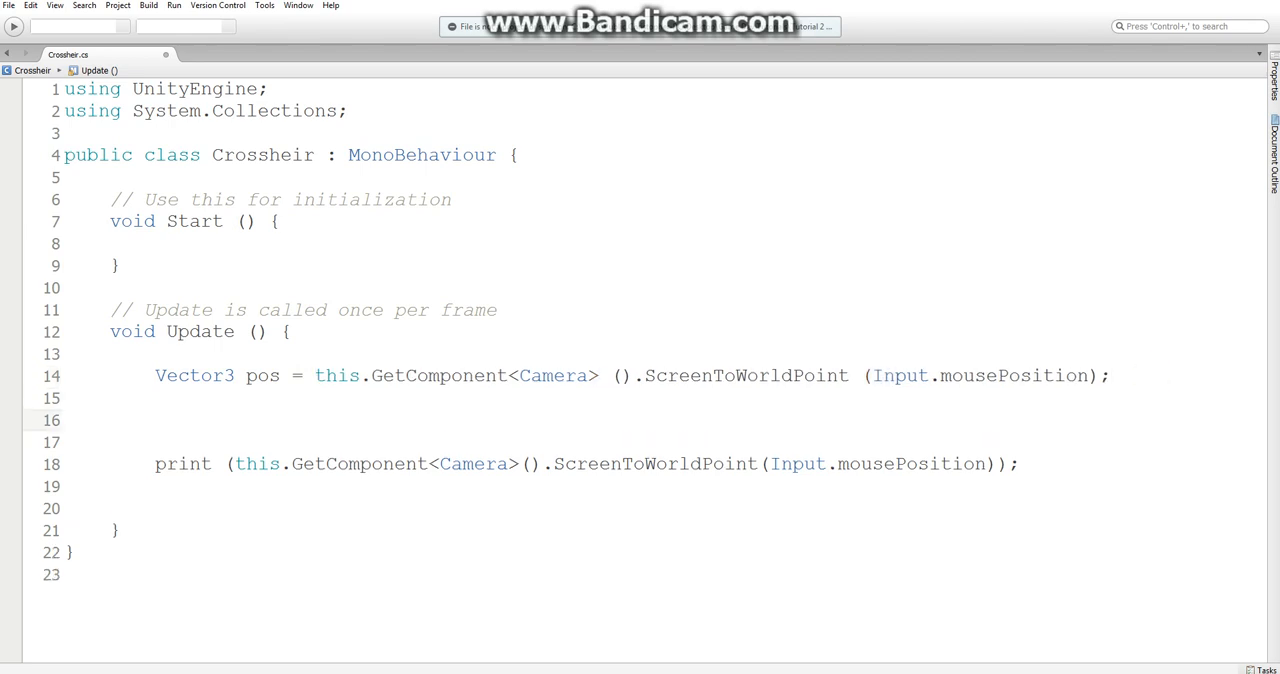
pyautogui.write('pos.')
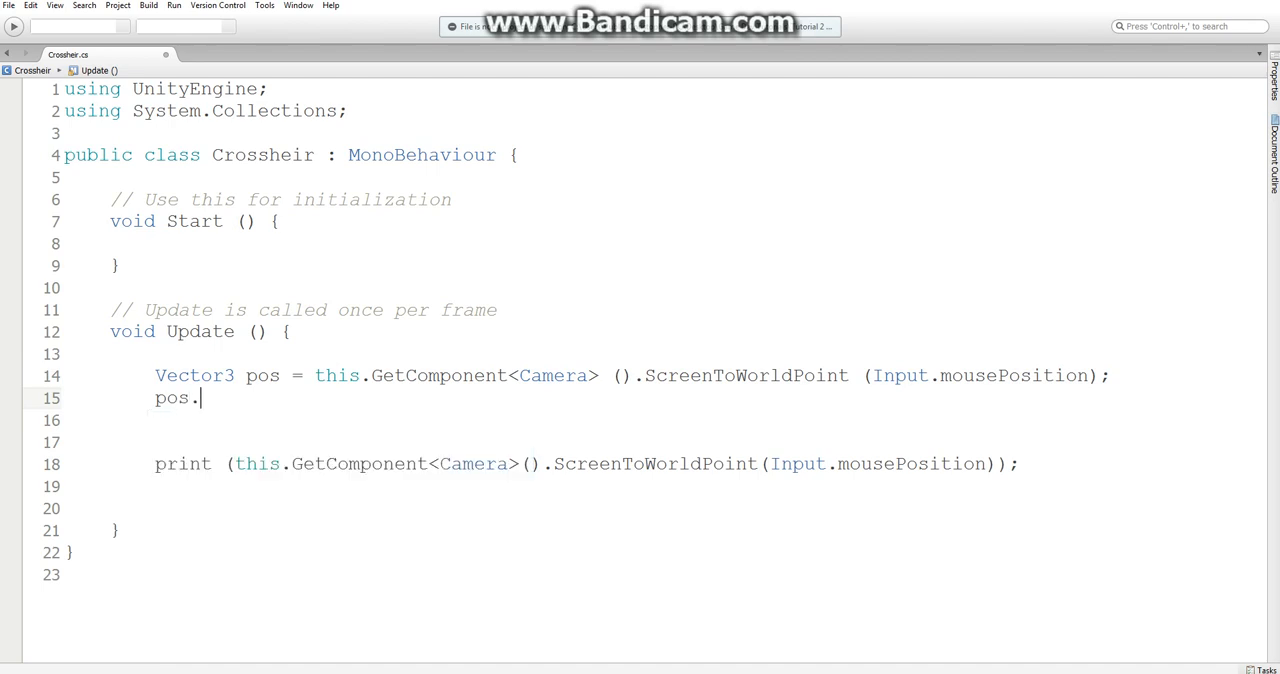
pyautogui.write('x')
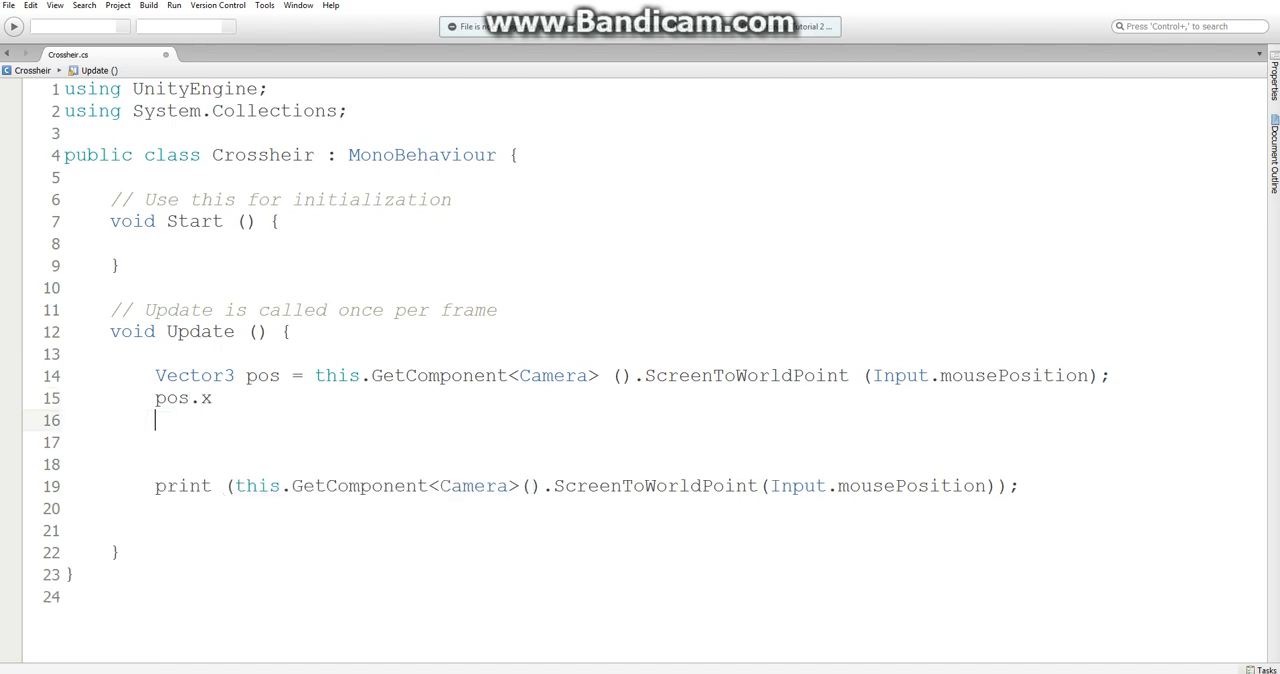
pyautogui.write('y')
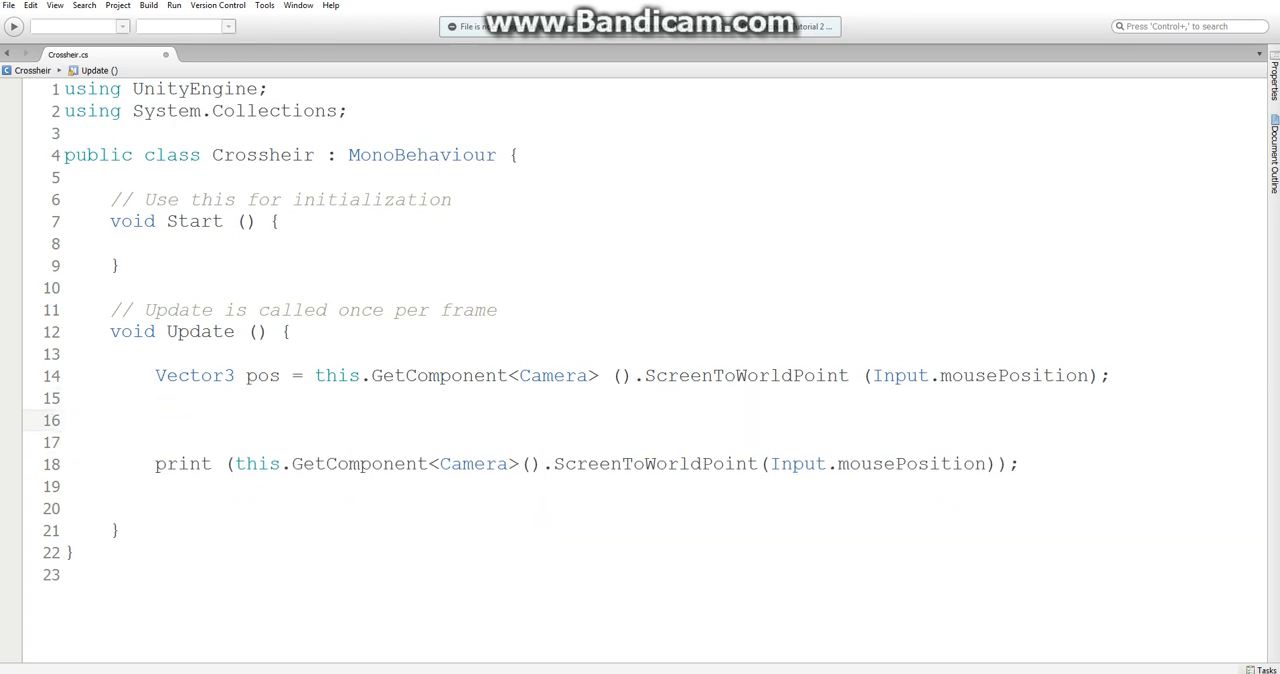
# - Add var target = GameObject.Find("Crossheir"); to look up the crosshair object
pyautogui.write('var')
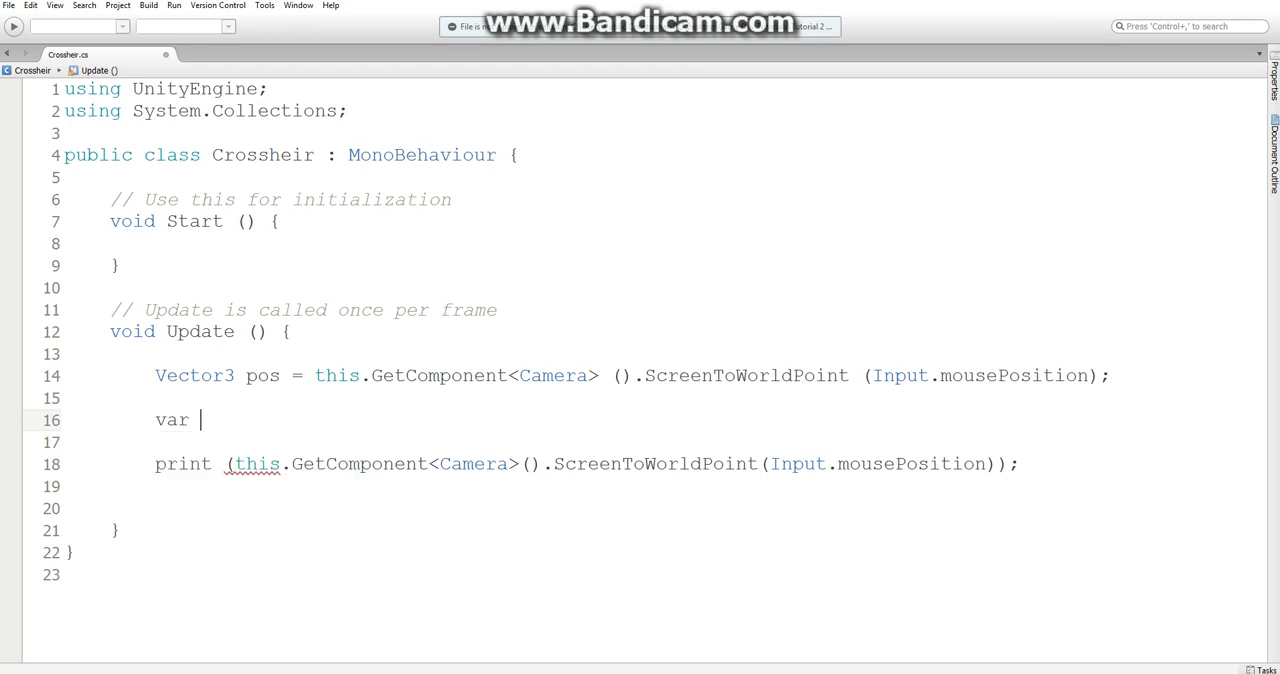
pyautogui.write('target')
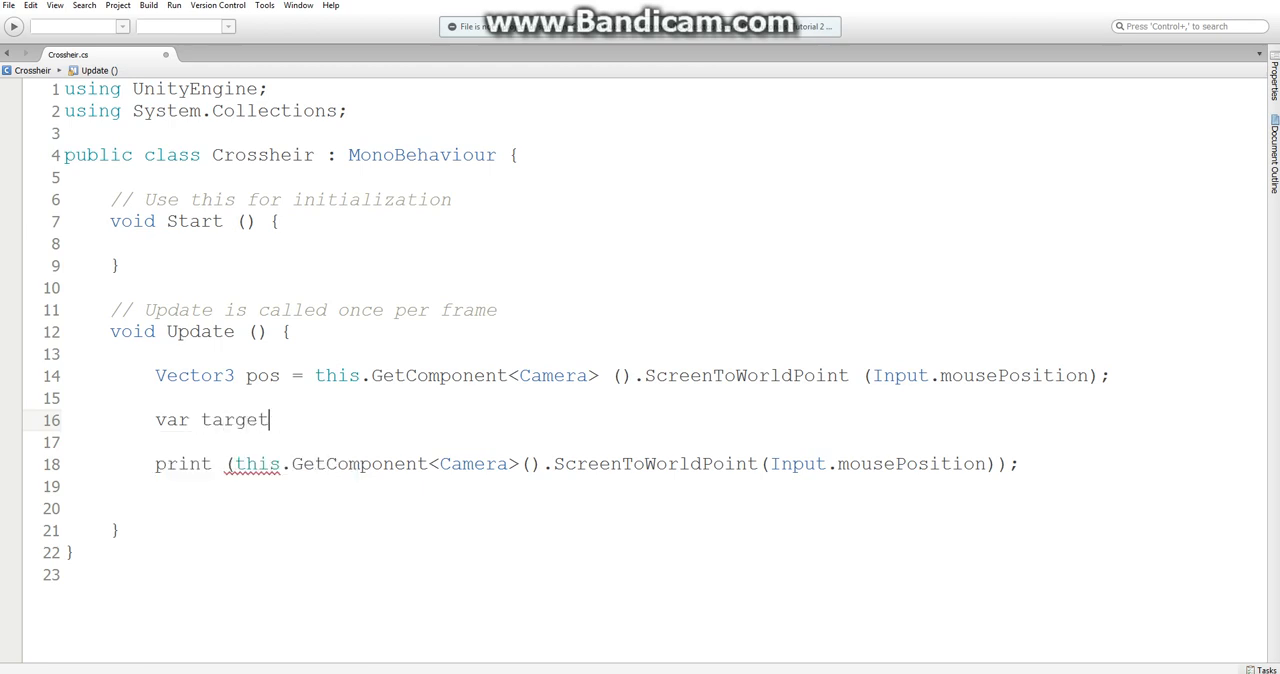
pyautogui.write('= Ga')
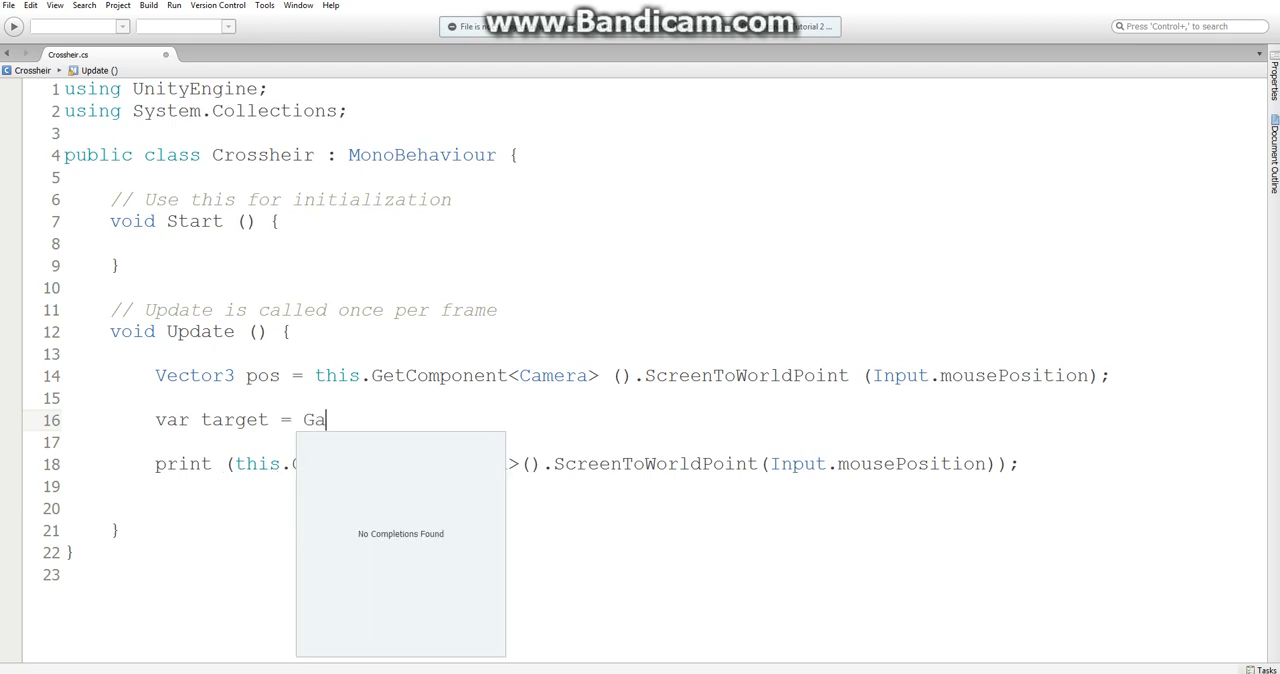
pyautogui.write('meObje')
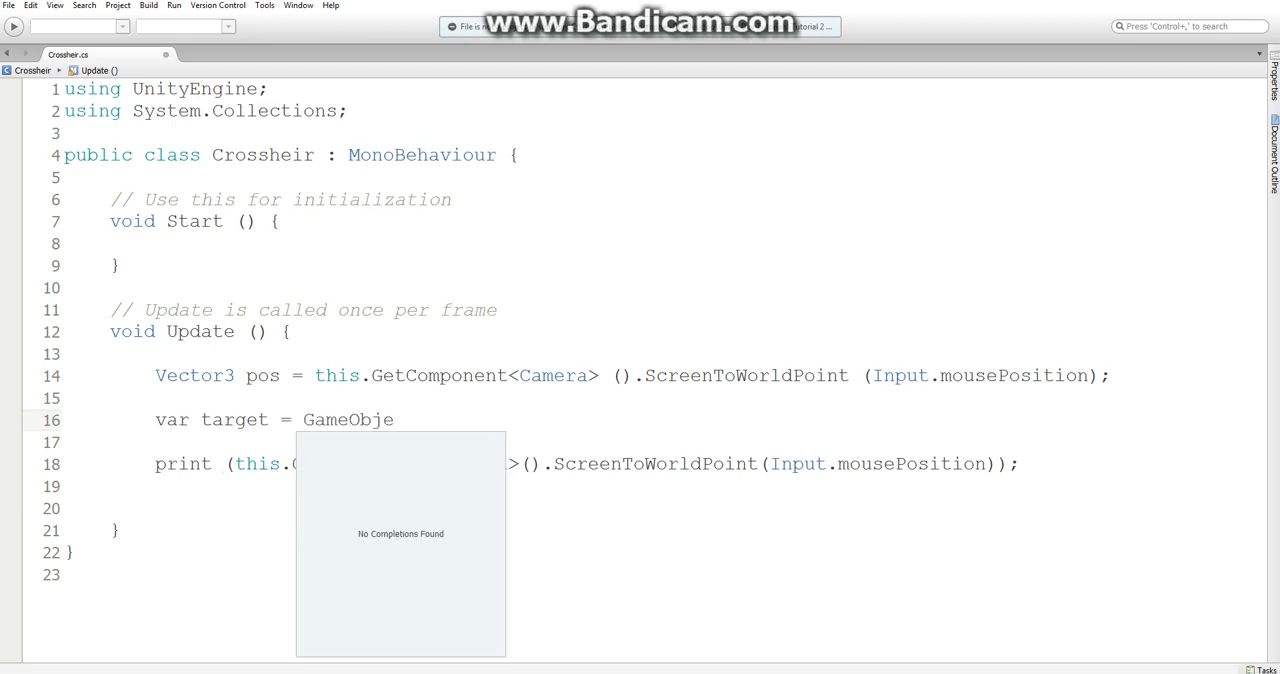
pyautogui.write('ct')
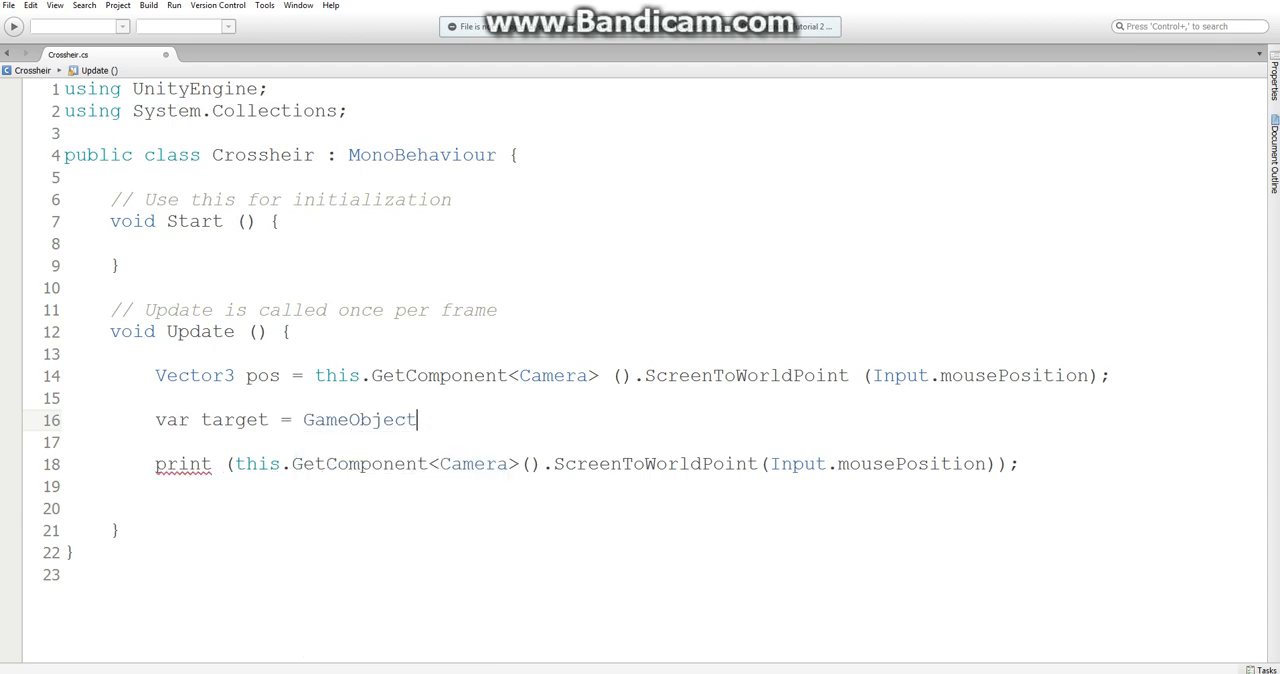
pyautogui.write('.Find("')
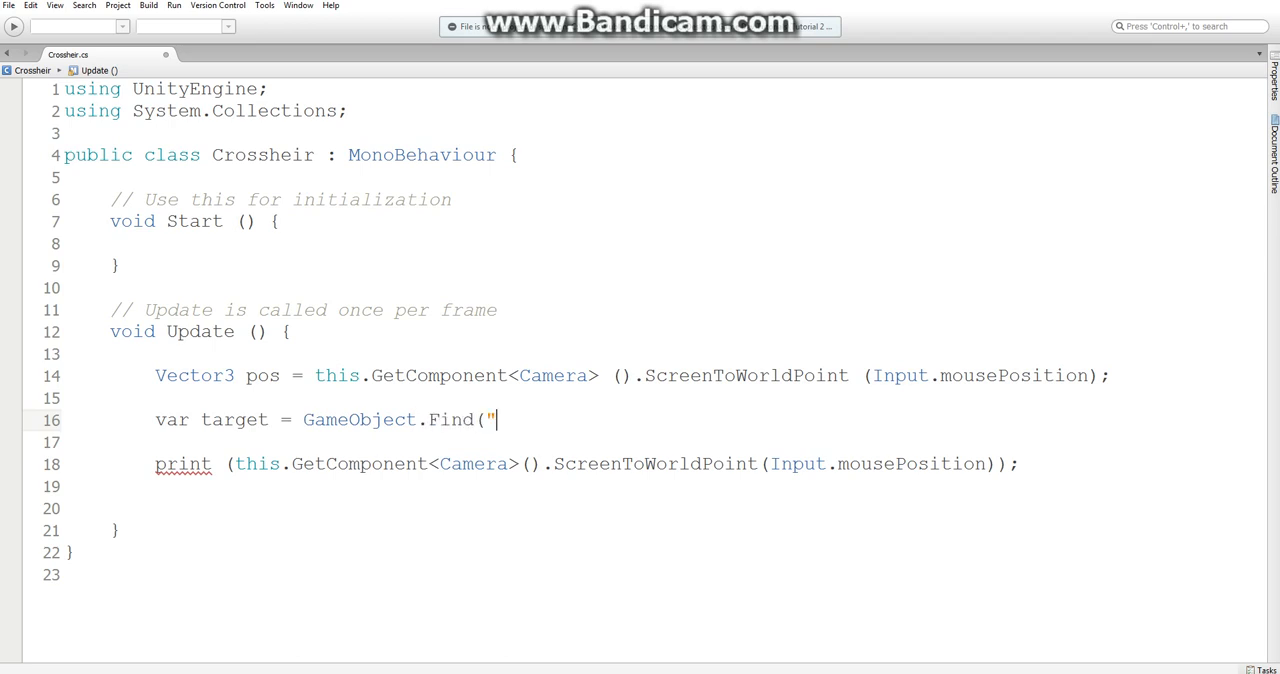
pyautogui.write('Crossheir')
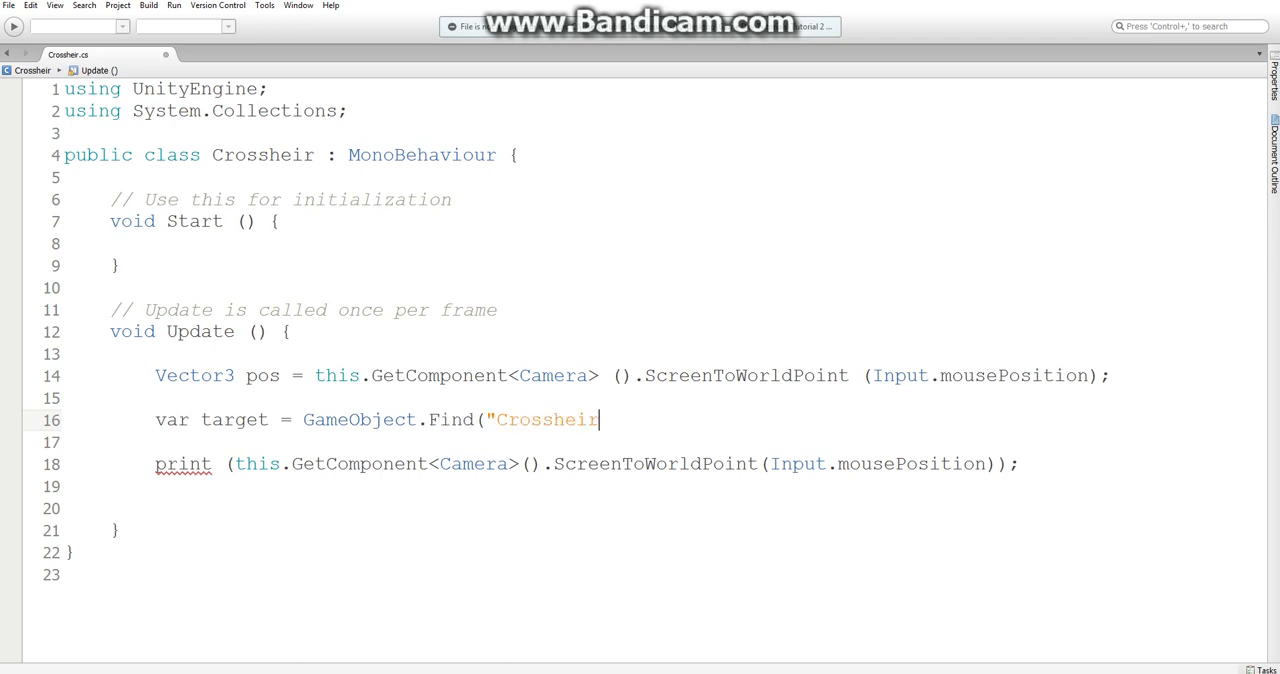
pyautogui.write('");')
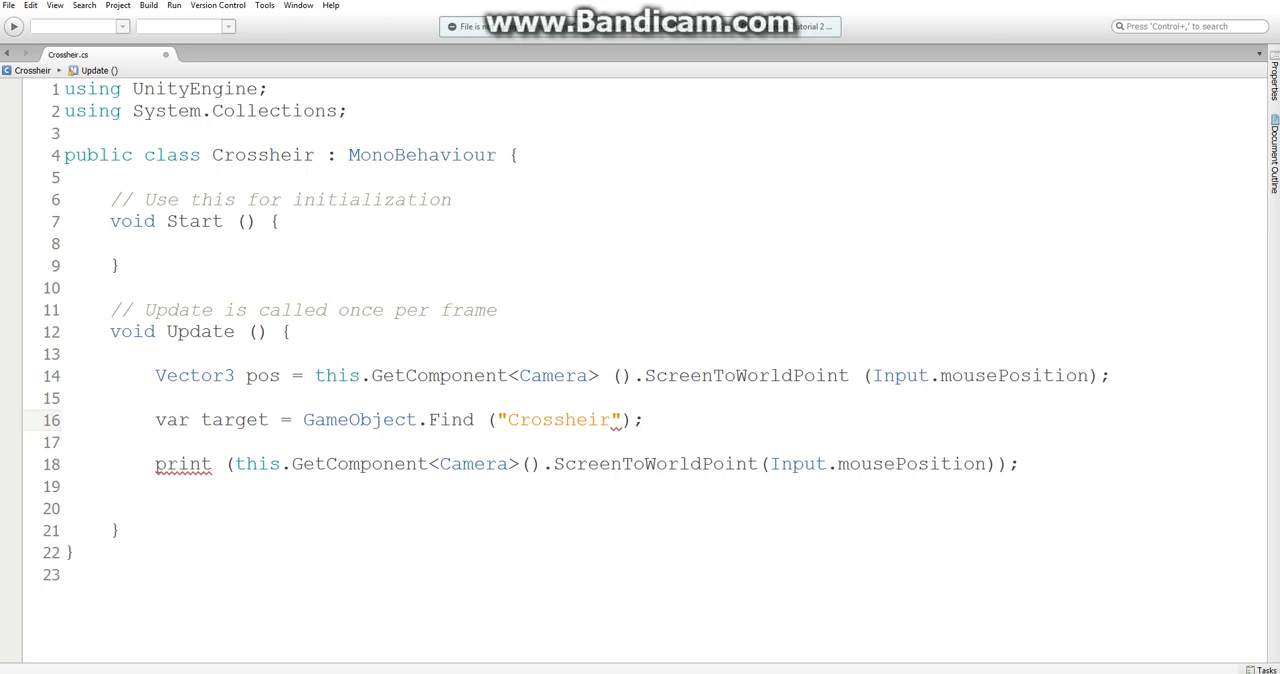
pyautogui.doubleClick(450, 420)
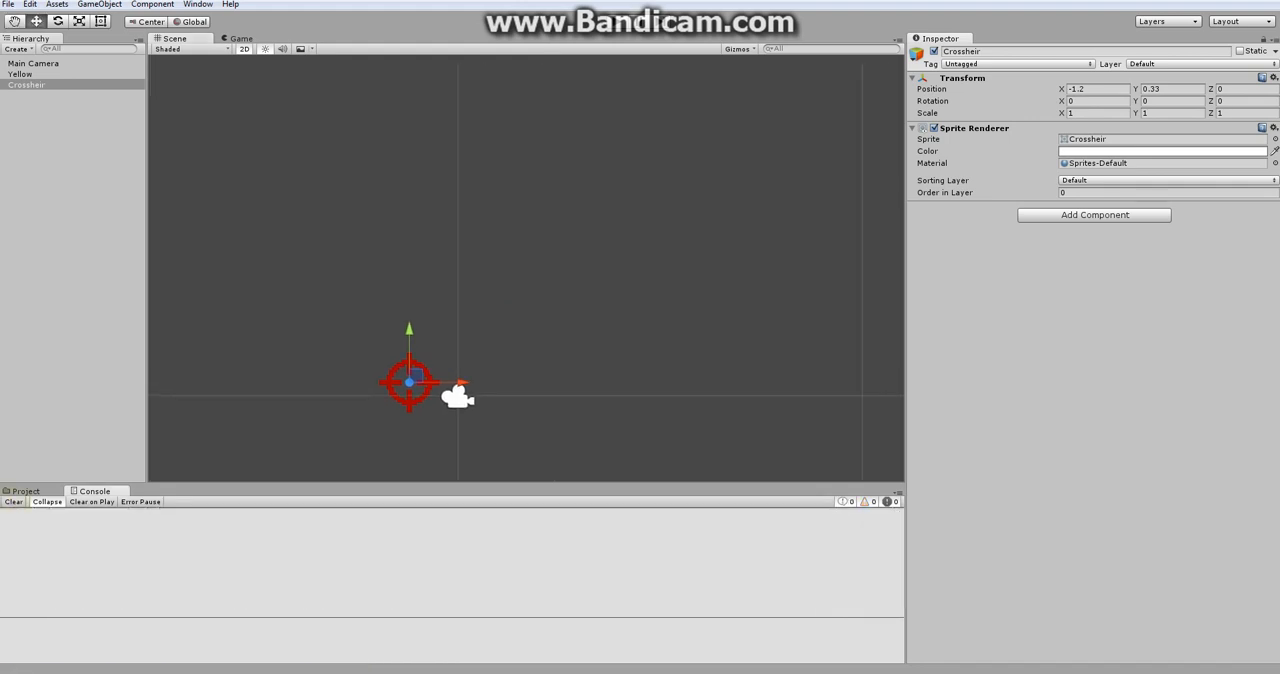
# - Run the game and inspect a logged mouse world position in the Console
pyautogui.click(616, 20)
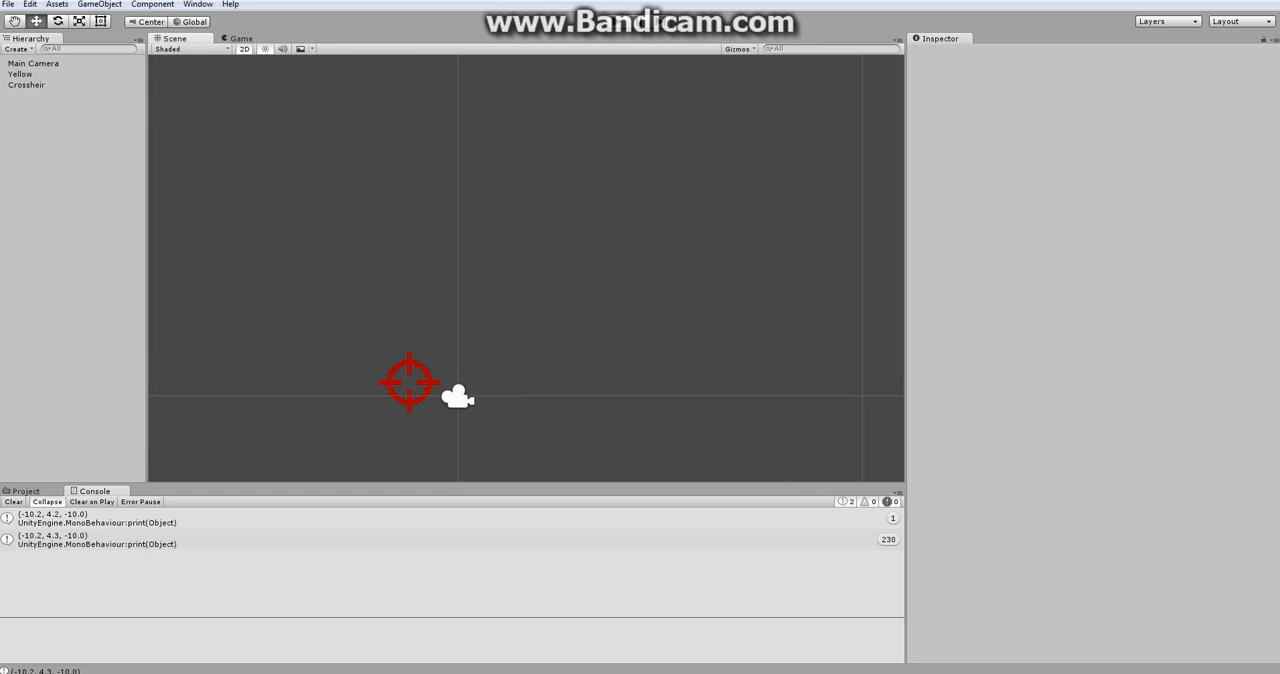
pyautogui.click(100, 518)
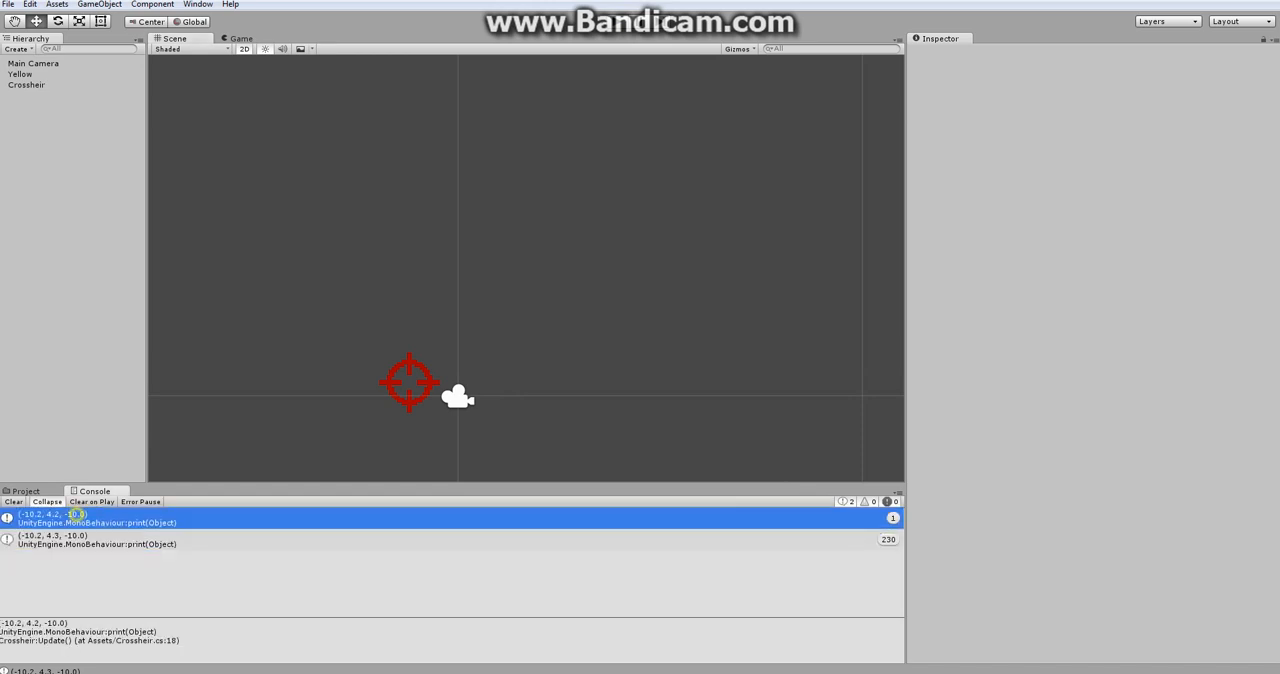
pyautogui.click(26, 84)
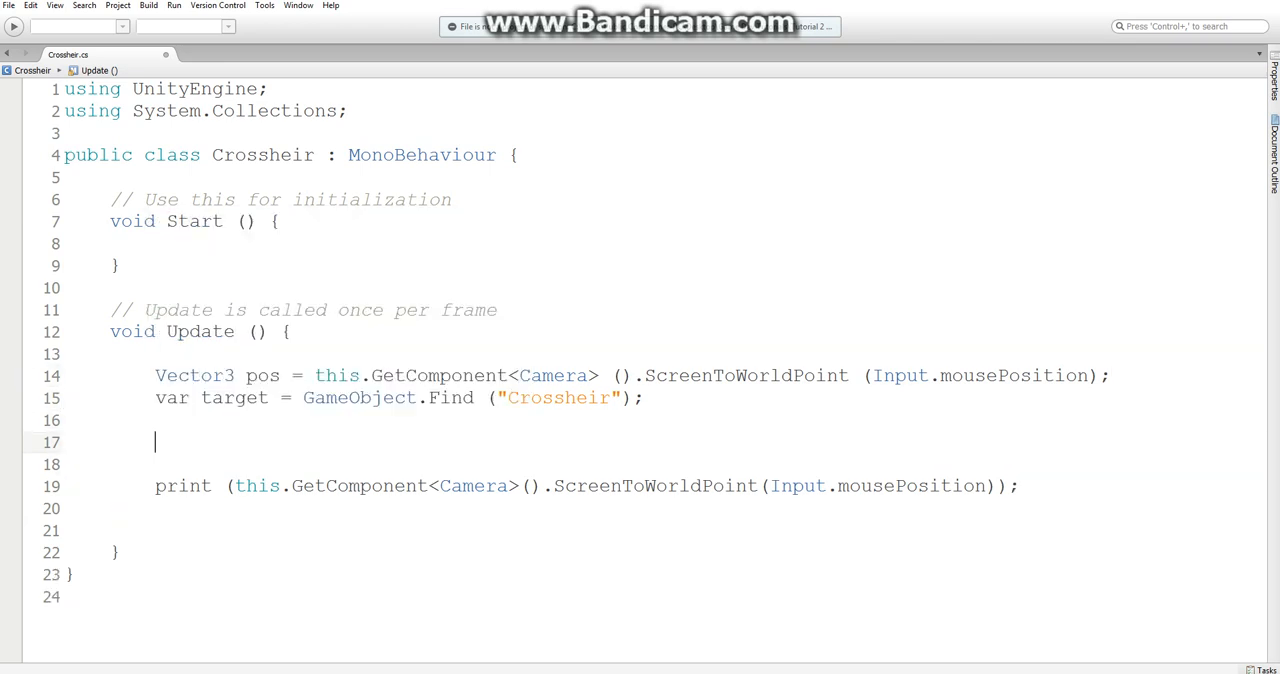
# - Write target.transform.position = pos; so the crosshair follows the mouse, then return to Unity
pyautogui.write('target')
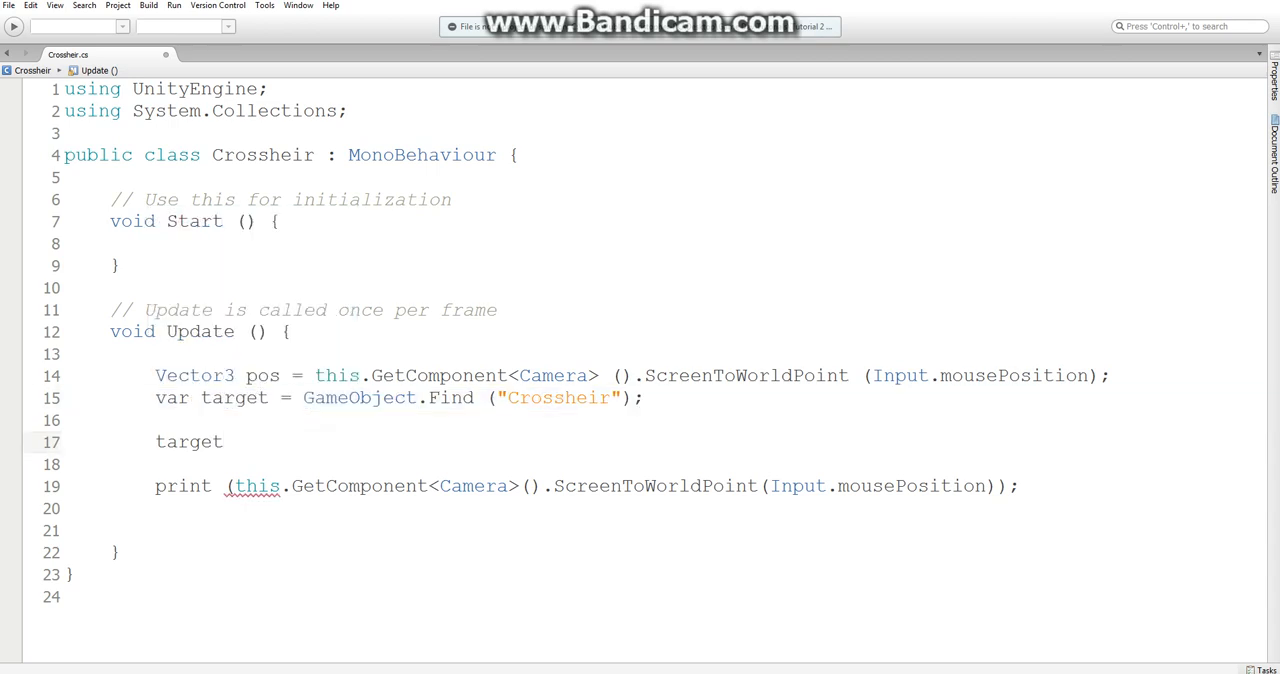
pyautogui.write('.transfo')
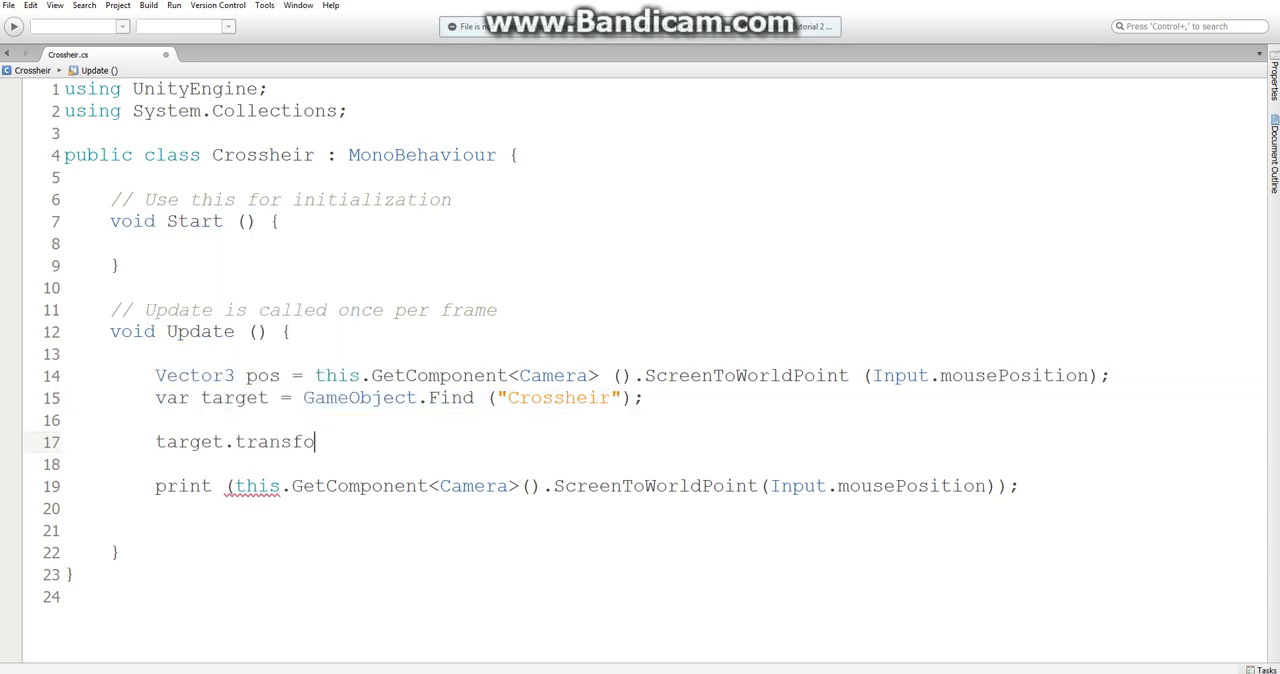
pyautogui.write('rm.pos')
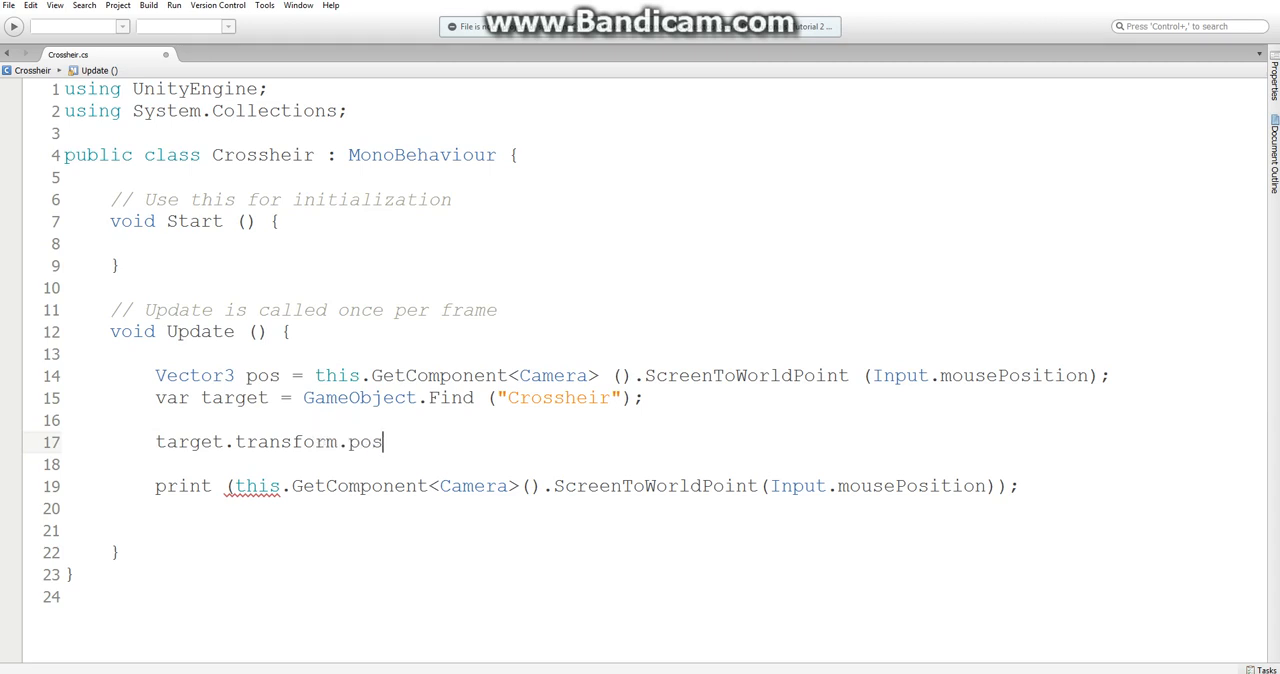
pyautogui.write('ition =')
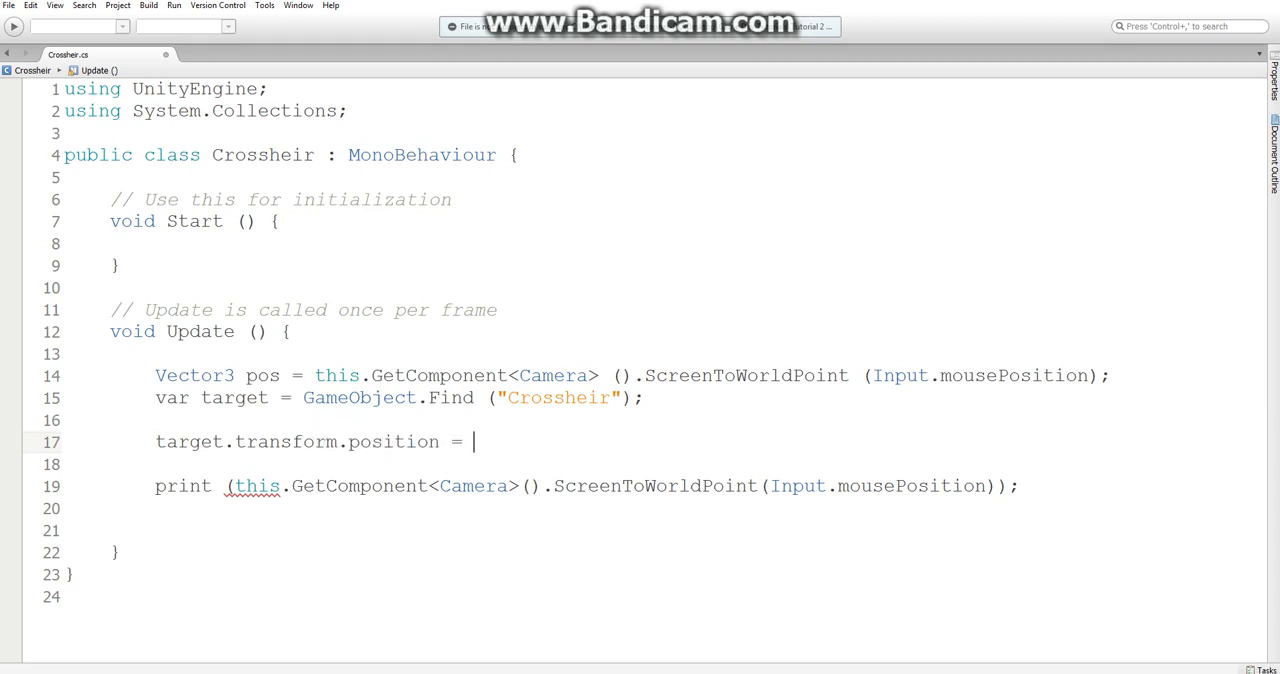
pyautogui.write('pos;')
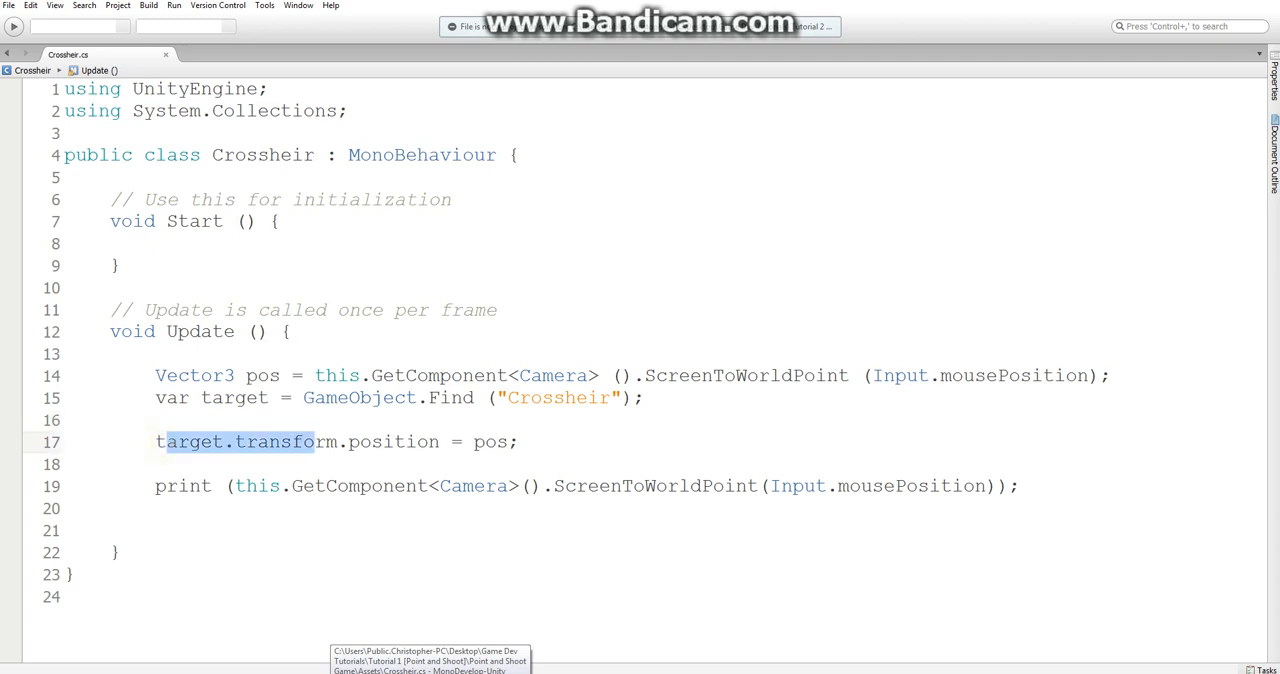
pyautogui.moveTo(312, 442); pyautogui.dragTo(440, 442)
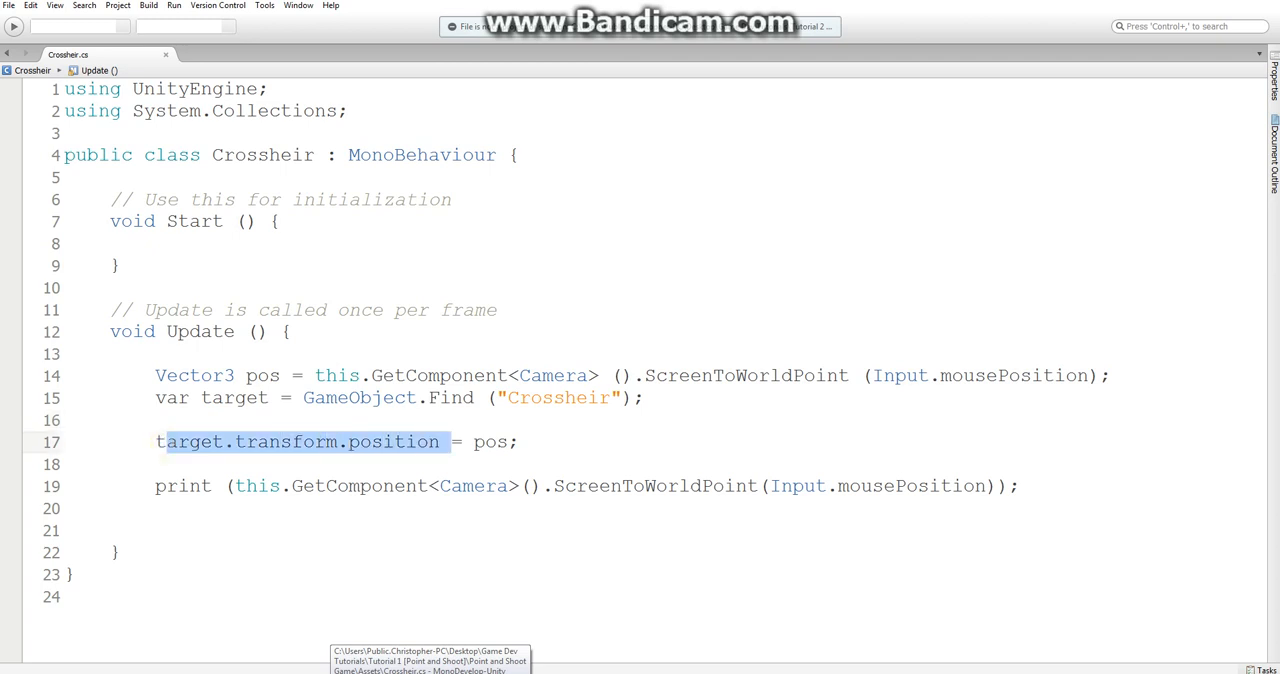
pyautogui.click(160, 442)
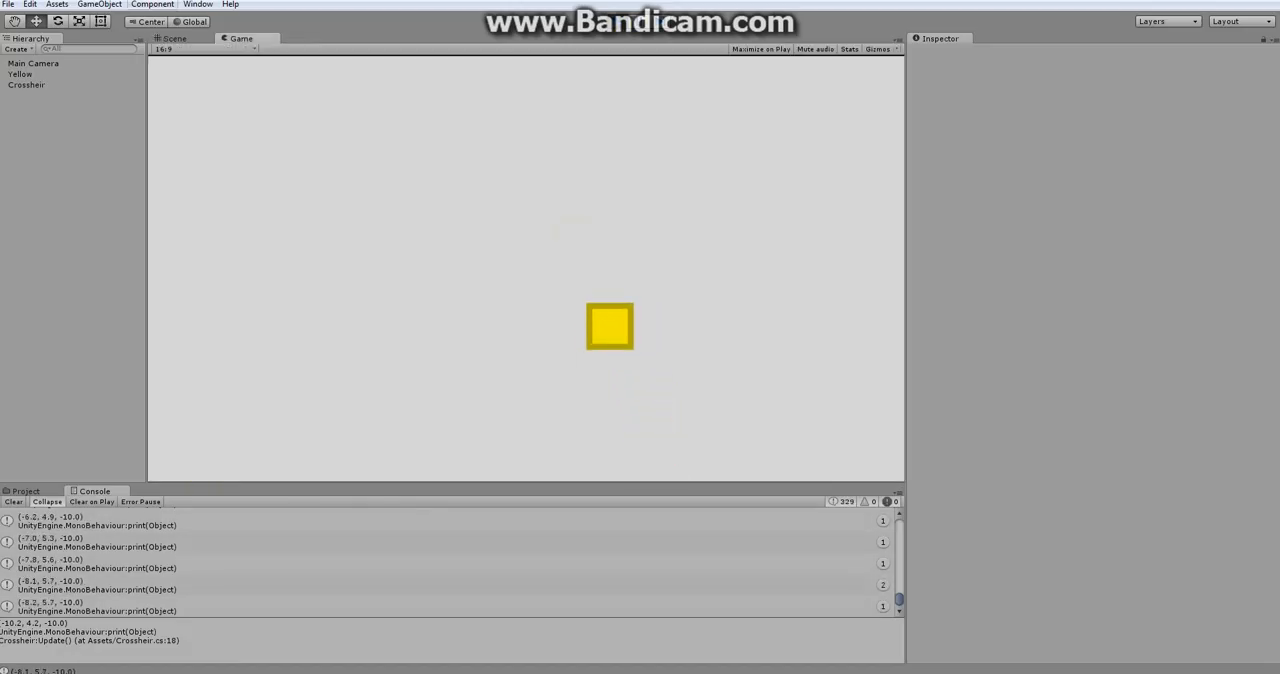
# - Select Crosshair while playing and check its Transform, revealing the Z of -10 hides it
pyautogui.click(174, 38)
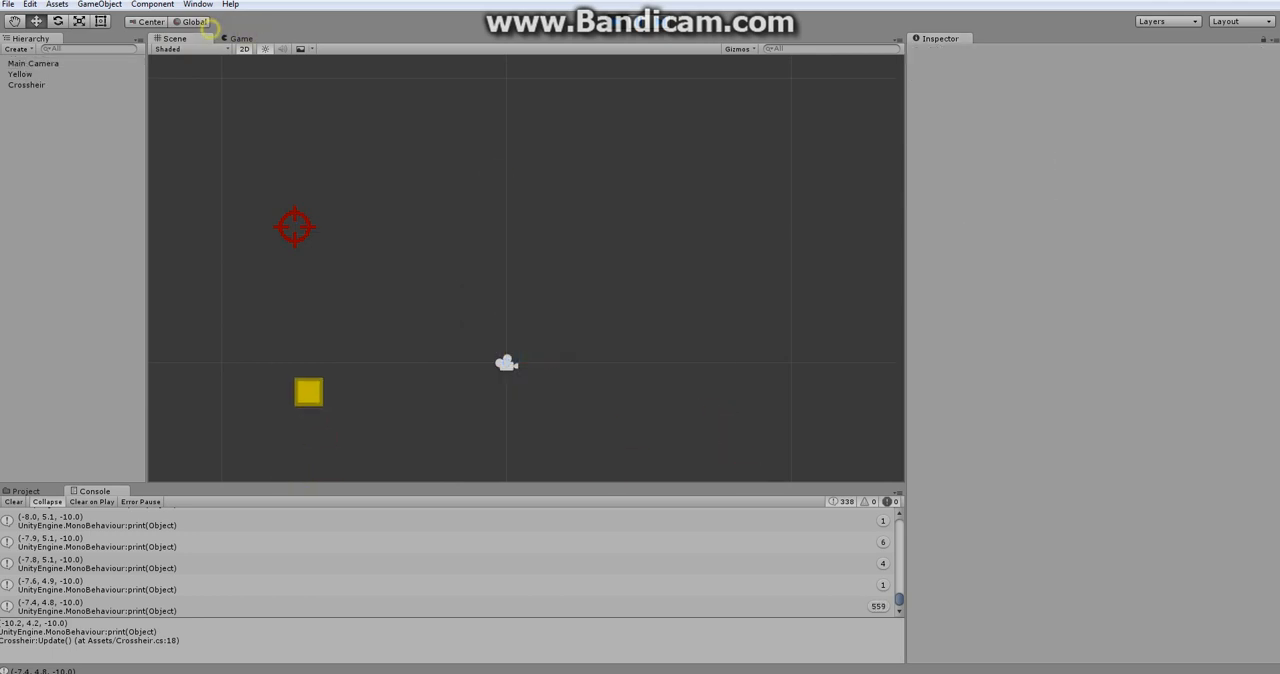
pyautogui.click(240, 38)
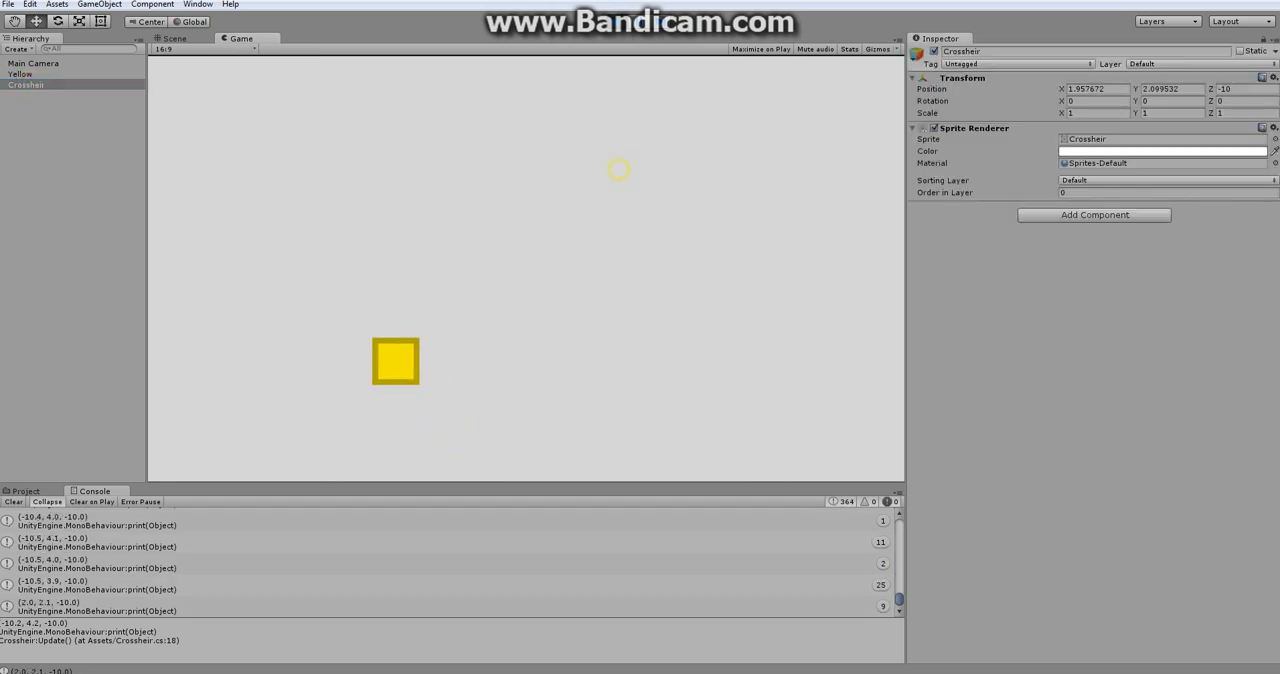
pyautogui.click(174, 38)
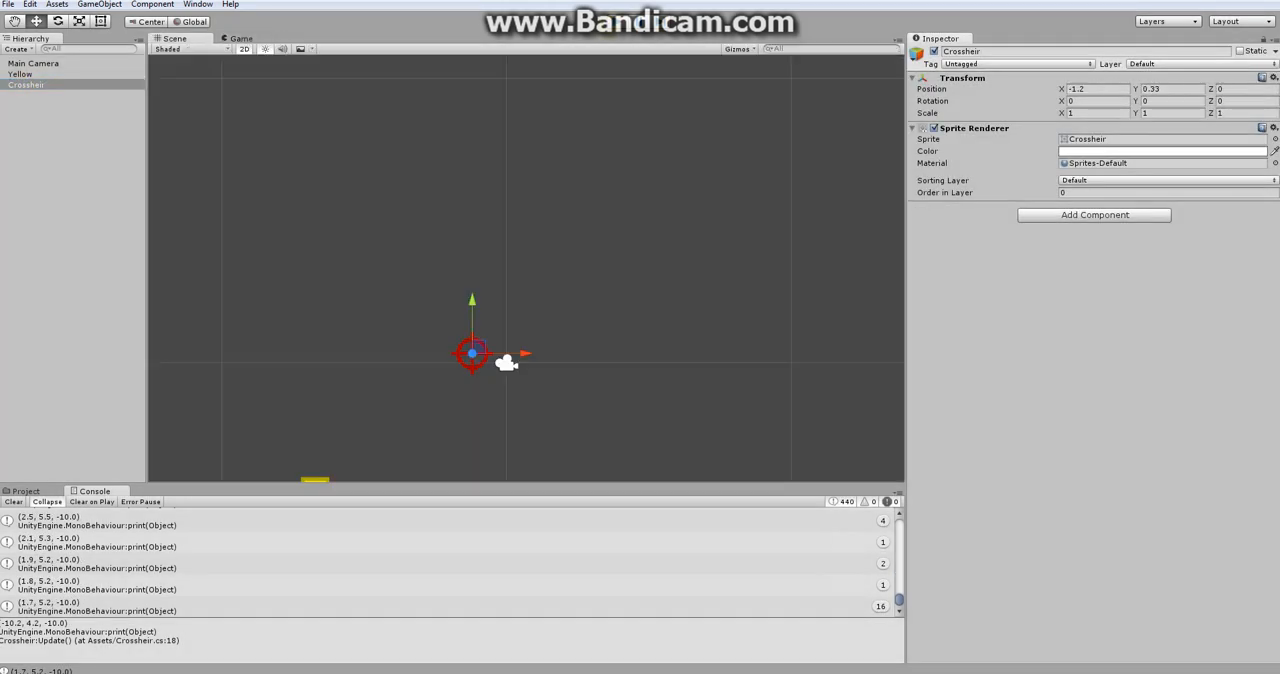
pyautogui.click(34, 62)
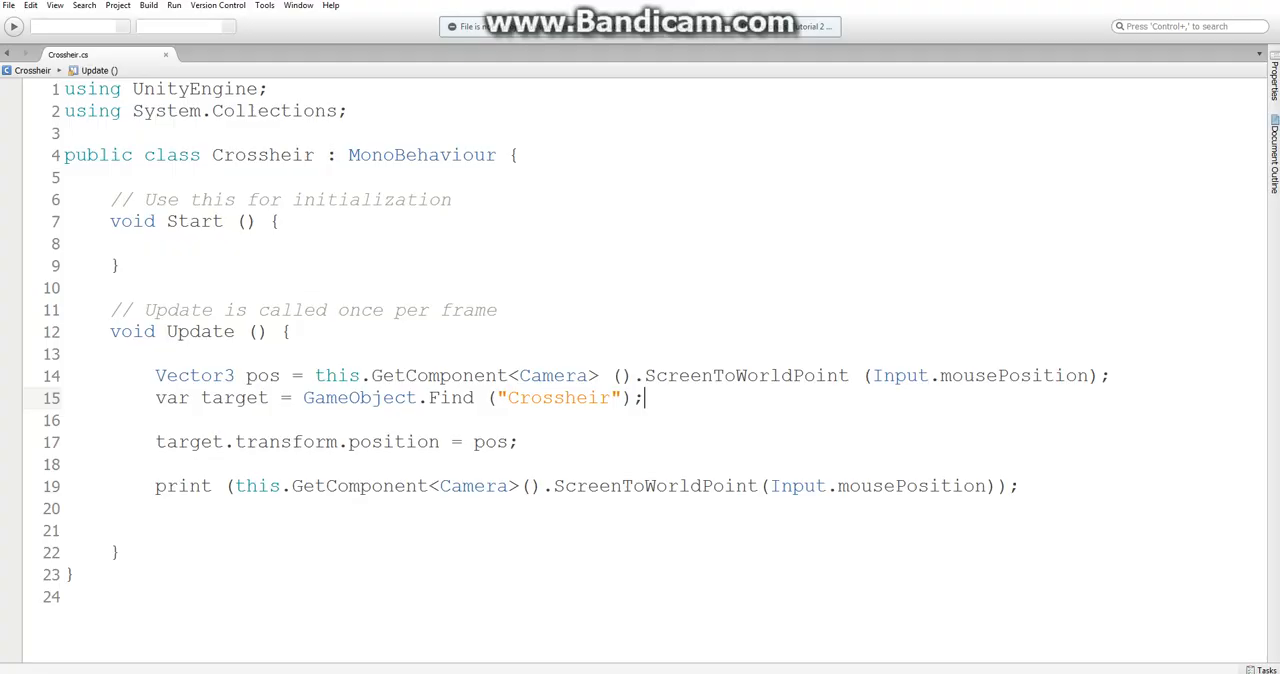
# - Replace pos on line 17 with new Vector3 (pos.x, pos.y, -9) so the crosshair stays in front
pyautogui.doubleClick(490, 440)
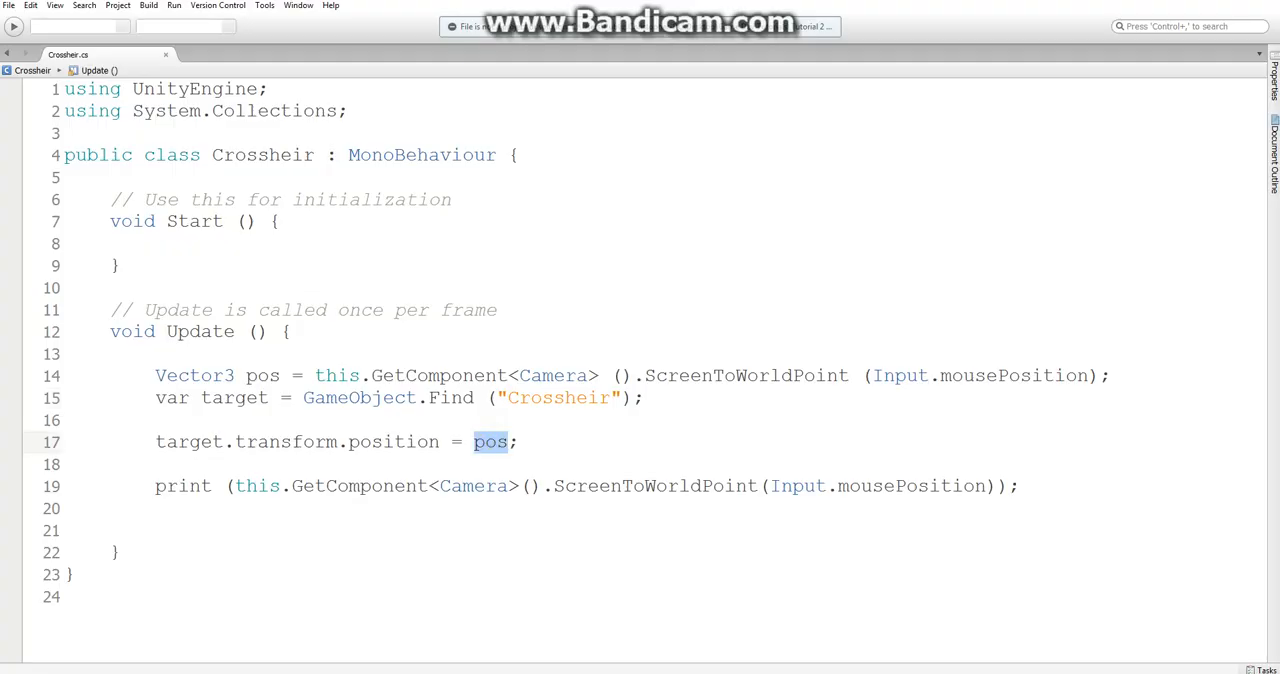
pyautogui.press('Delete')
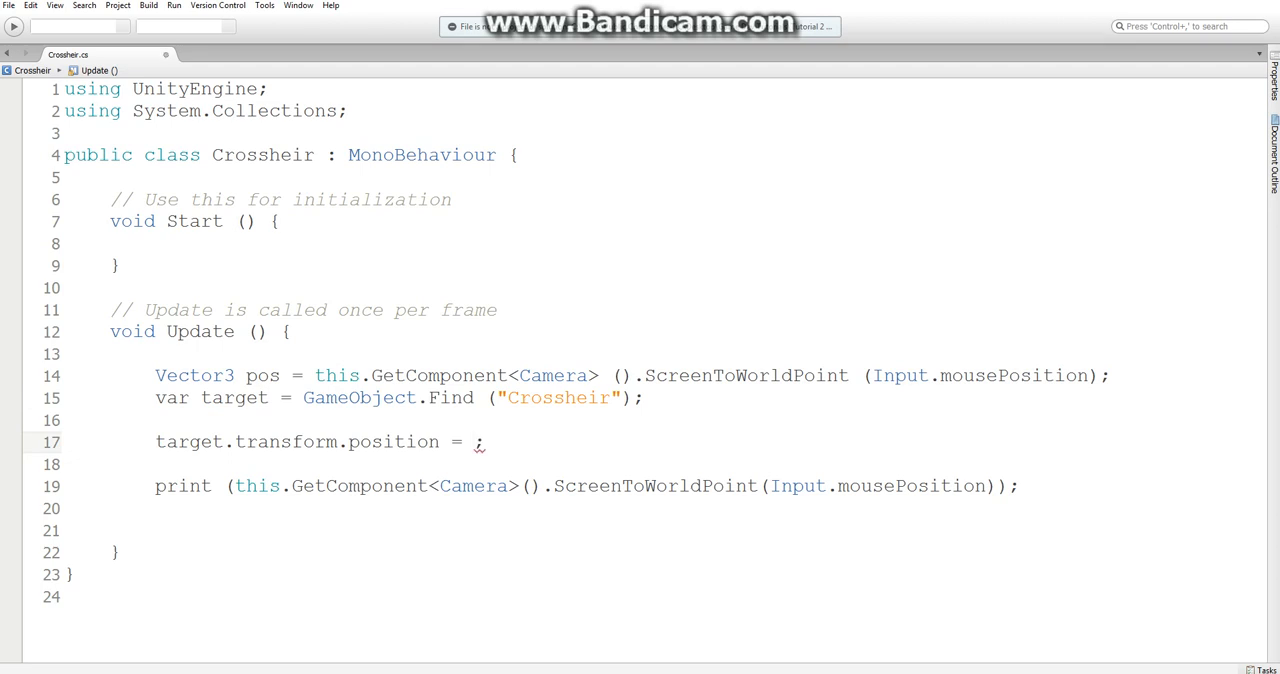
pyautogui.write('new')
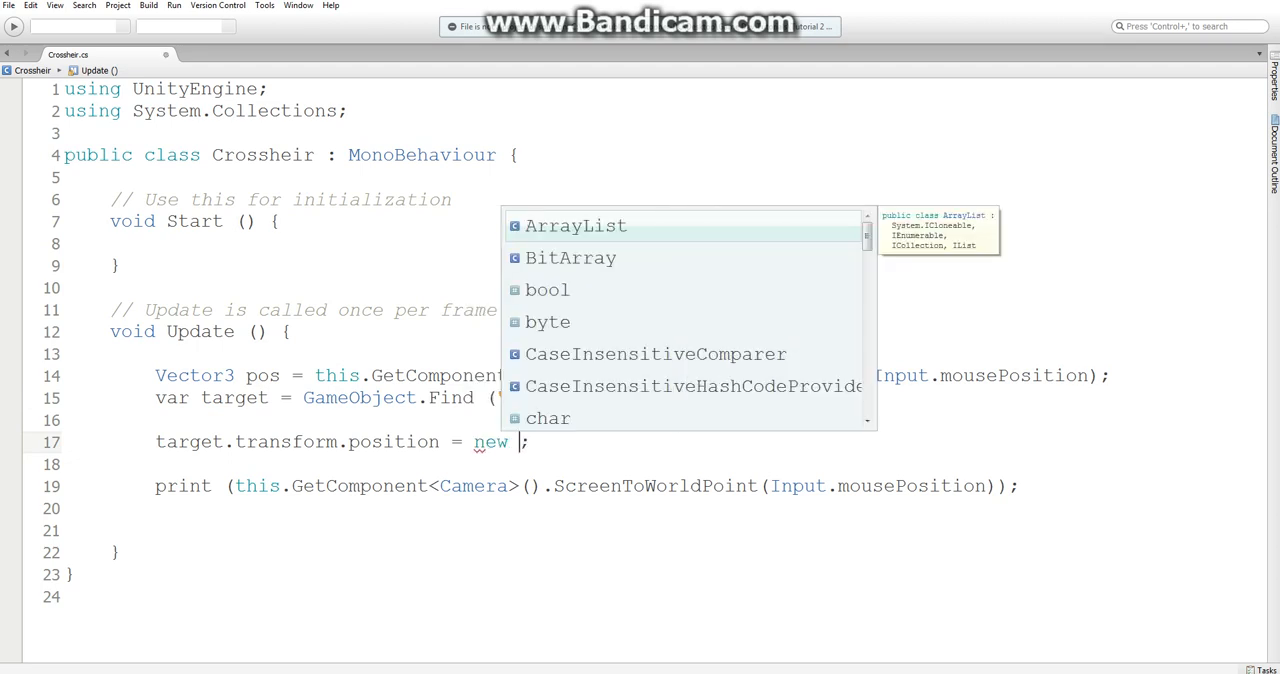
pyautogui.write('Vector3')
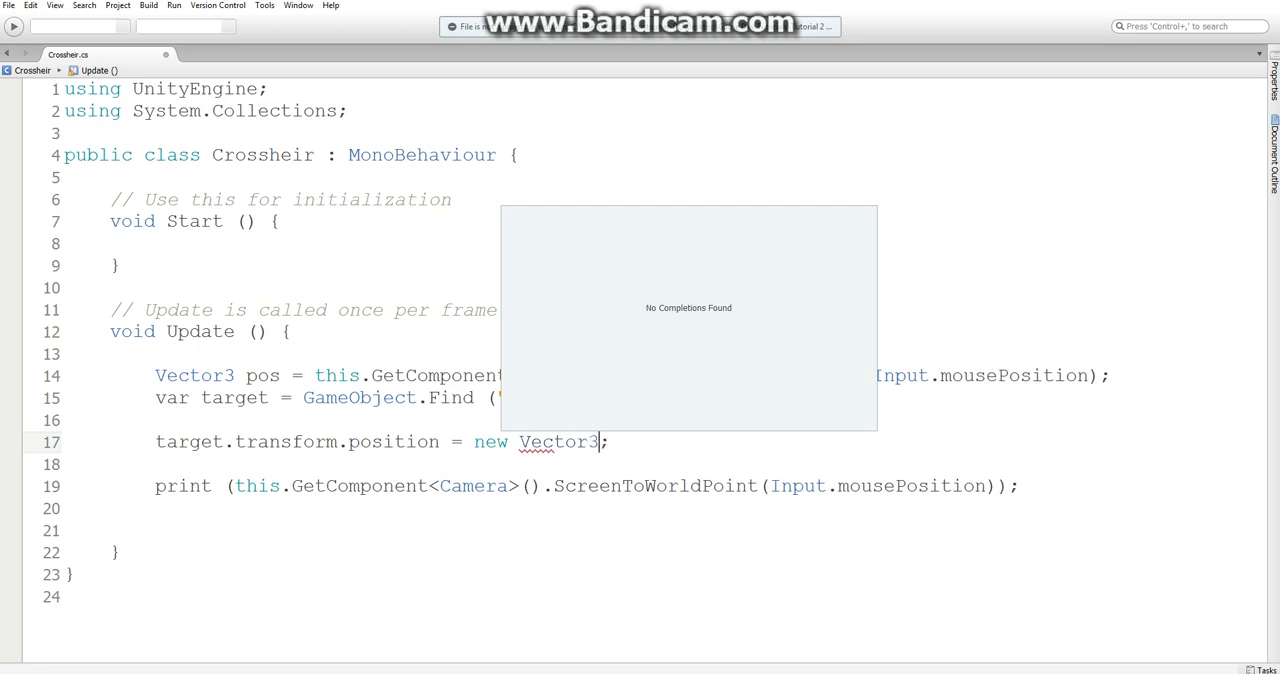
pyautogui.write('(')
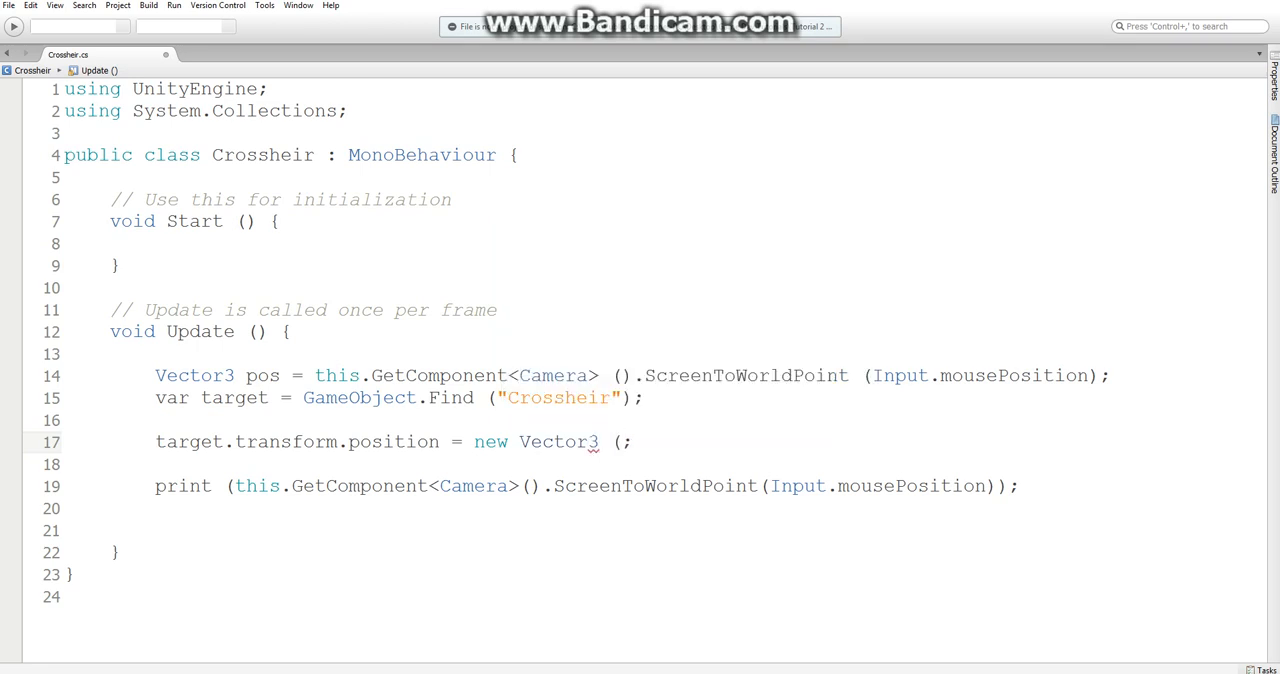
pyautogui.write('pos')
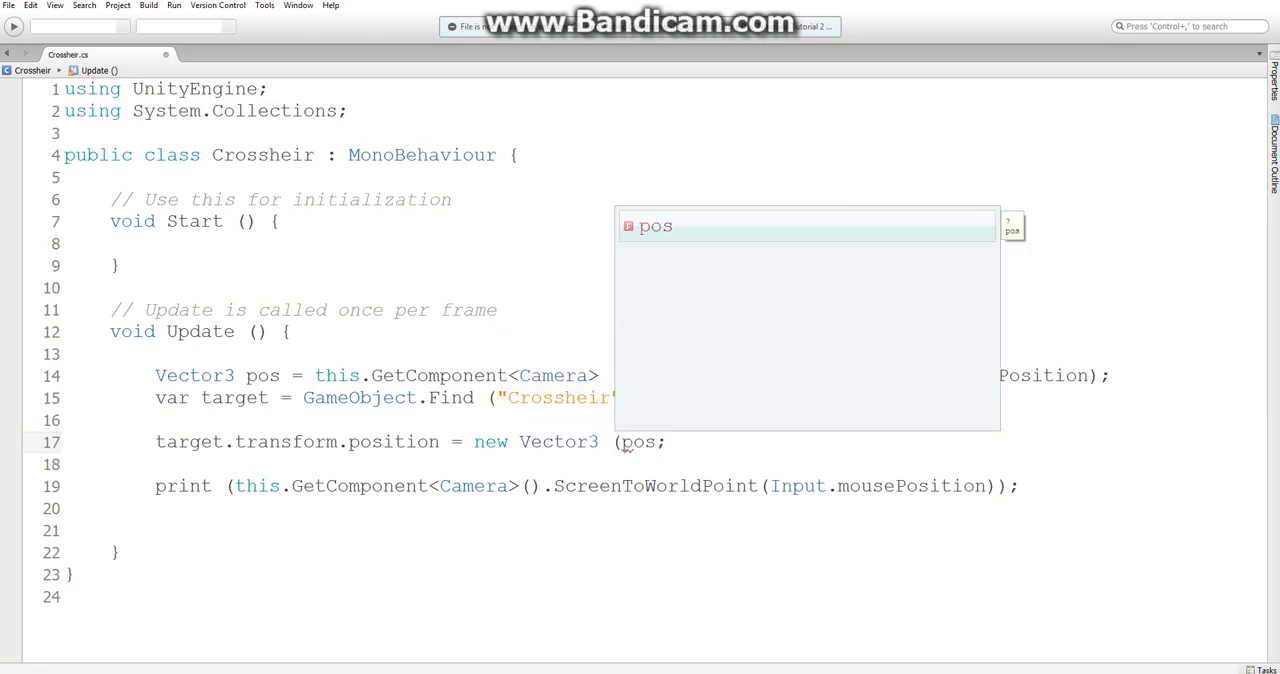
pyautogui.write('.x, pos')
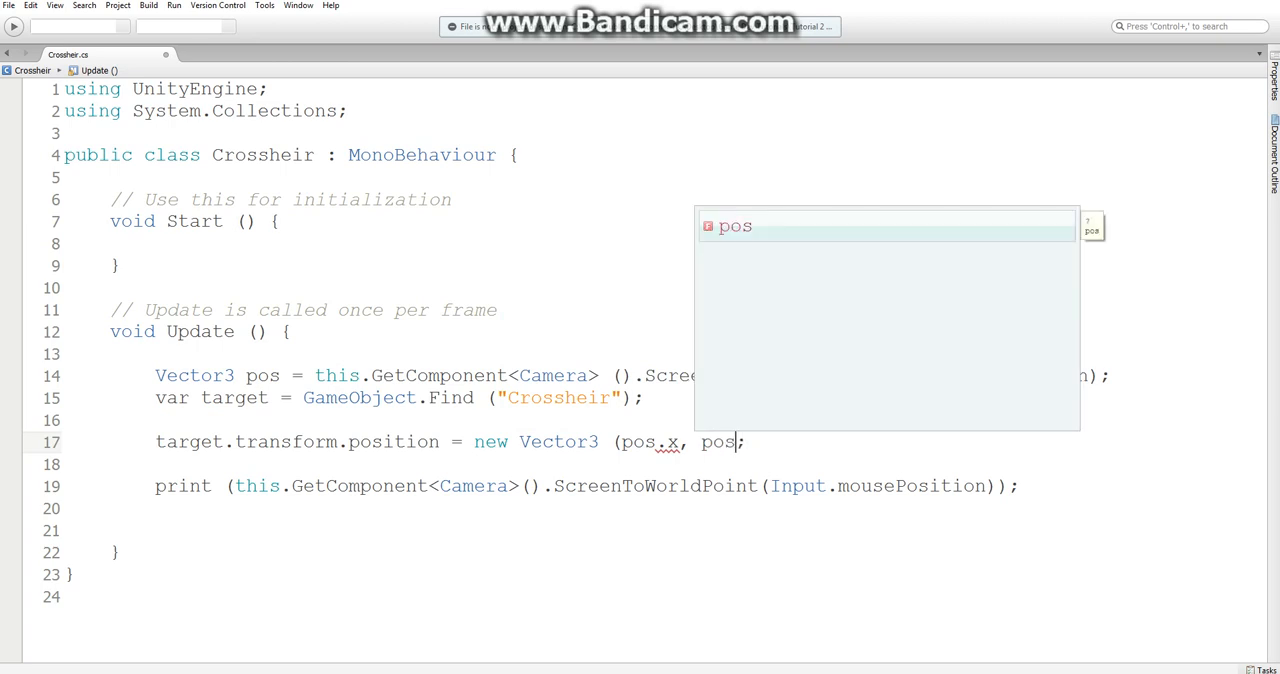
pyautogui.write('.y')
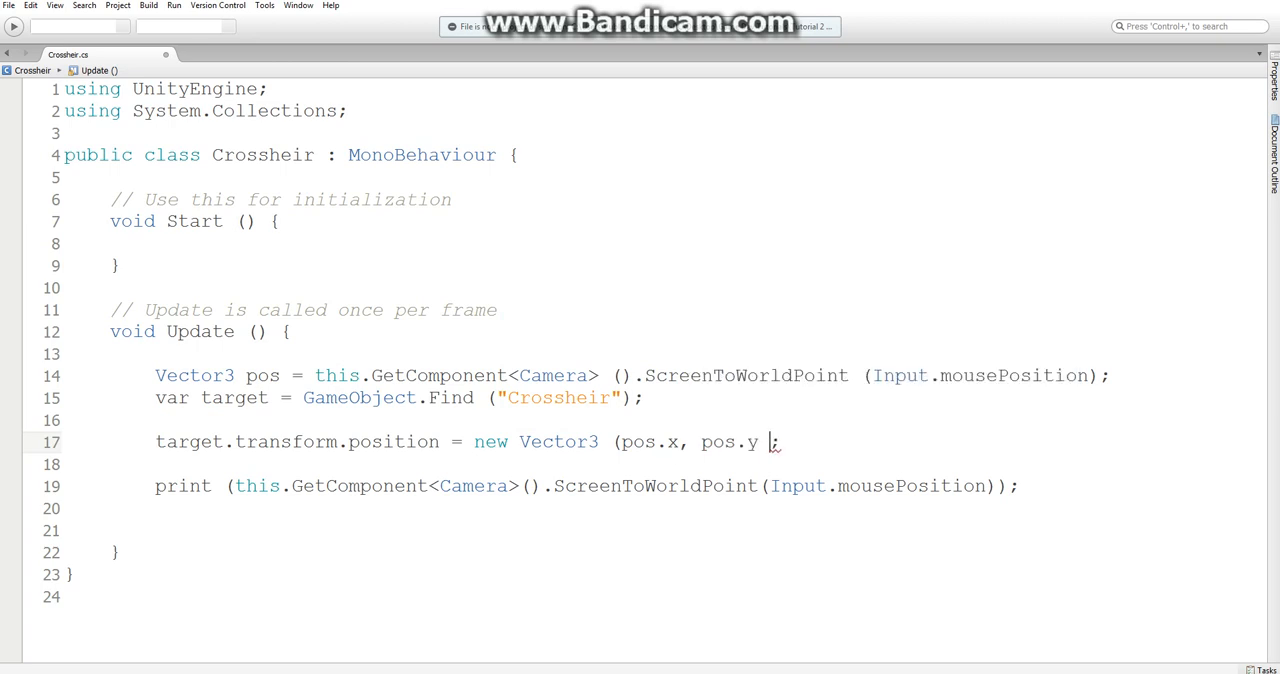
pyautogui.write('-9')
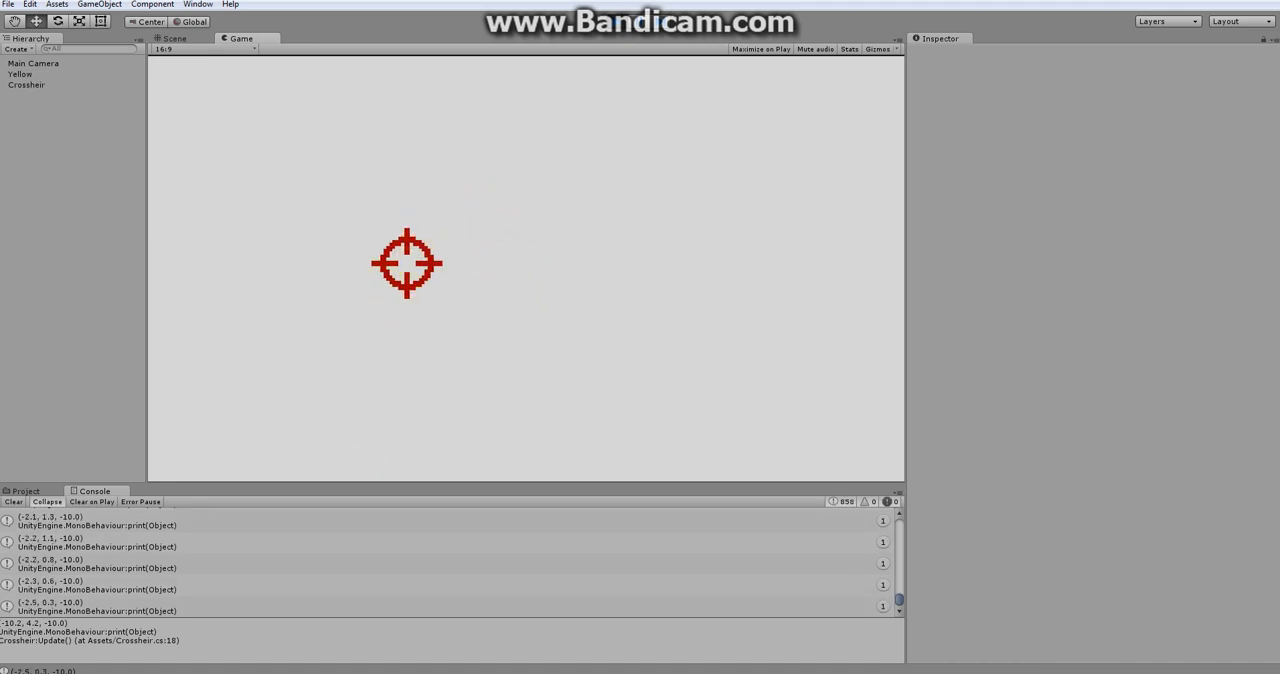
pyautogui.moveTo(544, 250)
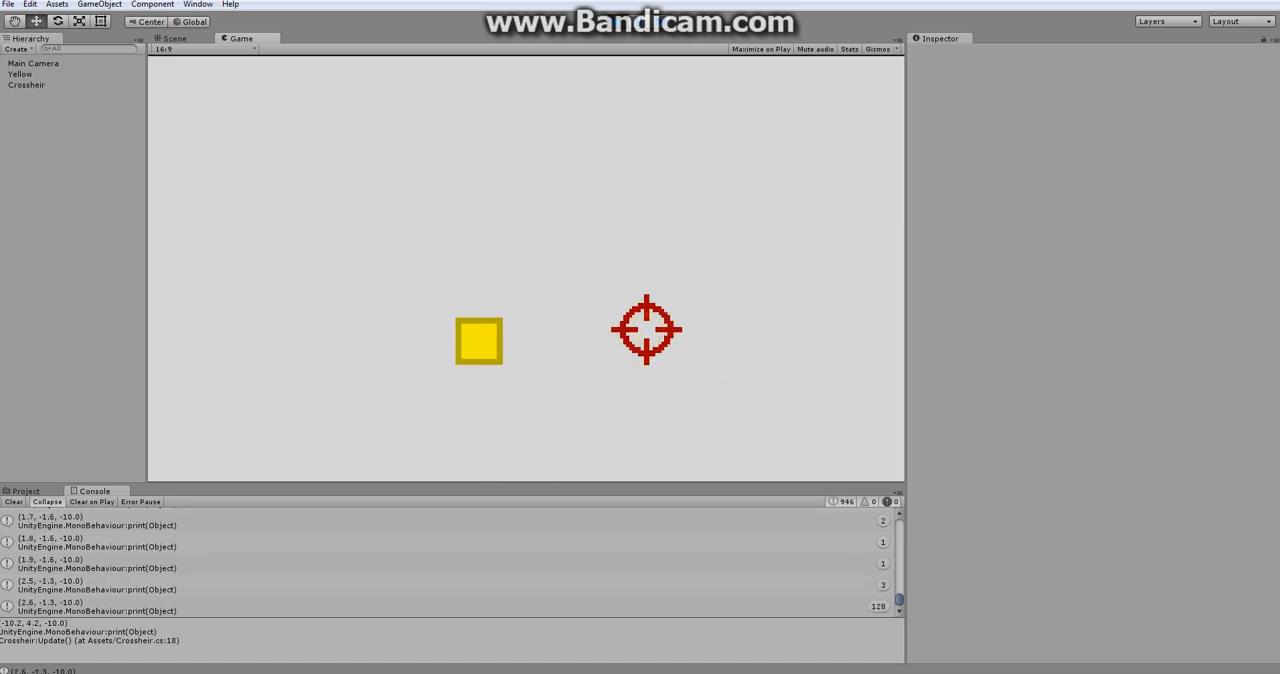
pyautogui.moveTo(516, 320)
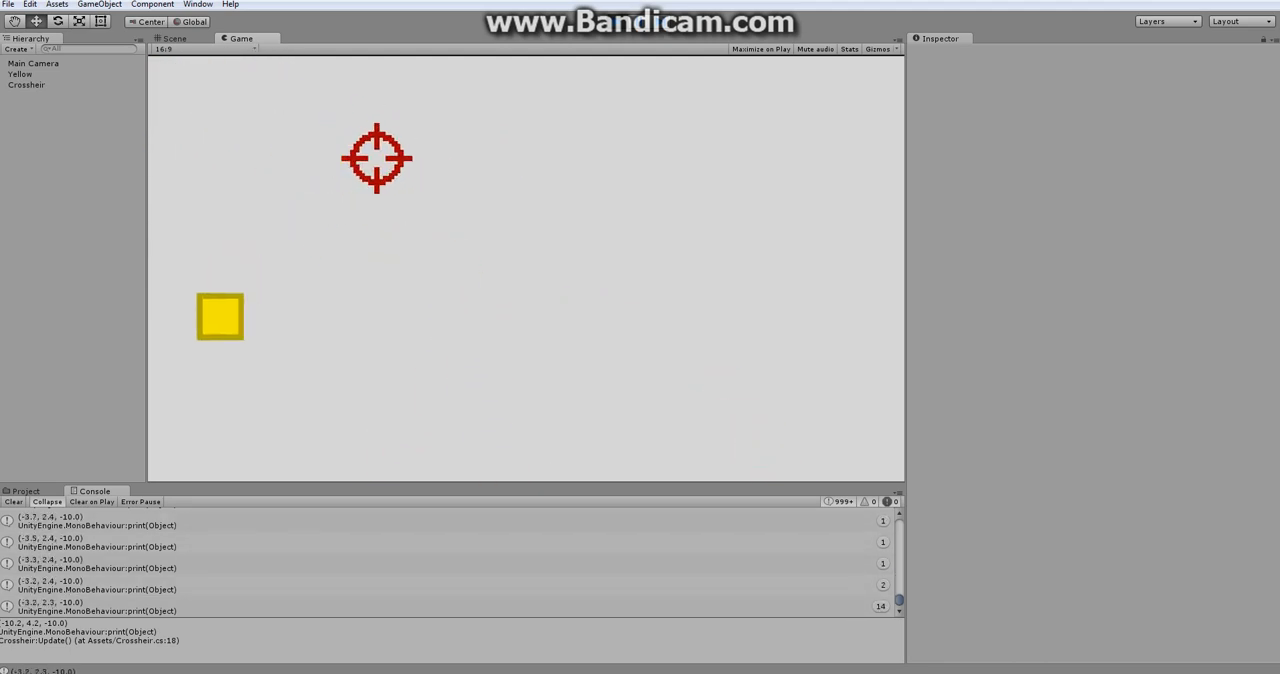
# - Stop play mode after the red crosshair follows the mouse across the game view
pyautogui.click(172, 38)
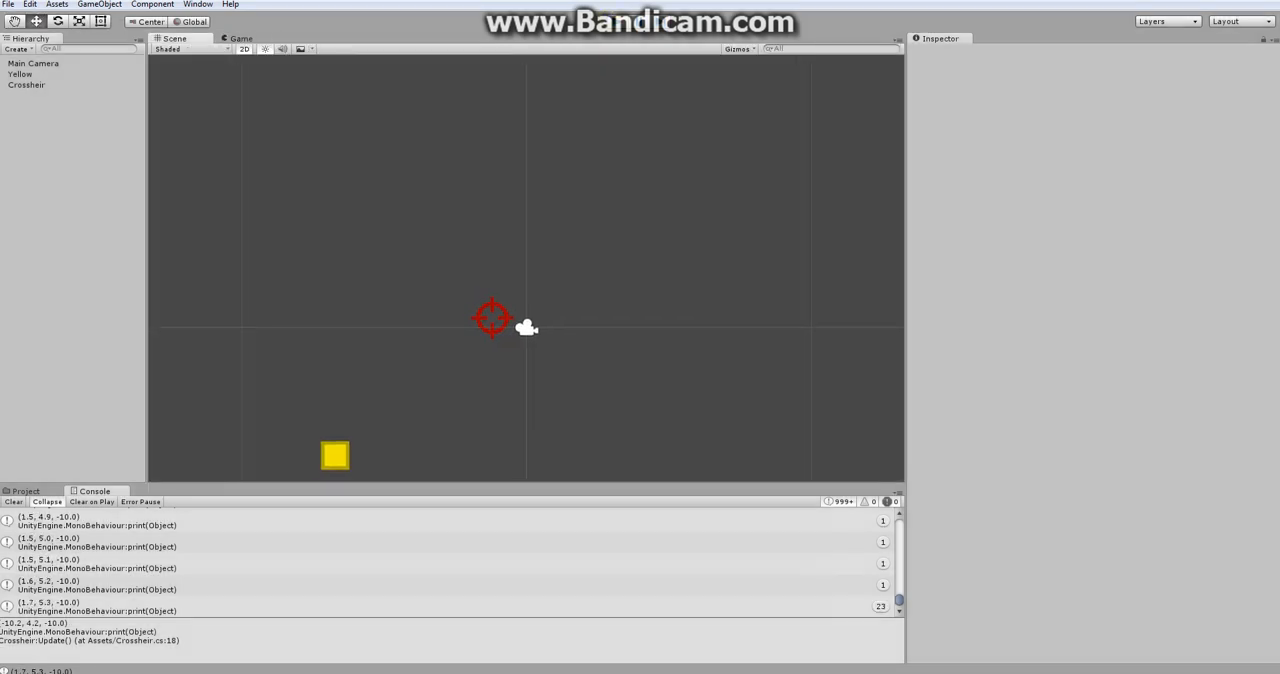